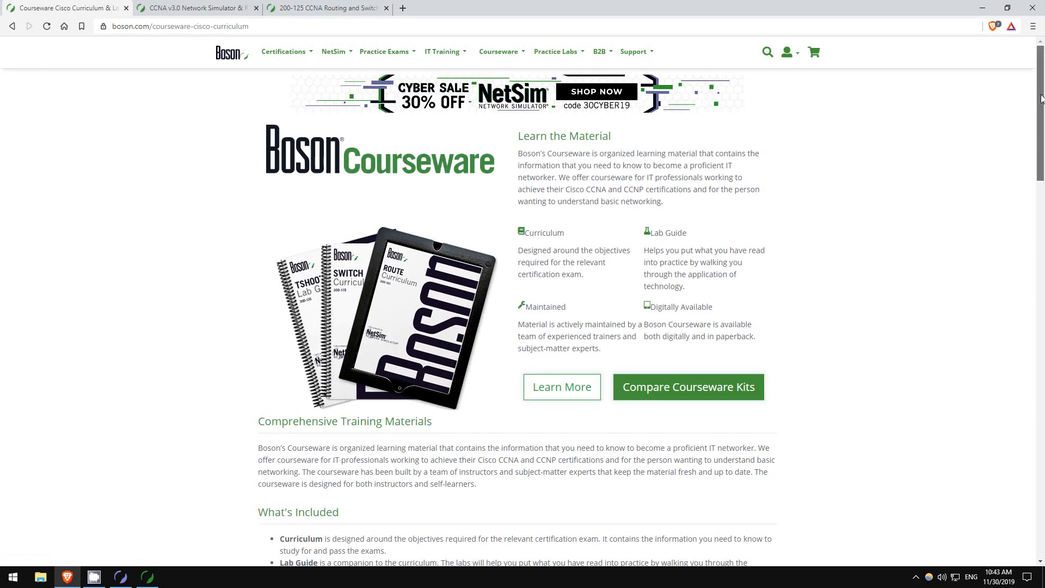
Skim the Courseware curriculum page and switch to the NetSim 12 for CCNA page
scroll(down, 3)
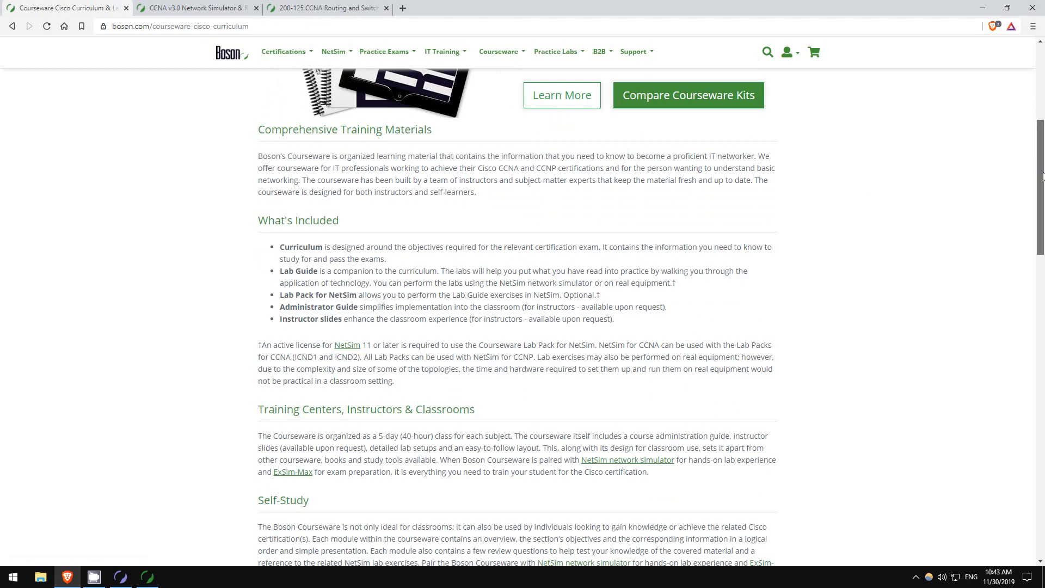
scroll(down, 3)
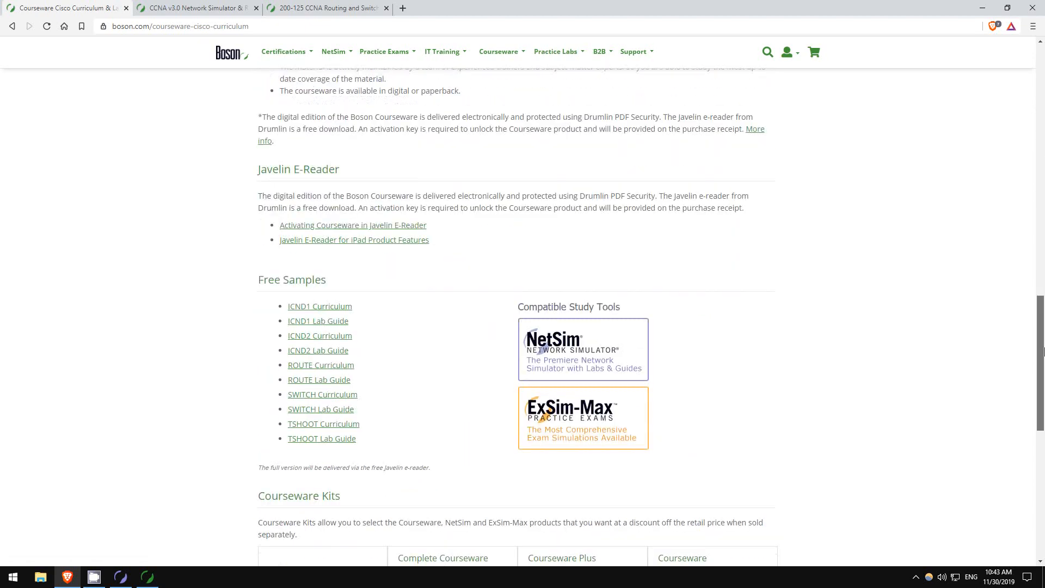
scroll(down, 3)
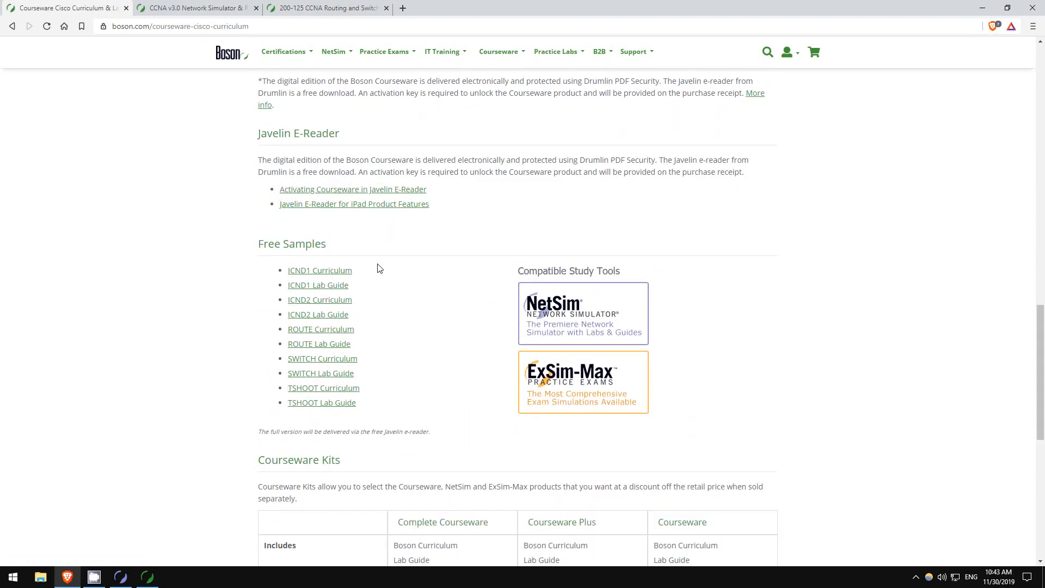
click(583, 313)
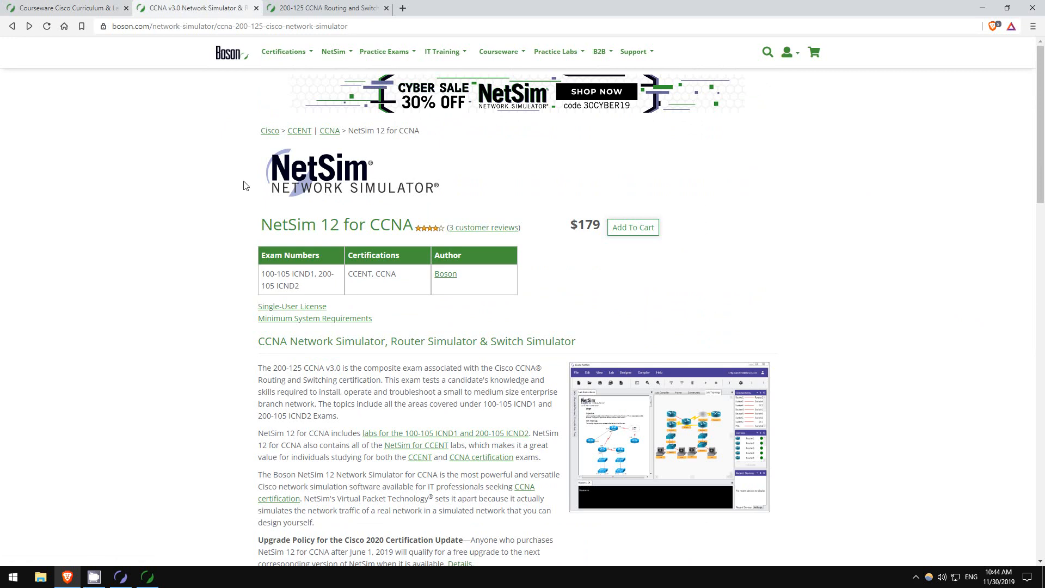
Switch browser tab and scroll the NetSim 12 for CCNA page toward the Resources labs link
click(327, 8)
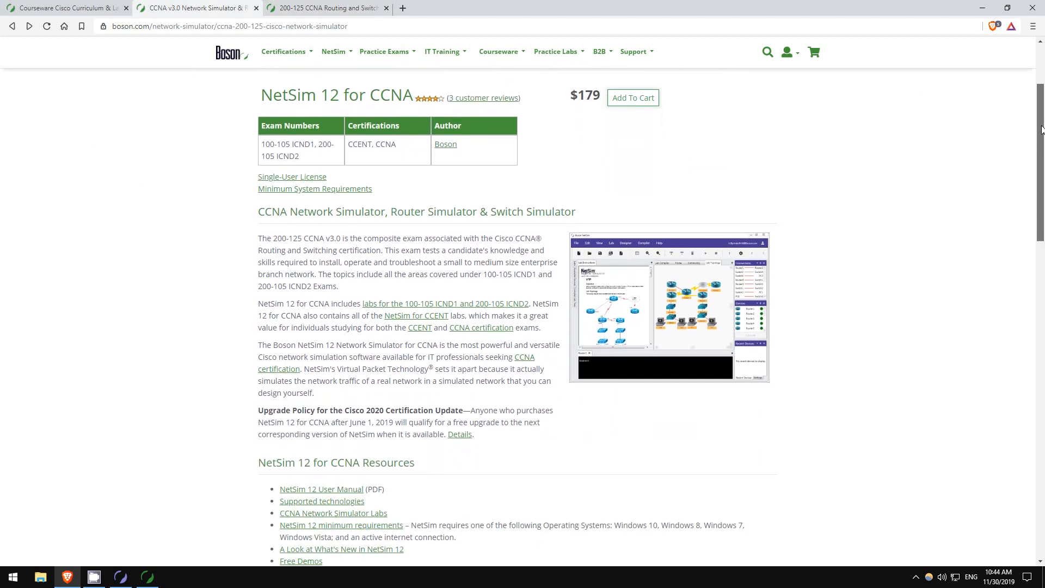
scroll(down, 3)
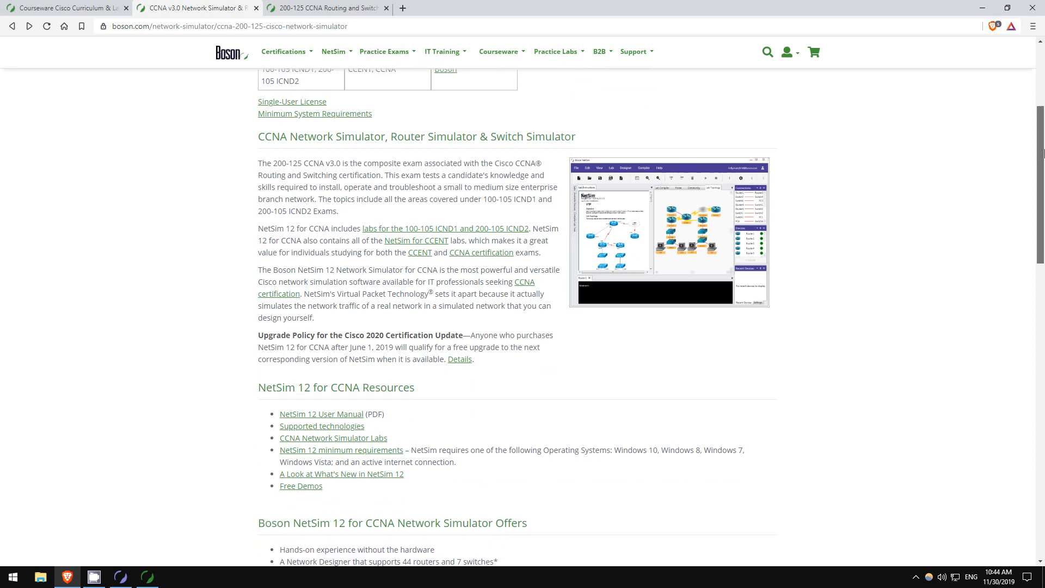
scroll(down, 3)
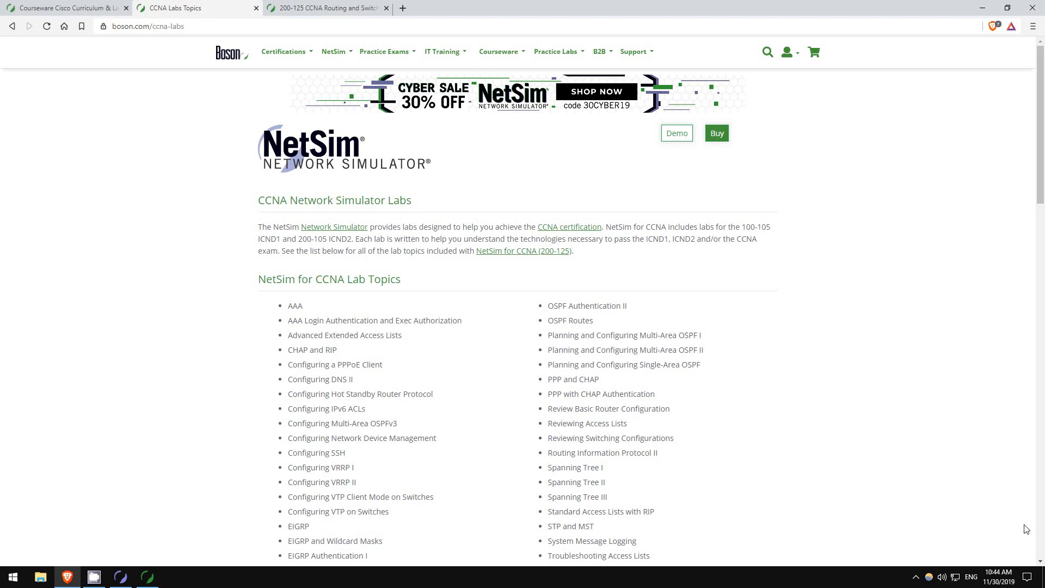
Read the CCNA lab topics down to the end of the CCENT Level Labs Topics list
scroll(down, 3)
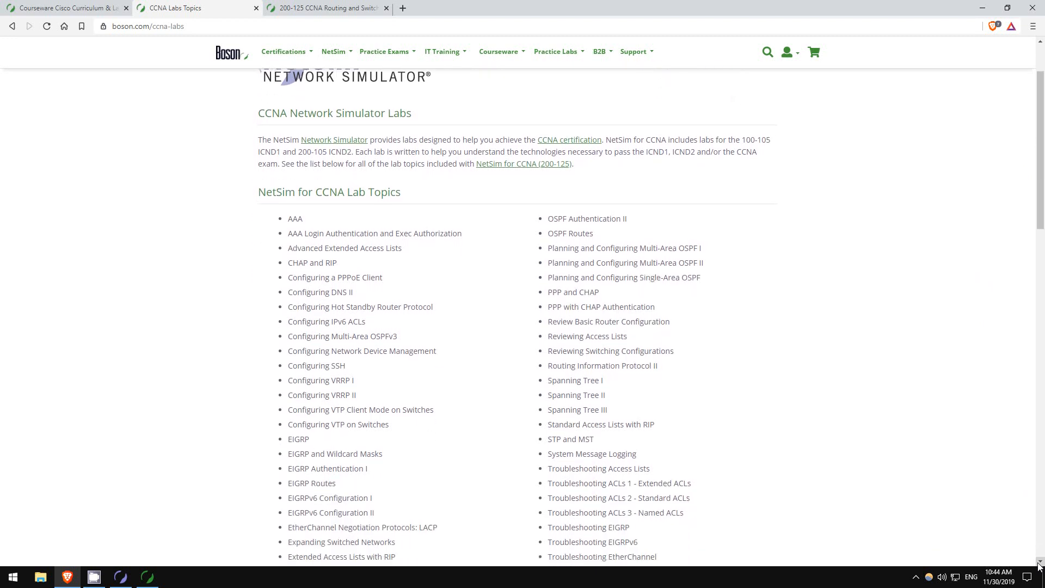
scroll(down, 3)
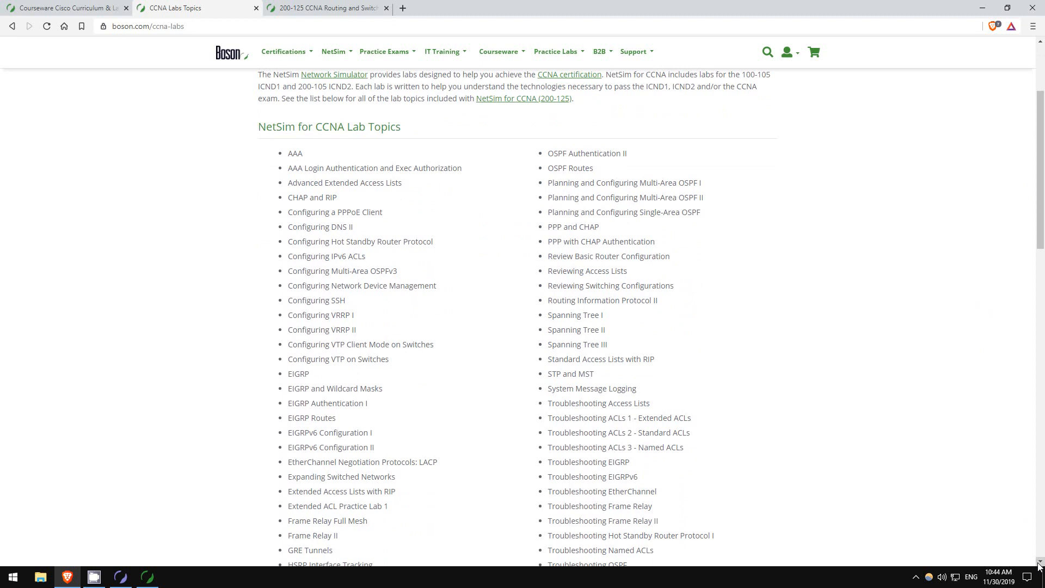
scroll(down, 3)
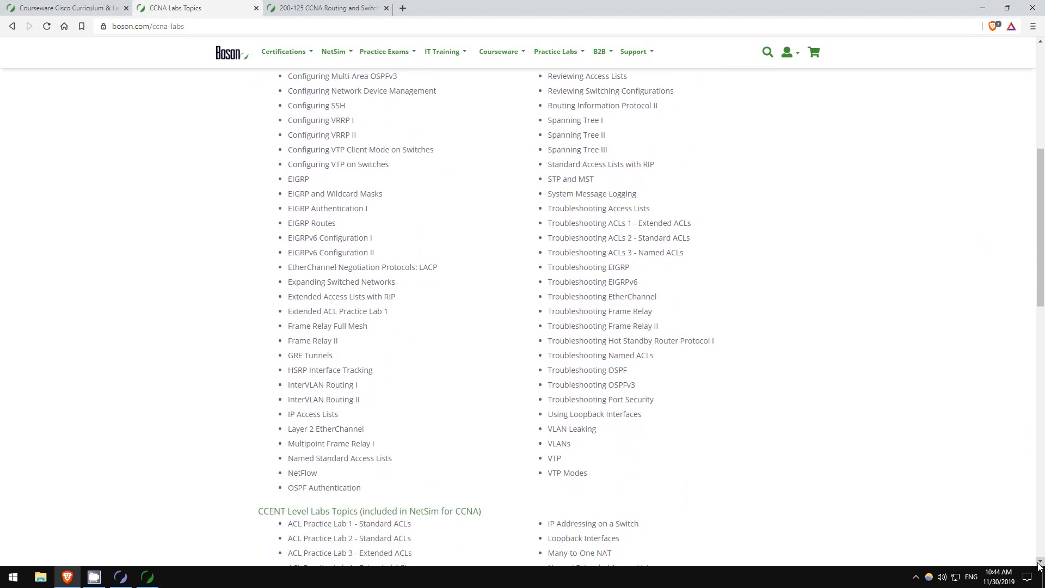
scroll(down, 3)
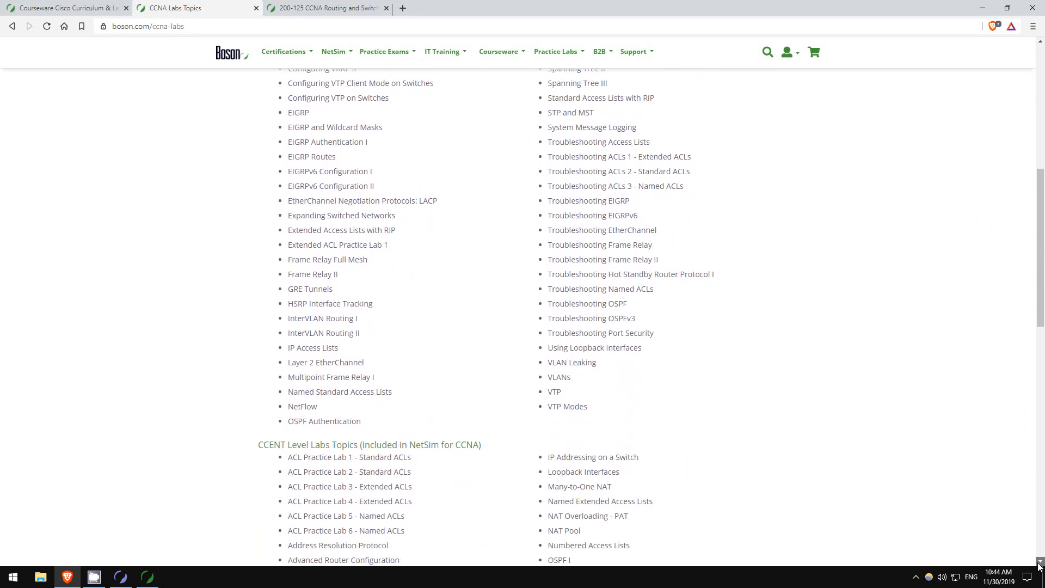
scroll(down, 3)
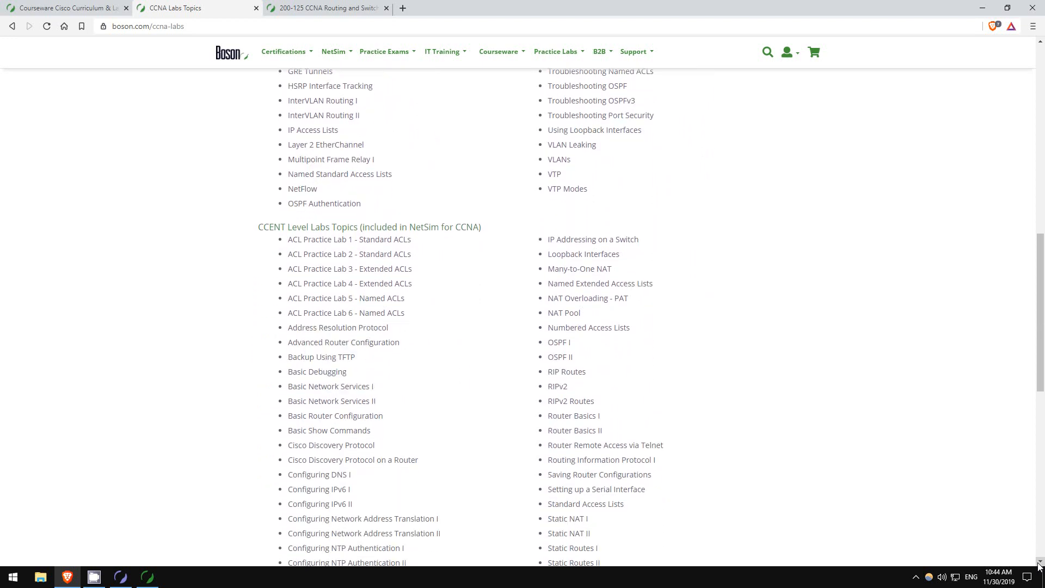
scroll(down, 3)
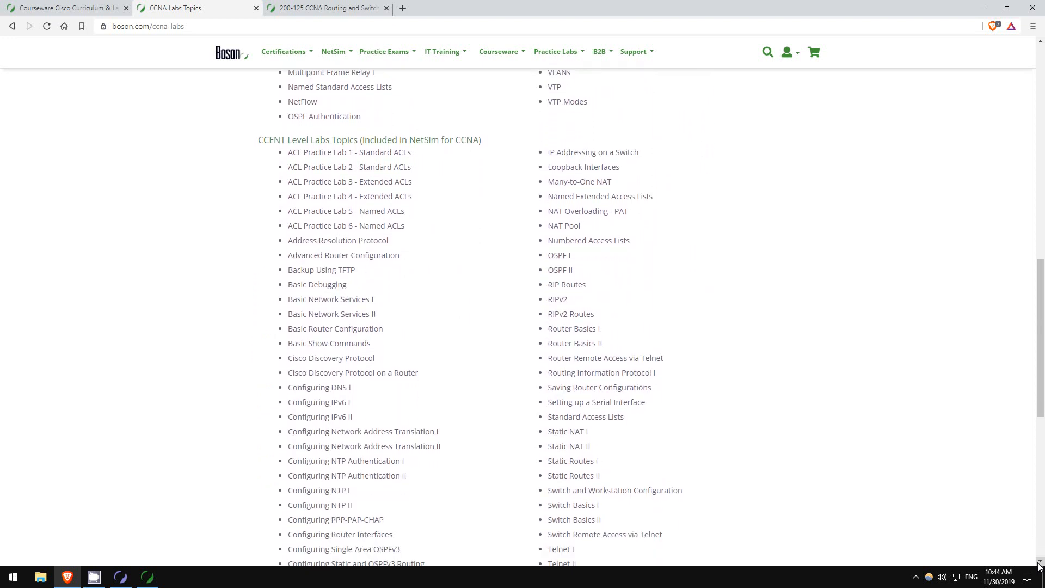
scroll(down, 3)
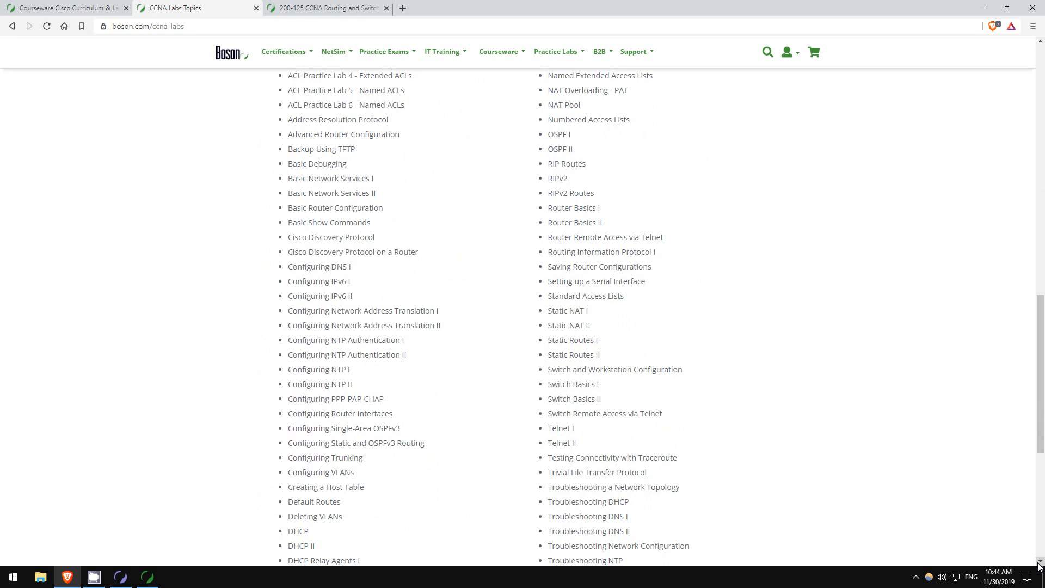
scroll(down, 3)
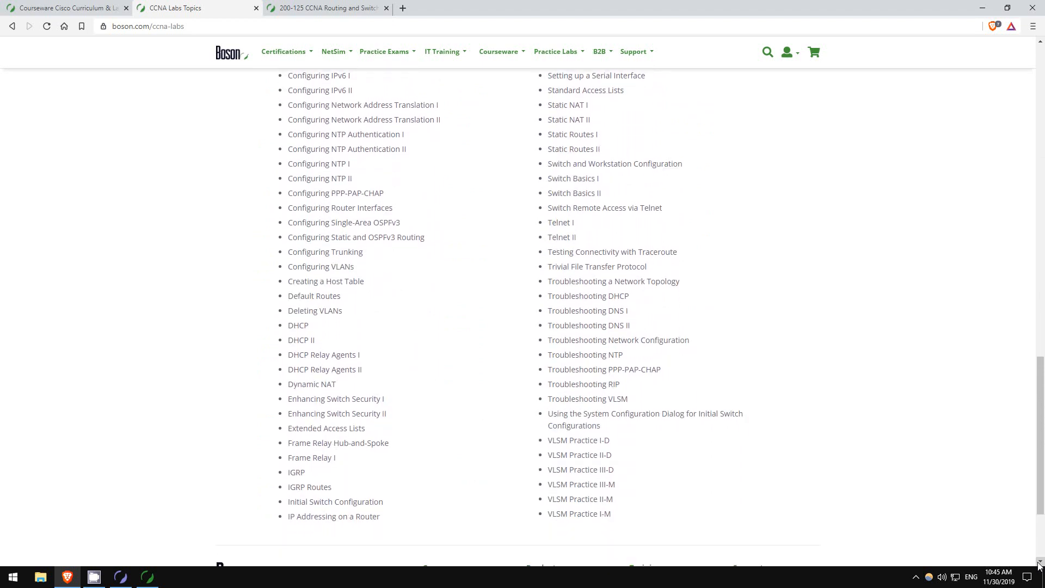
mouse_move(925, 523)
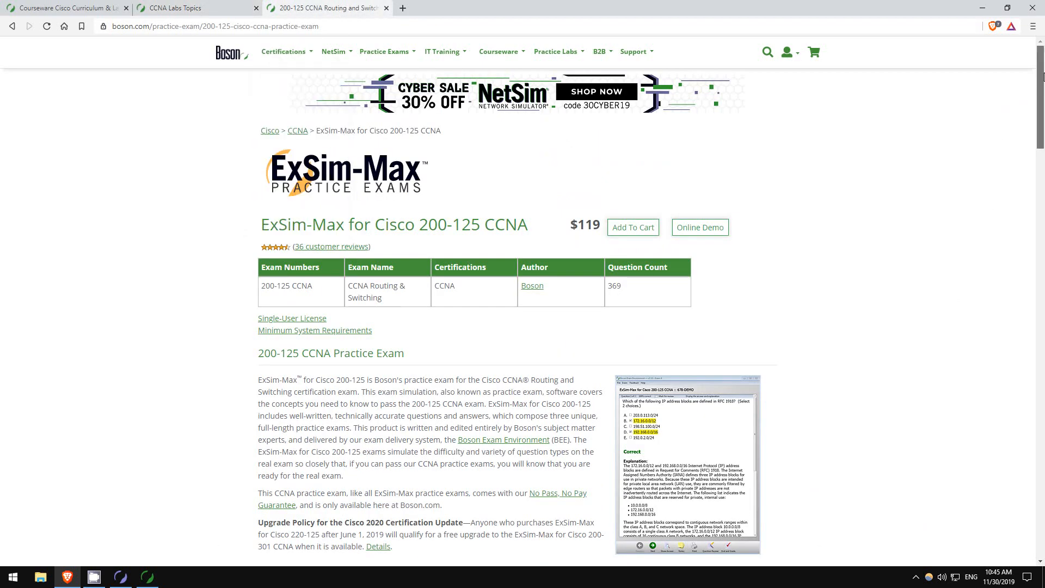
Skim the ExSim-Max product page and launch Boson Exam Environment from the taskbar
scroll(down, 3)
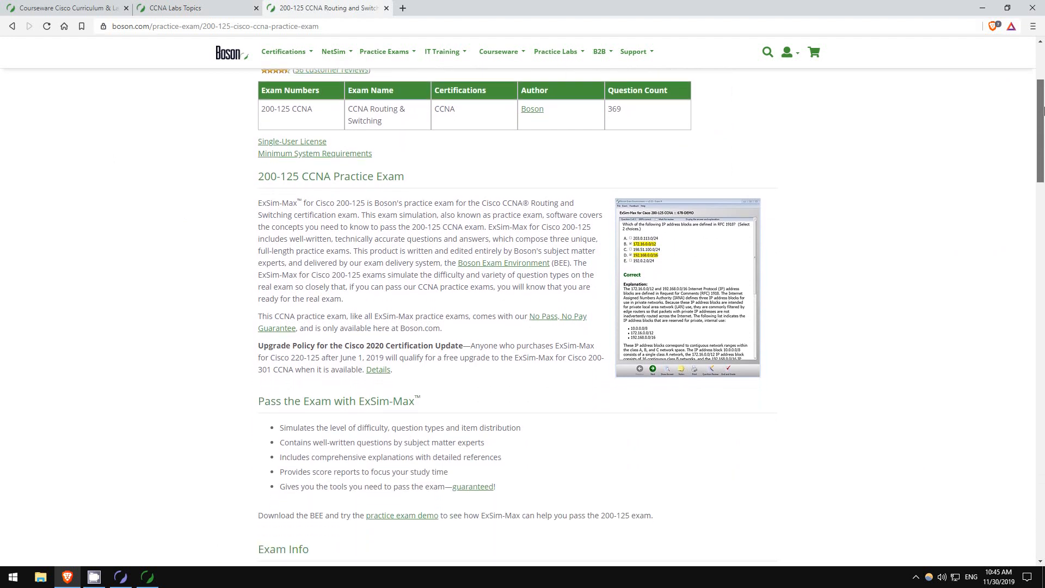
mouse_move(844, 136)
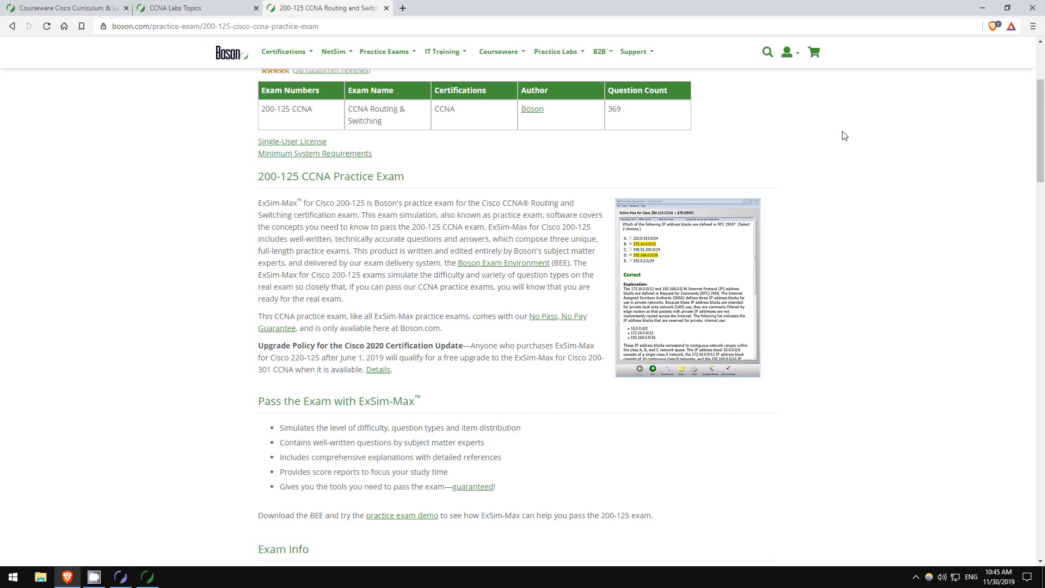
click(148, 577)
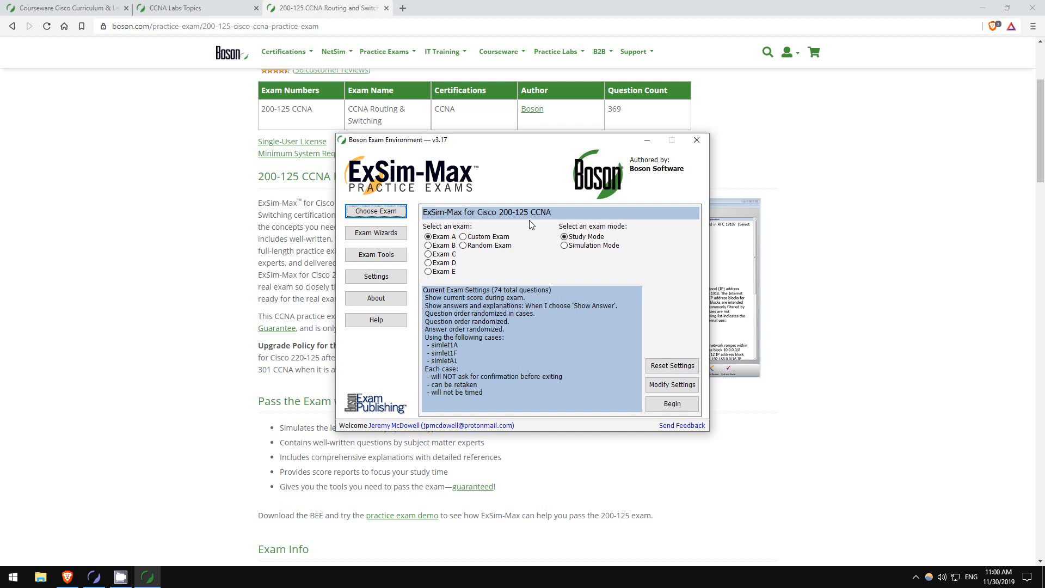
mouse_move(505, 240)
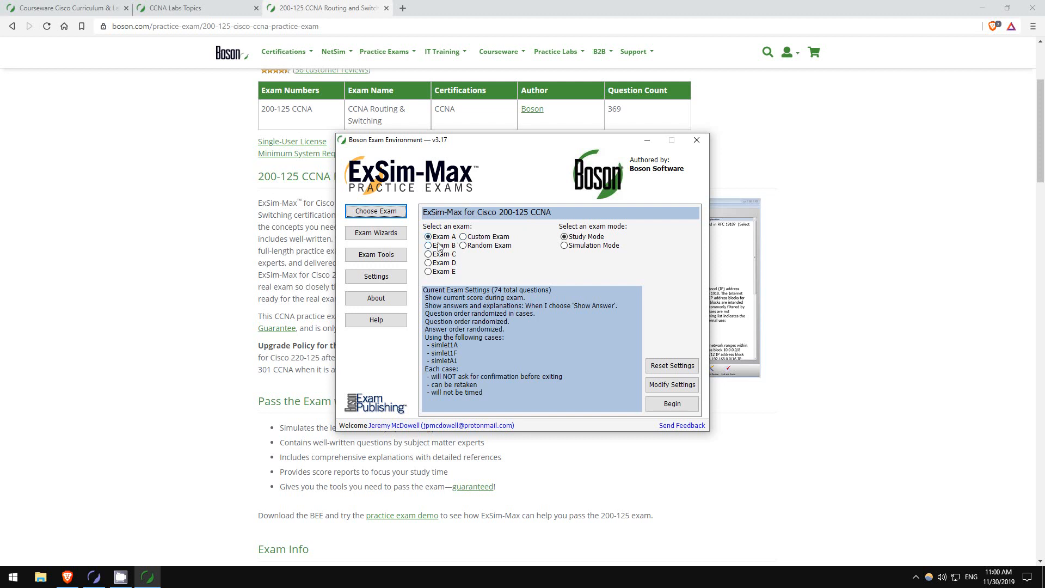
Compare Exam E and Simulation Mode, then begin Exam A in Study Mode
click(428, 271)
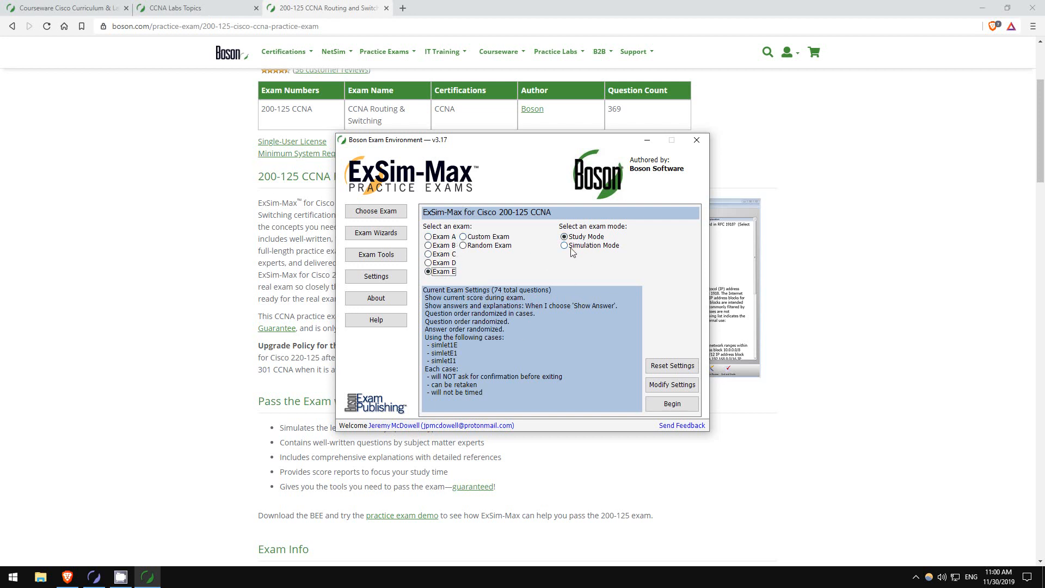
click(565, 246)
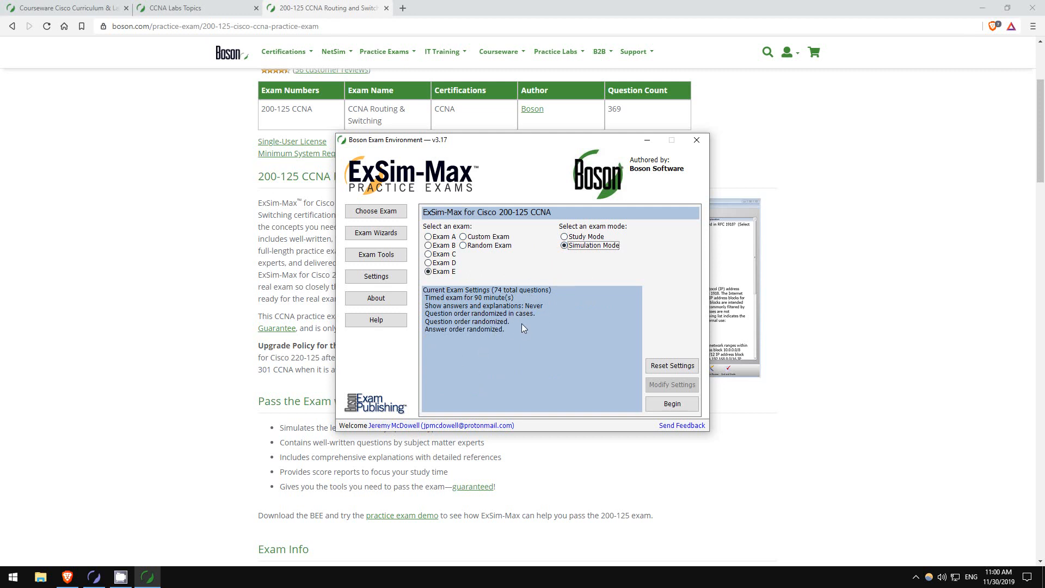
mouse_move(524, 297)
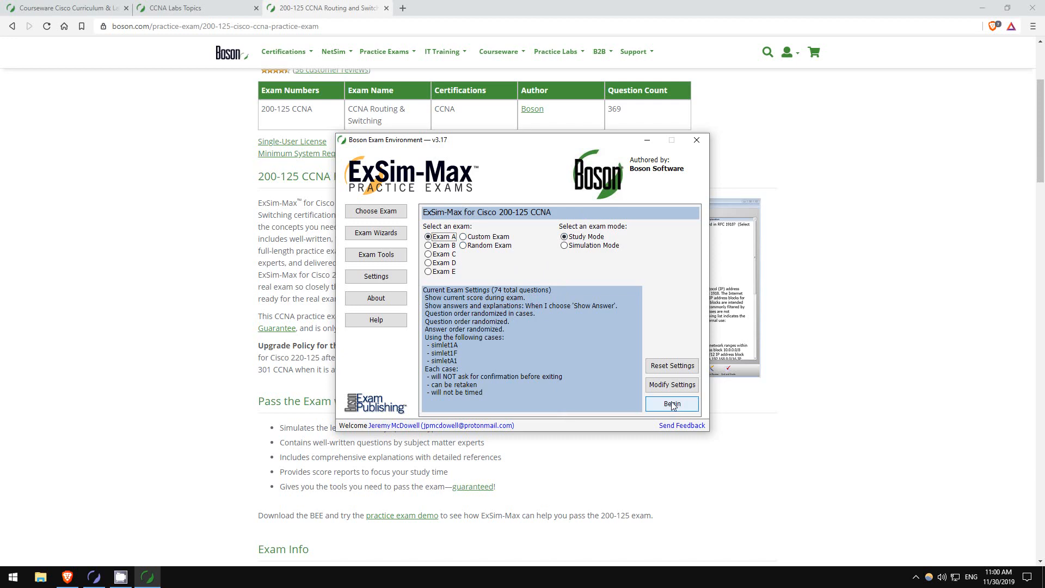
click(671, 404)
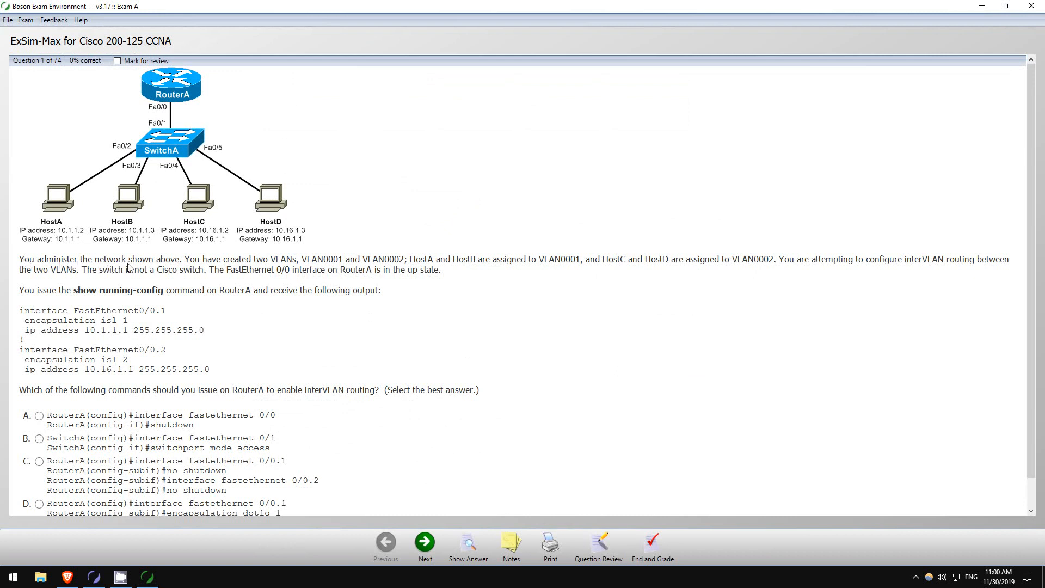
mouse_move(224, 264)
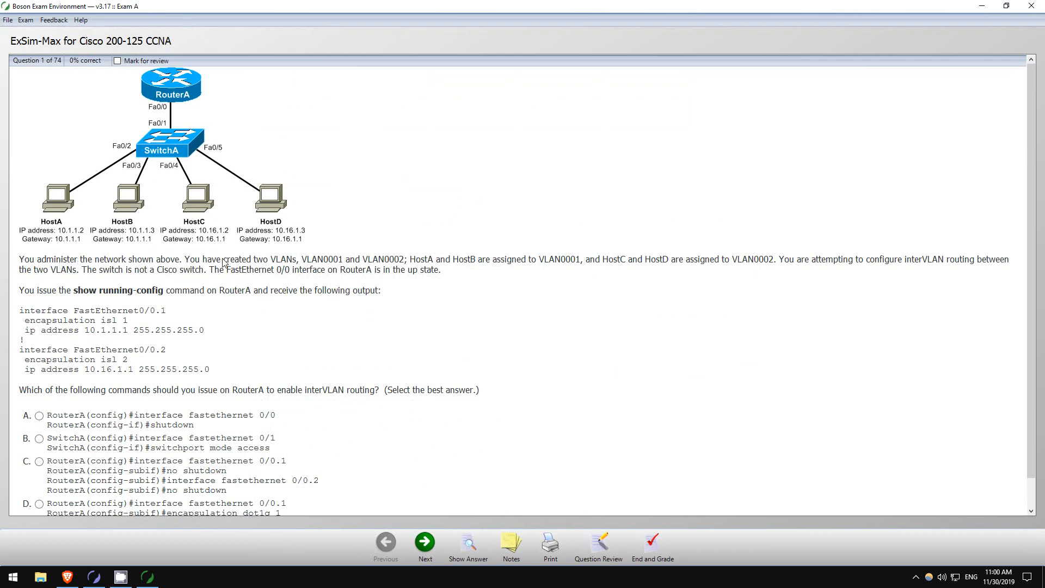
mouse_move(362, 253)
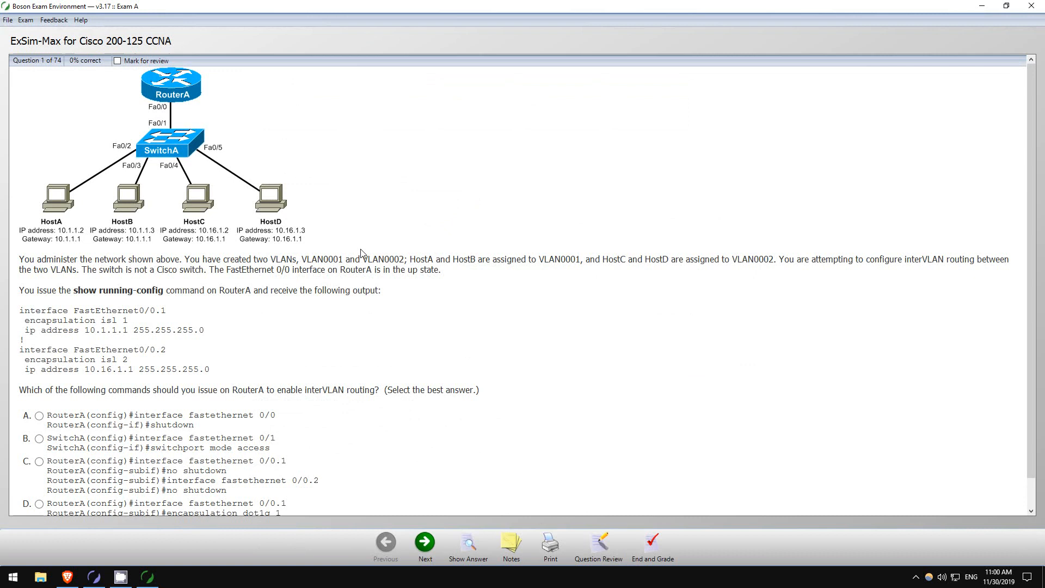
mouse_move(246, 203)
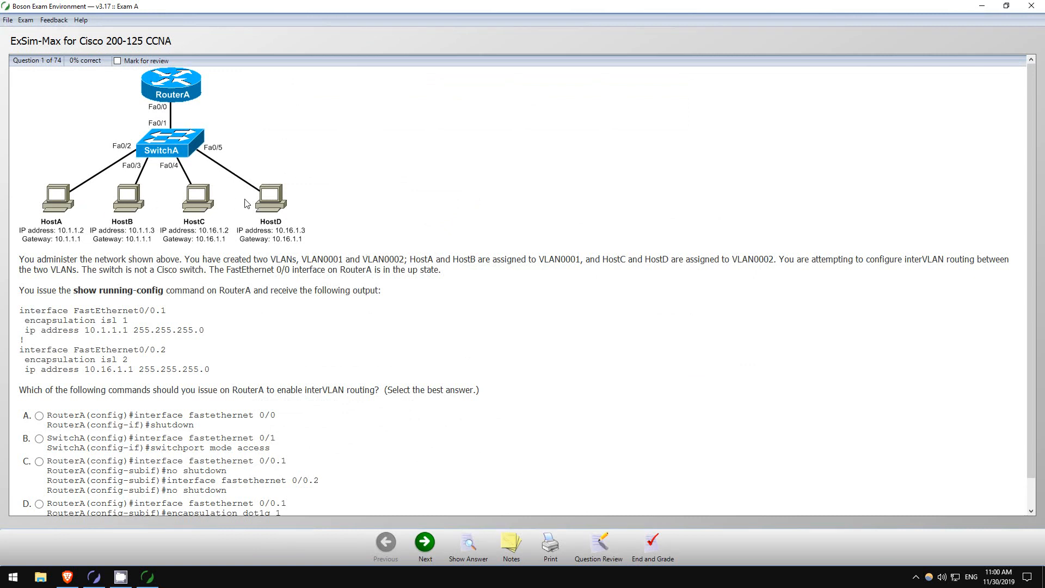
mouse_move(434, 268)
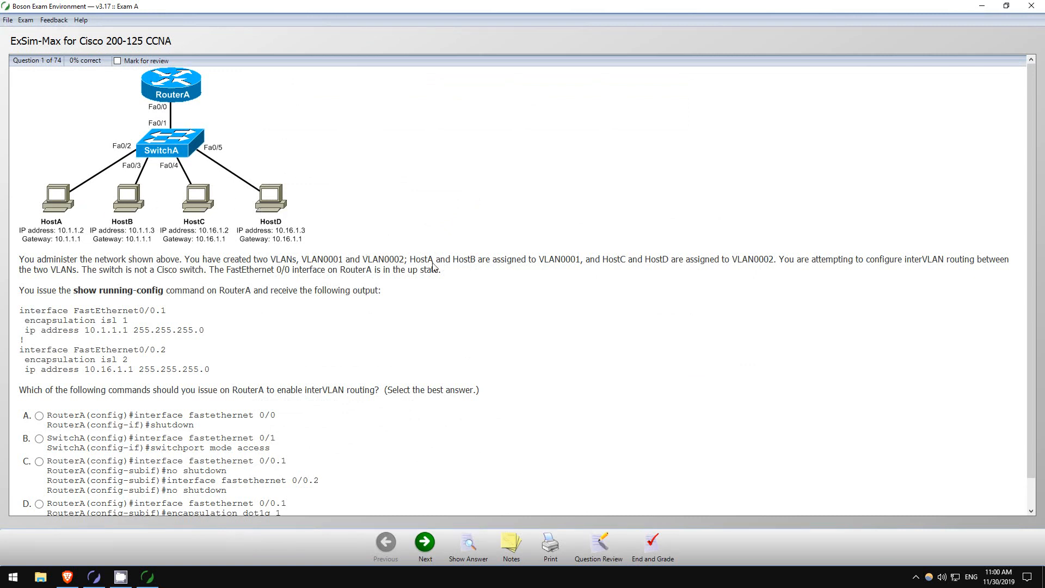
mouse_move(50, 238)
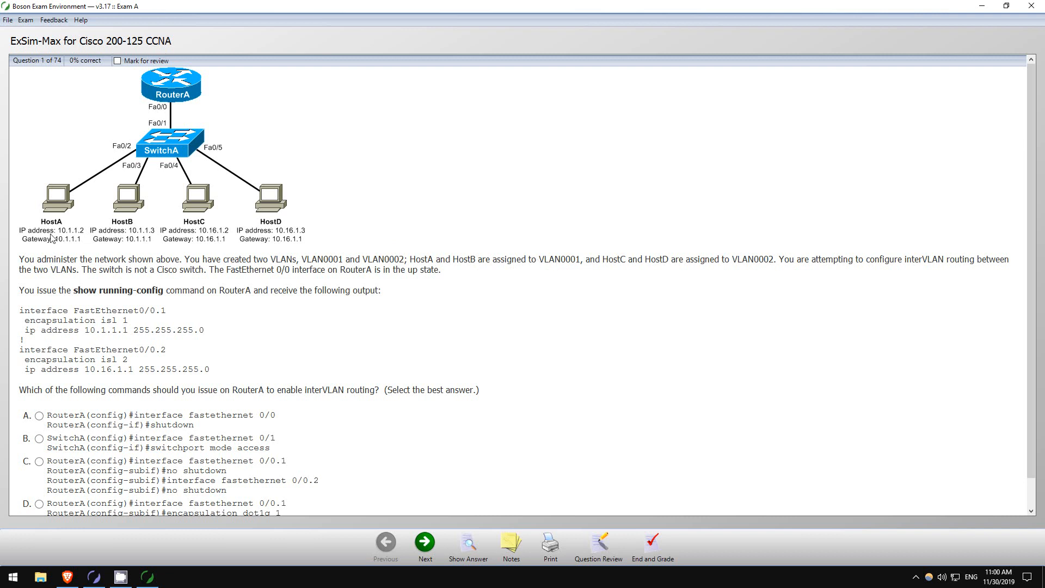
mouse_move(669, 262)
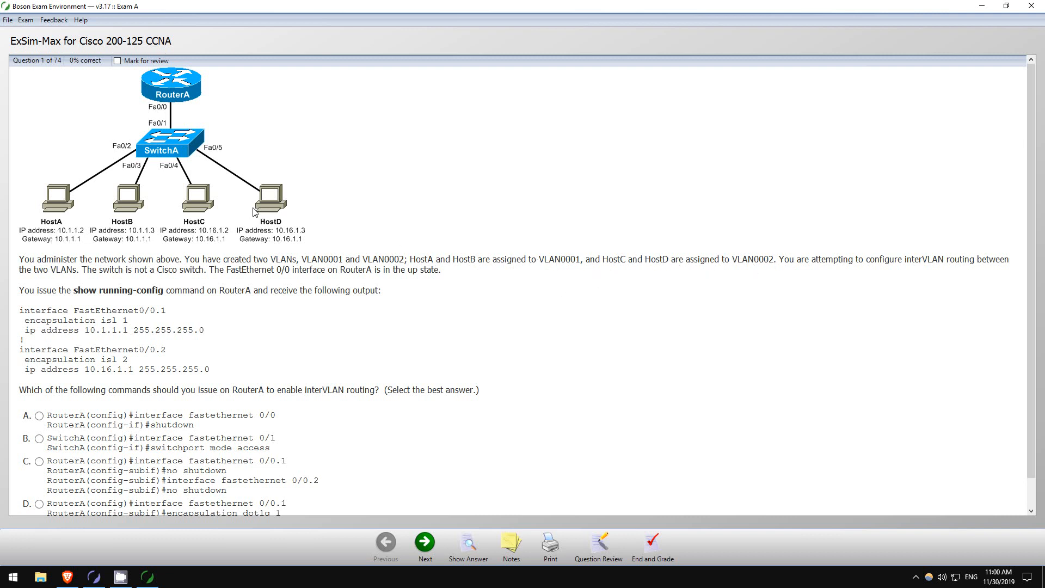
mouse_move(879, 273)
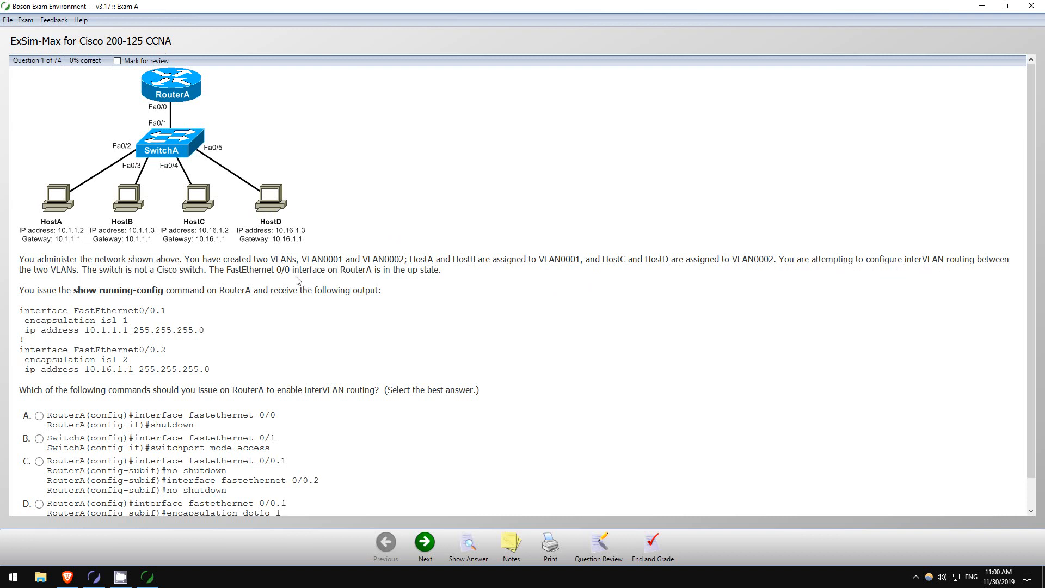
mouse_move(159, 274)
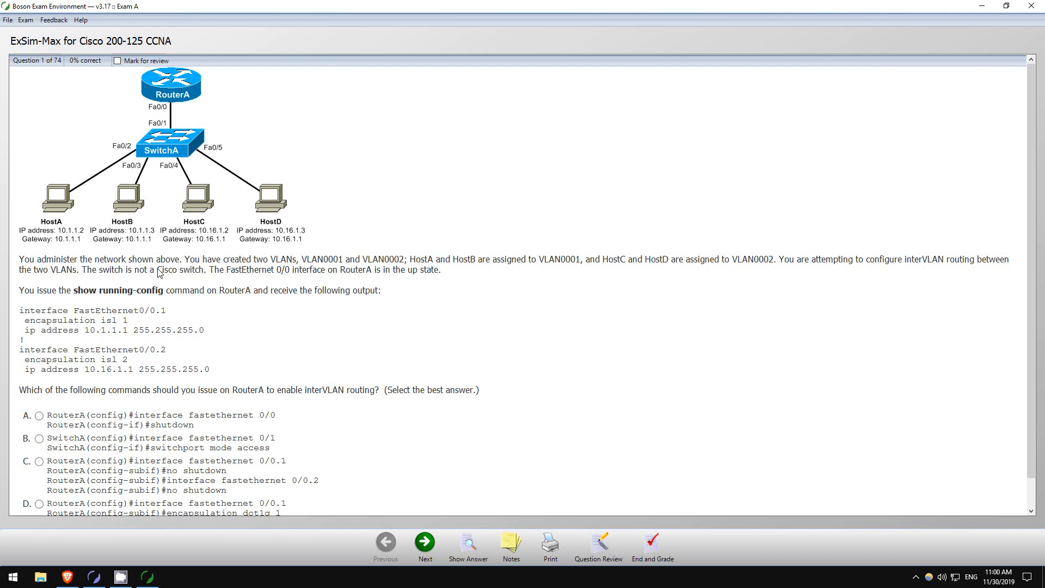
mouse_move(267, 275)
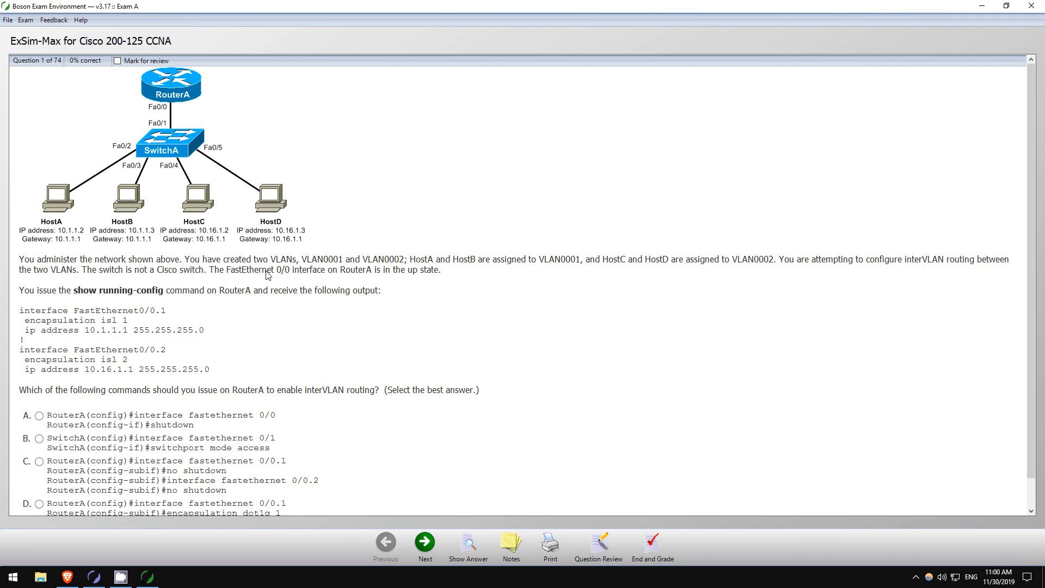
mouse_move(190, 126)
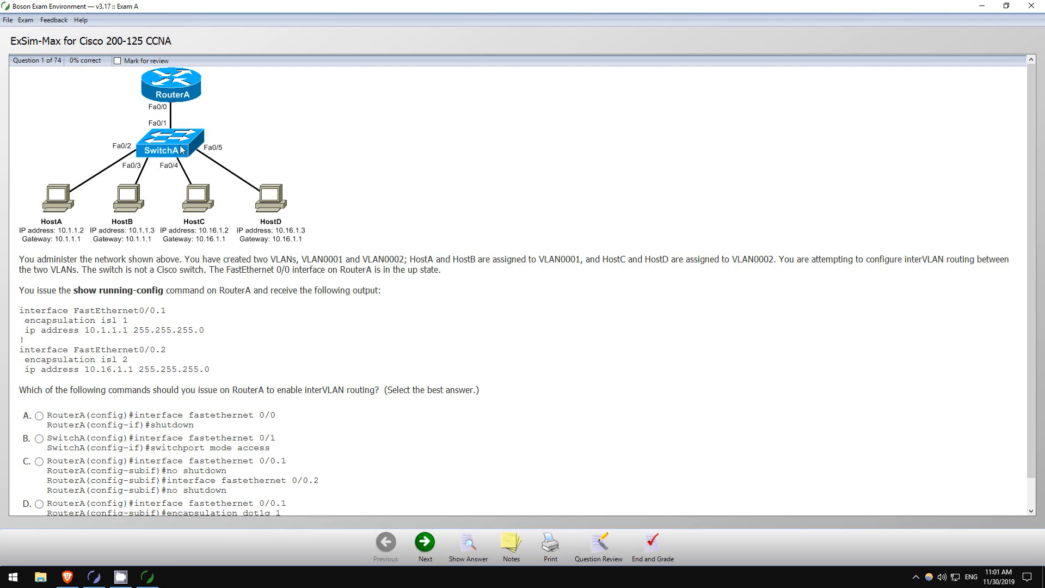
mouse_move(56, 298)
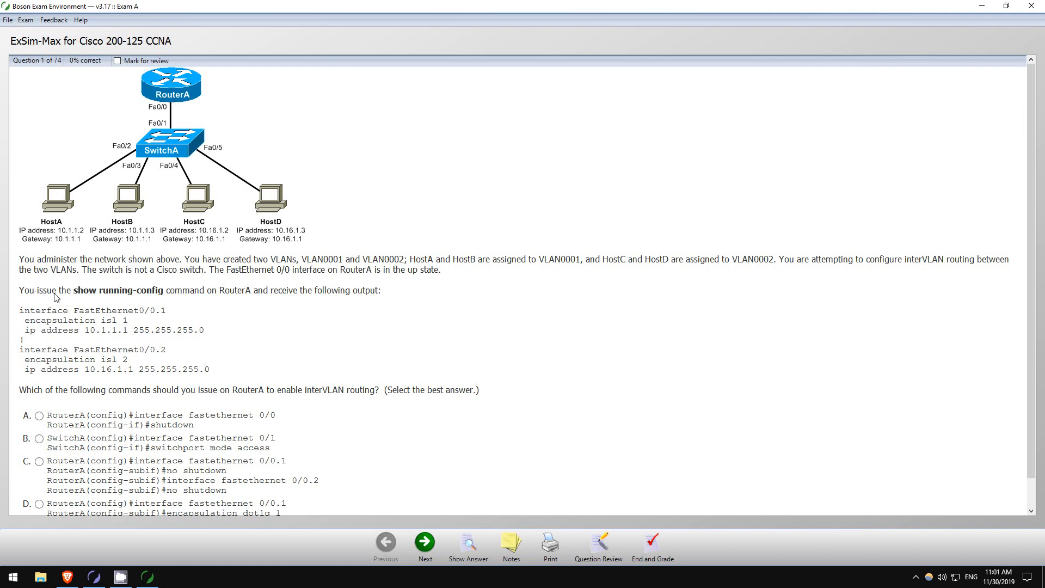
mouse_move(113, 296)
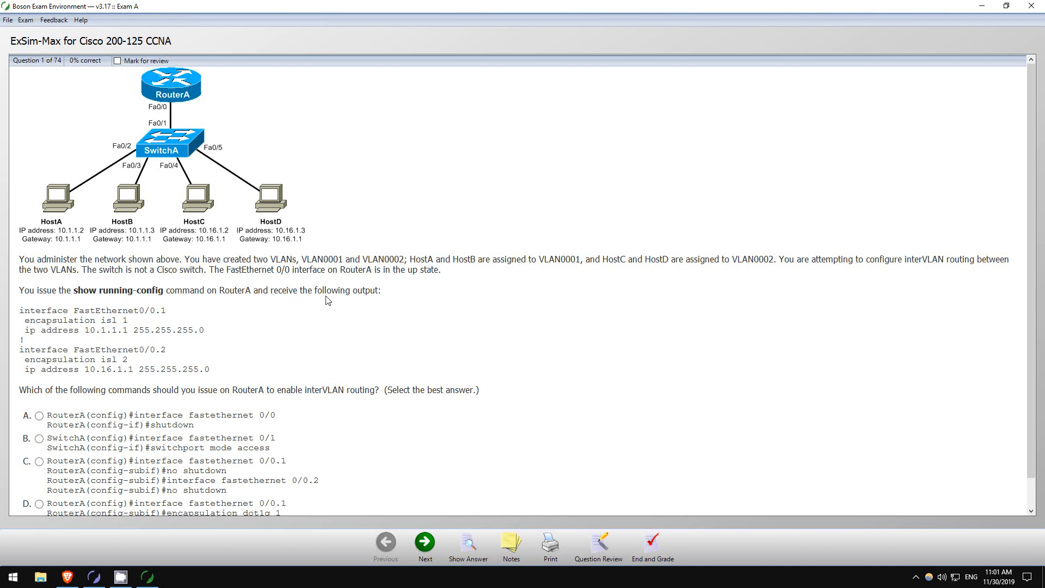
mouse_move(97, 325)
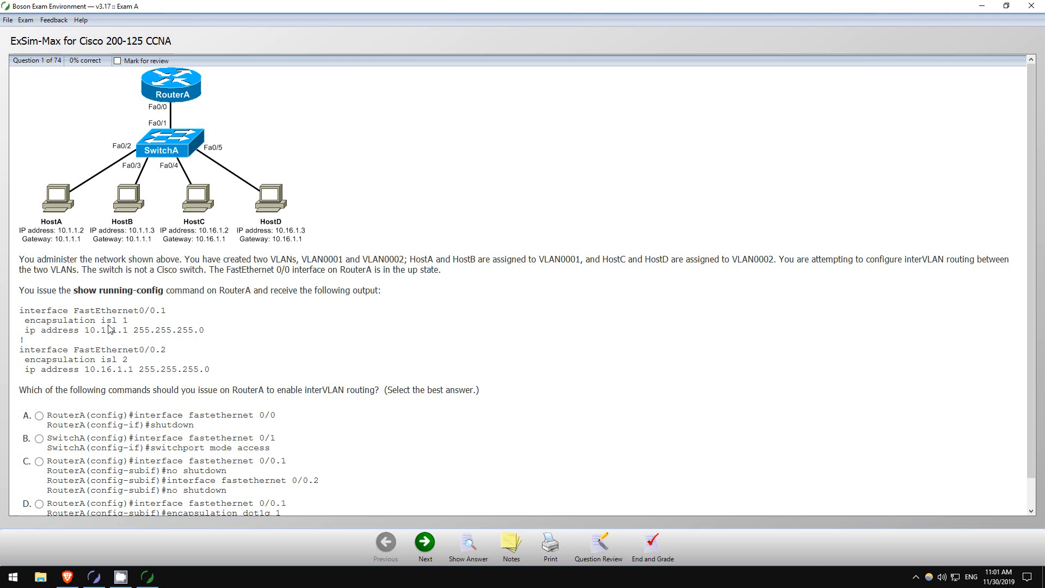
Read interVLAN routing question 1 and select option D, the dot1q subinterface commands
scroll(down, 3)
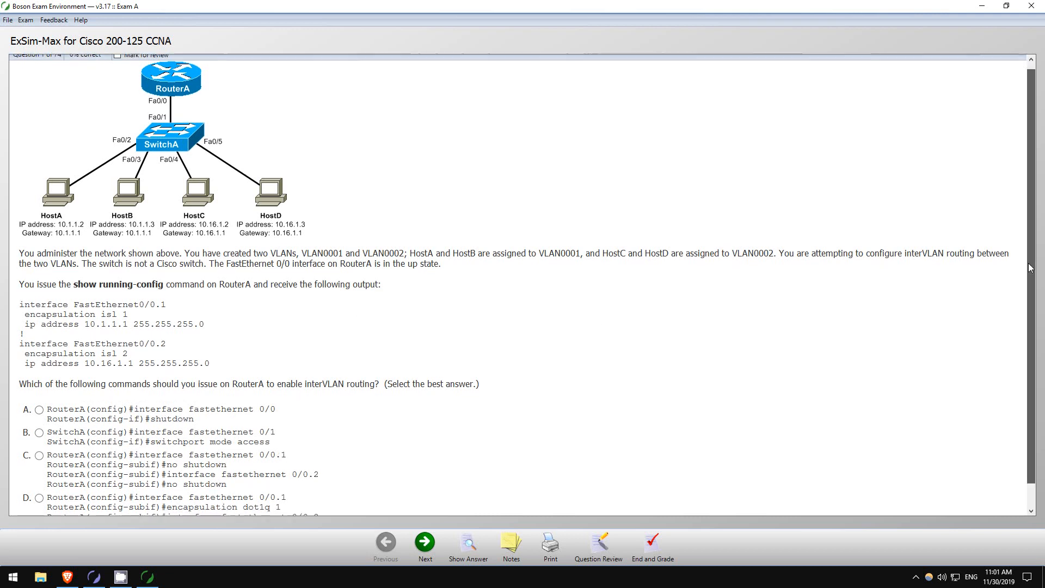
scroll(down, 3)
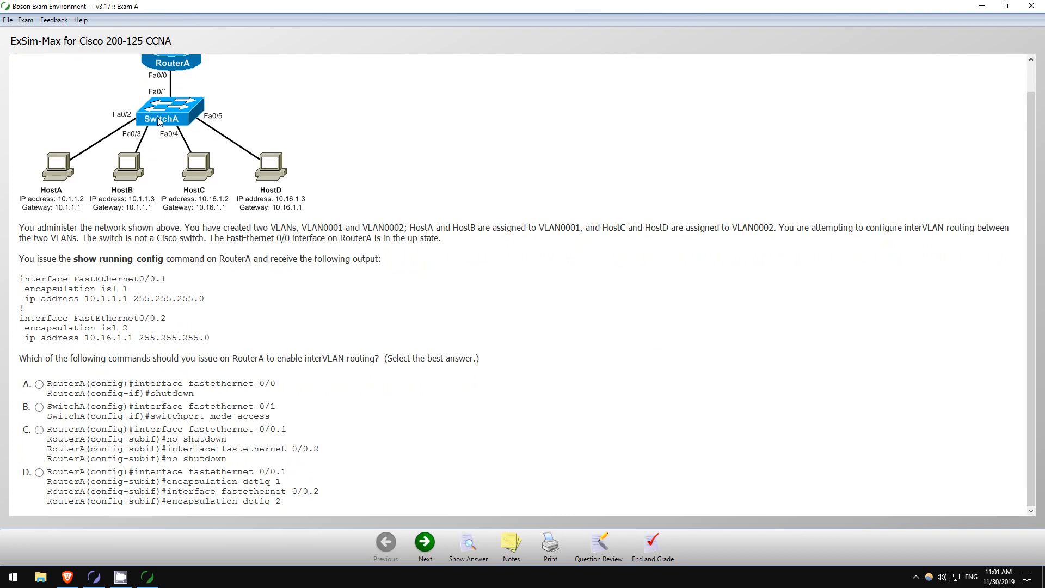
mouse_move(163, 158)
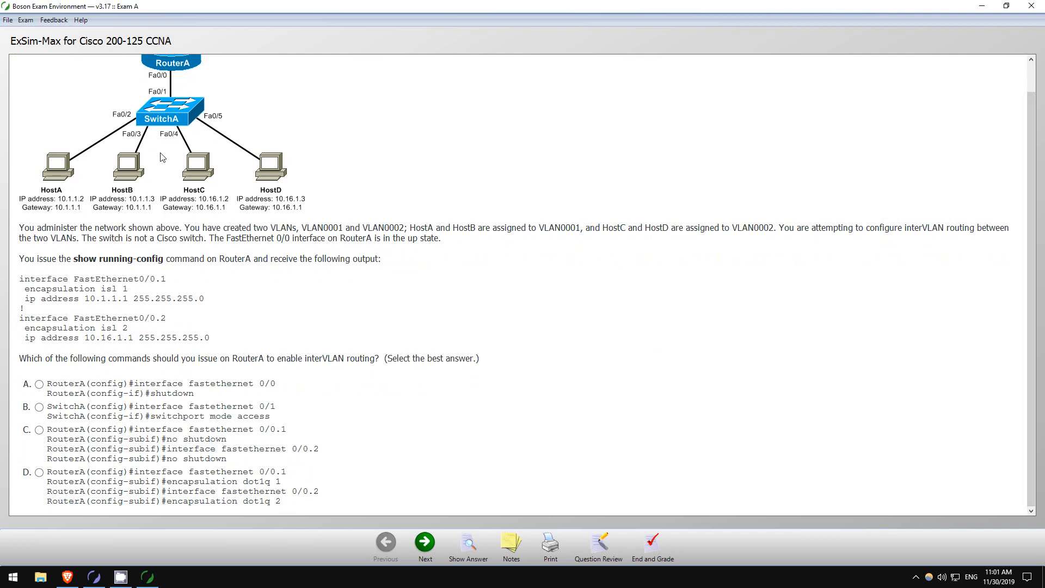
mouse_move(161, 131)
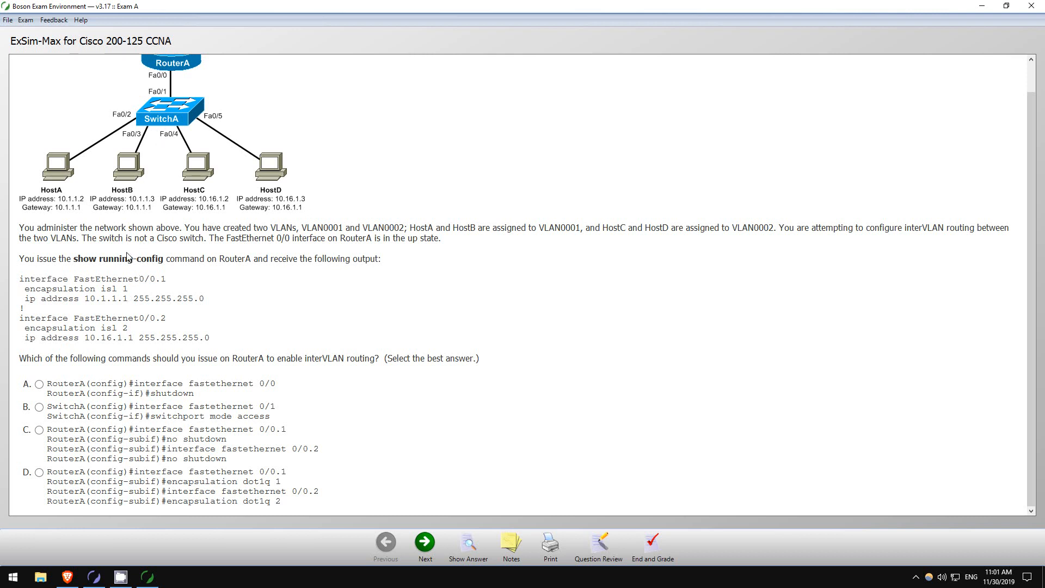
mouse_move(55, 363)
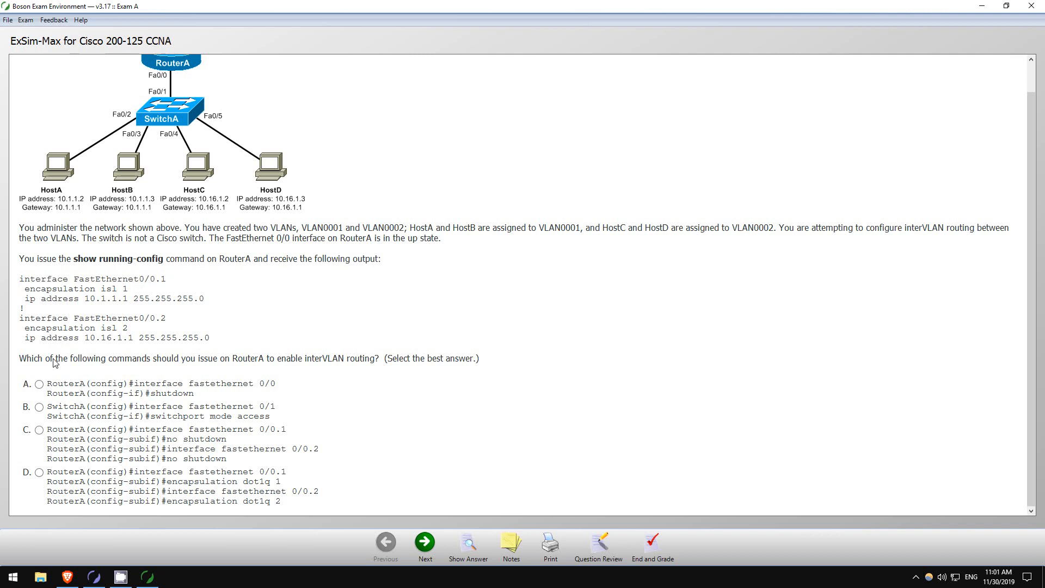
mouse_move(244, 362)
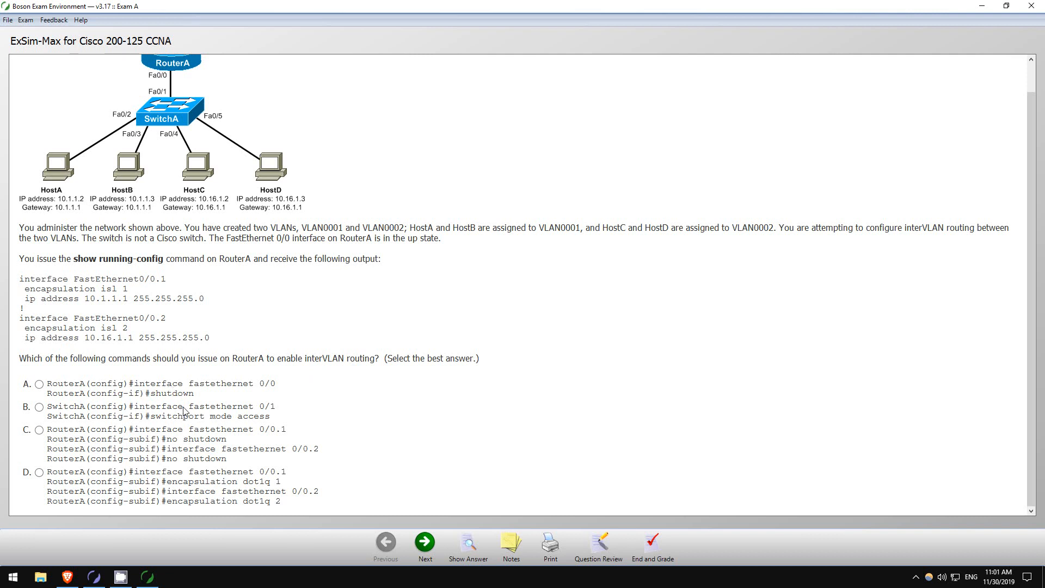
mouse_move(183, 441)
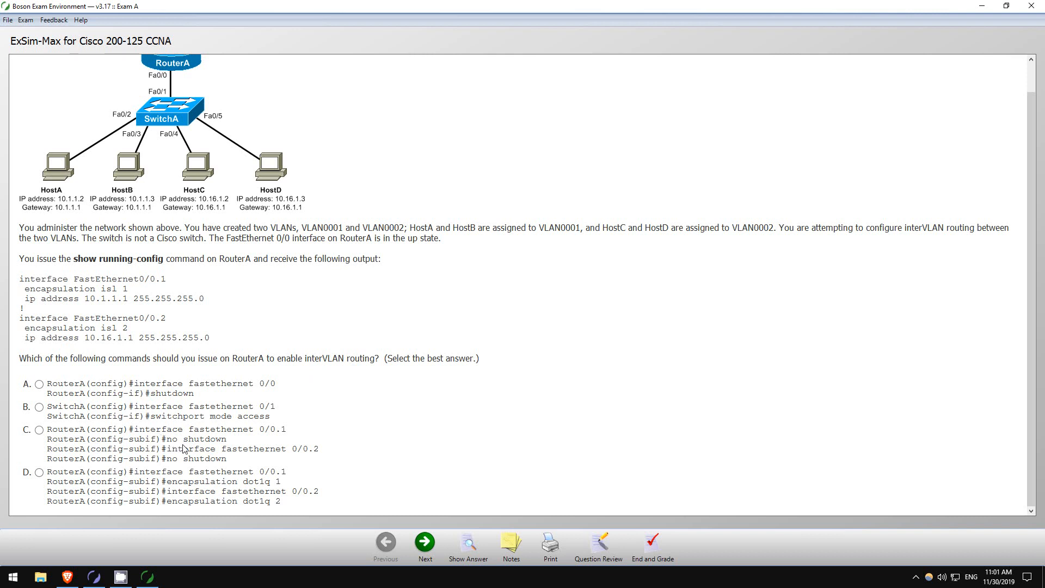
mouse_move(366, 248)
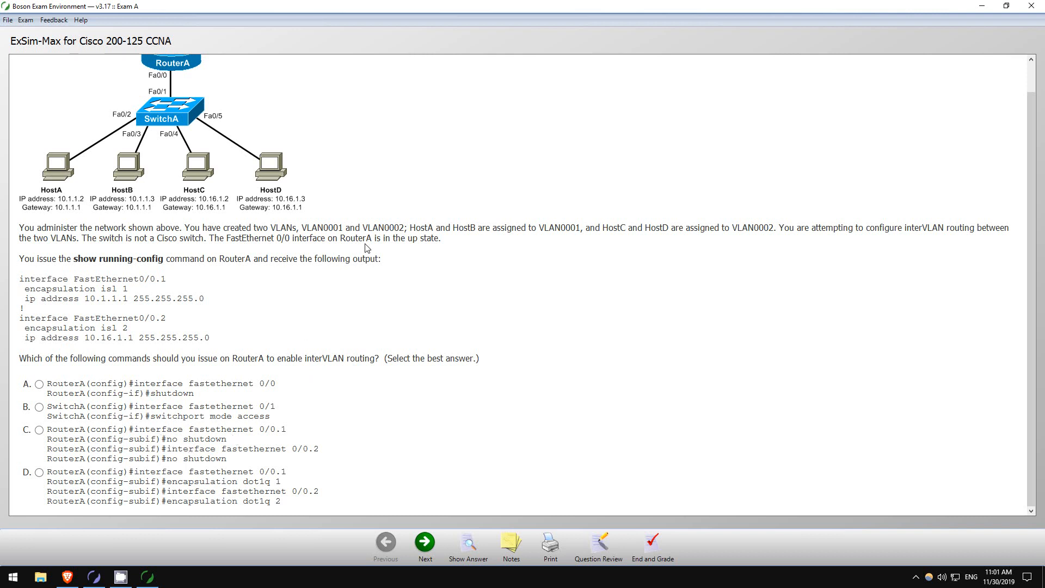
mouse_move(43, 478)
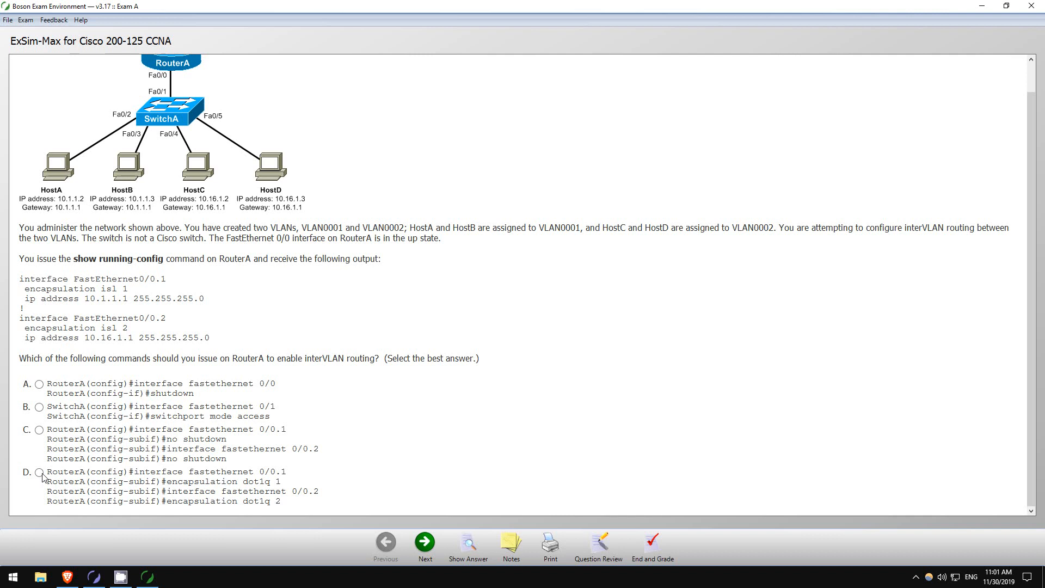
click(38, 472)
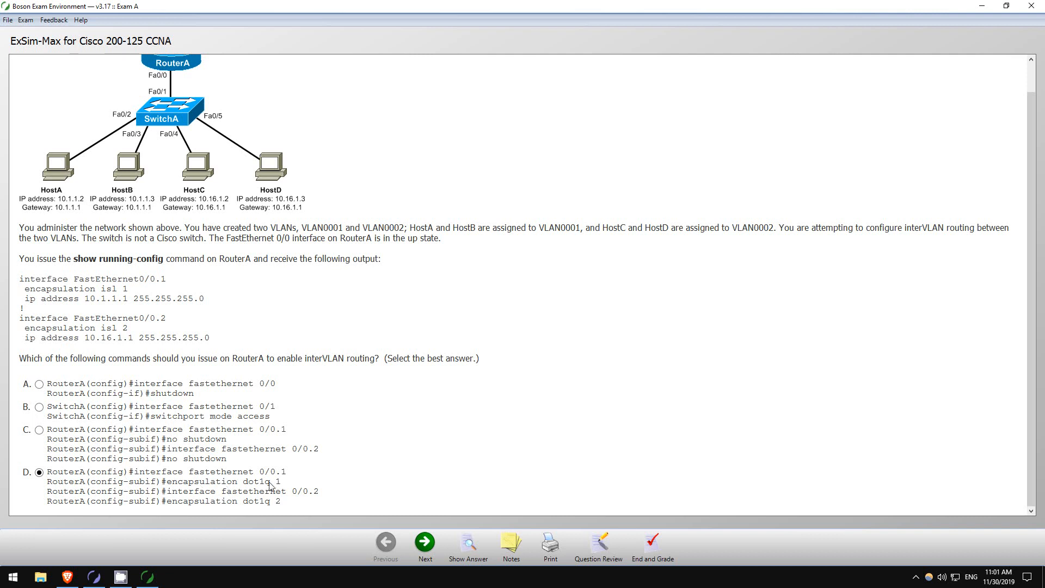
mouse_move(224, 500)
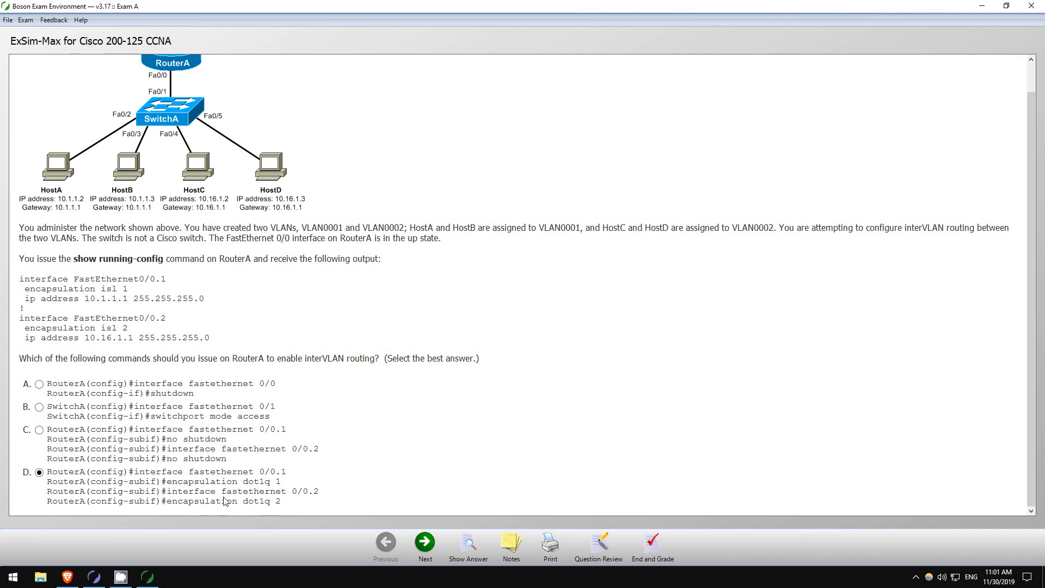
mouse_move(185, 103)
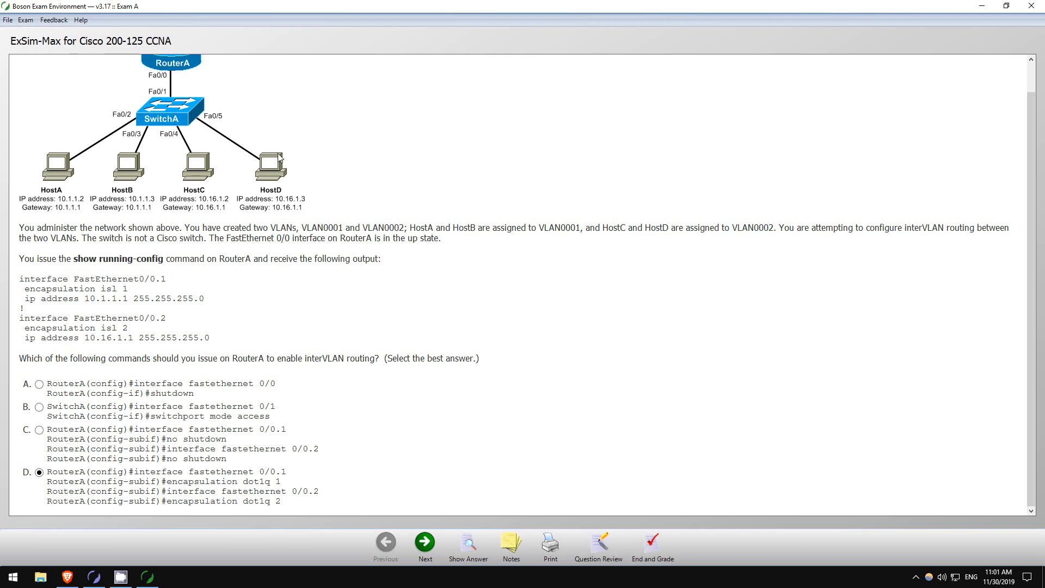
mouse_move(88, 247)
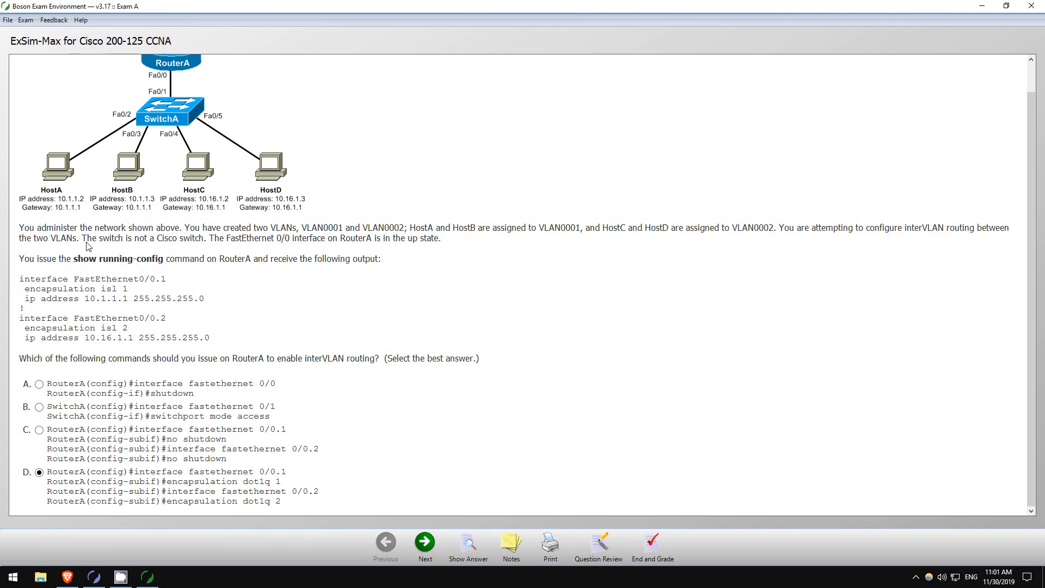
mouse_move(192, 125)
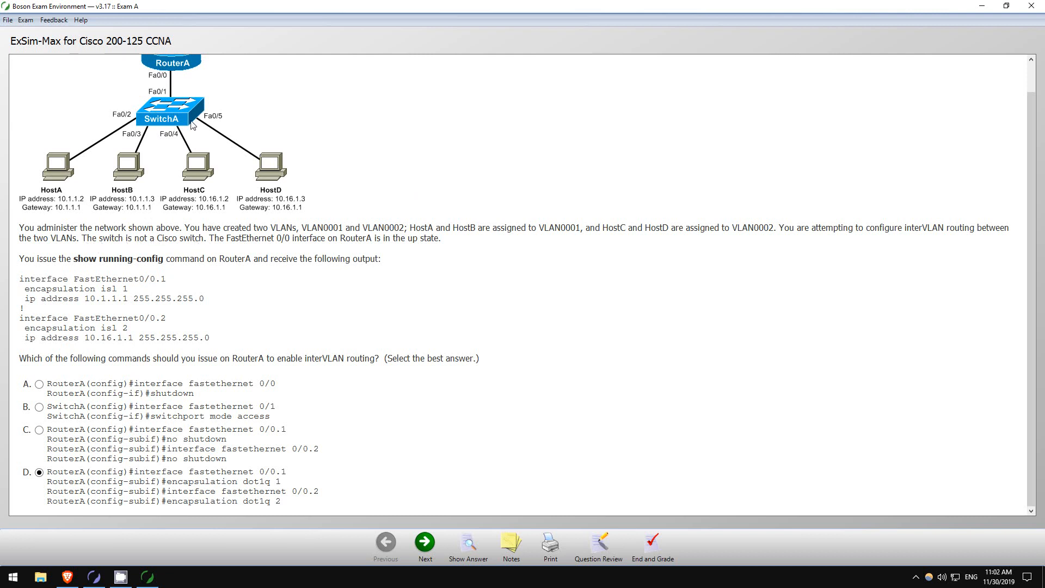
mouse_move(269, 485)
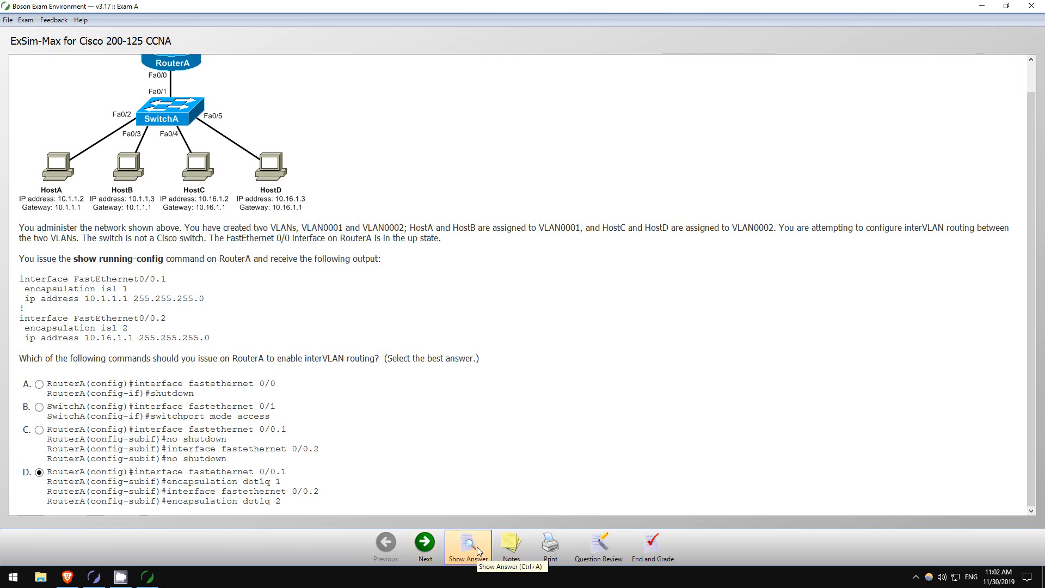
click(467, 541)
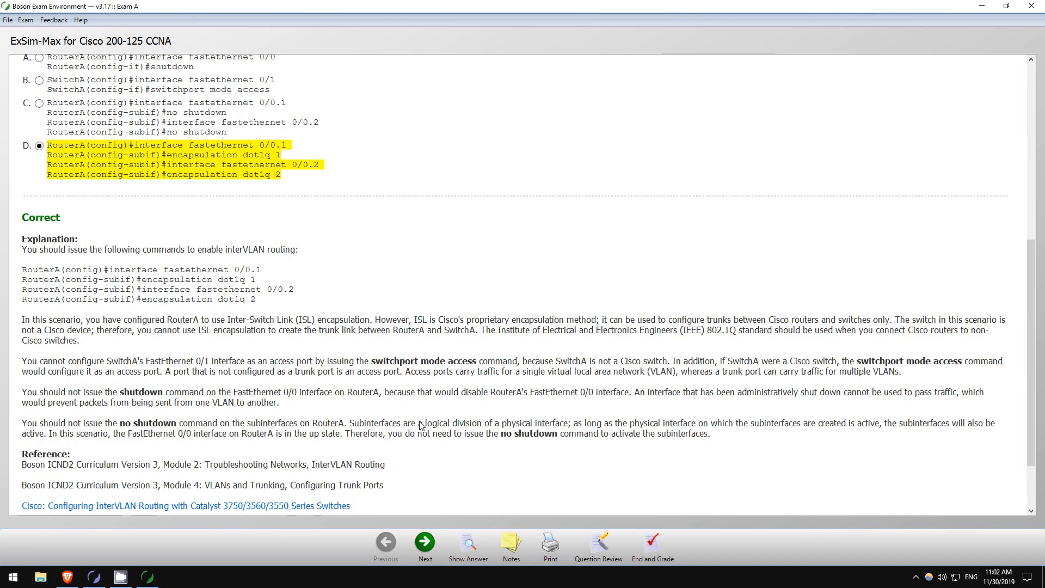
scroll(down, 3)
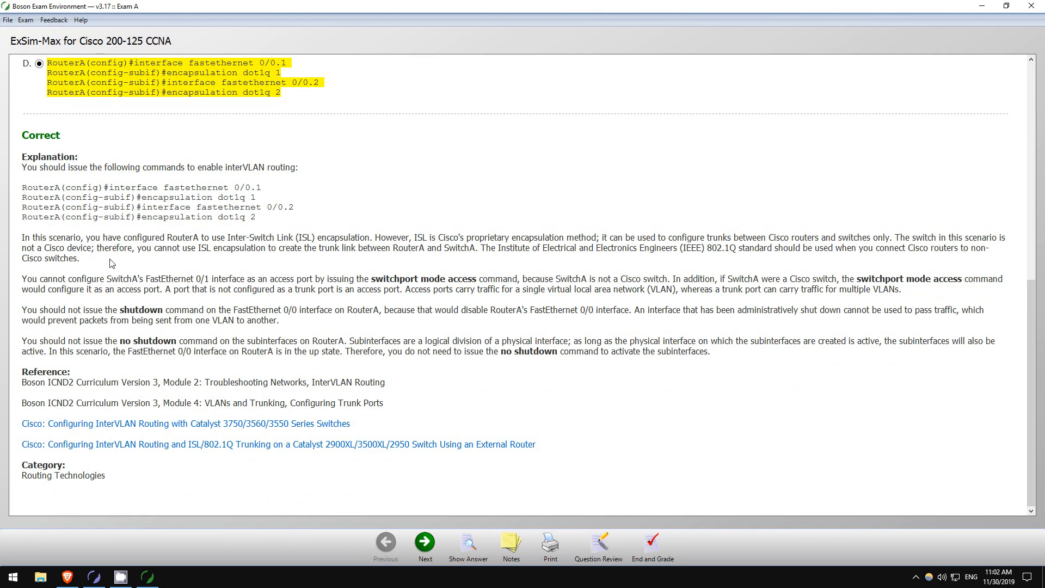
mouse_move(128, 281)
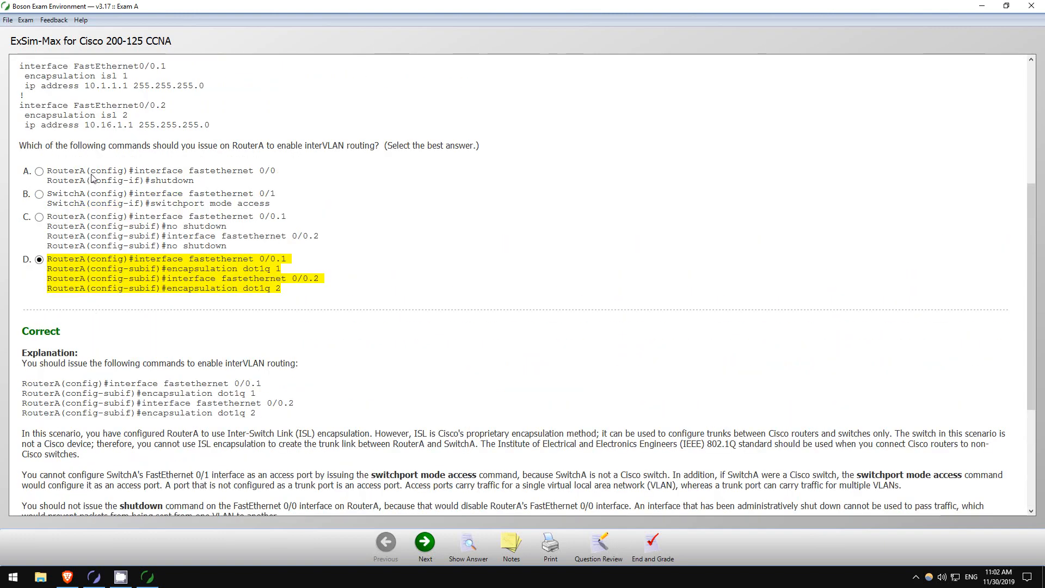
scroll(down, 3)
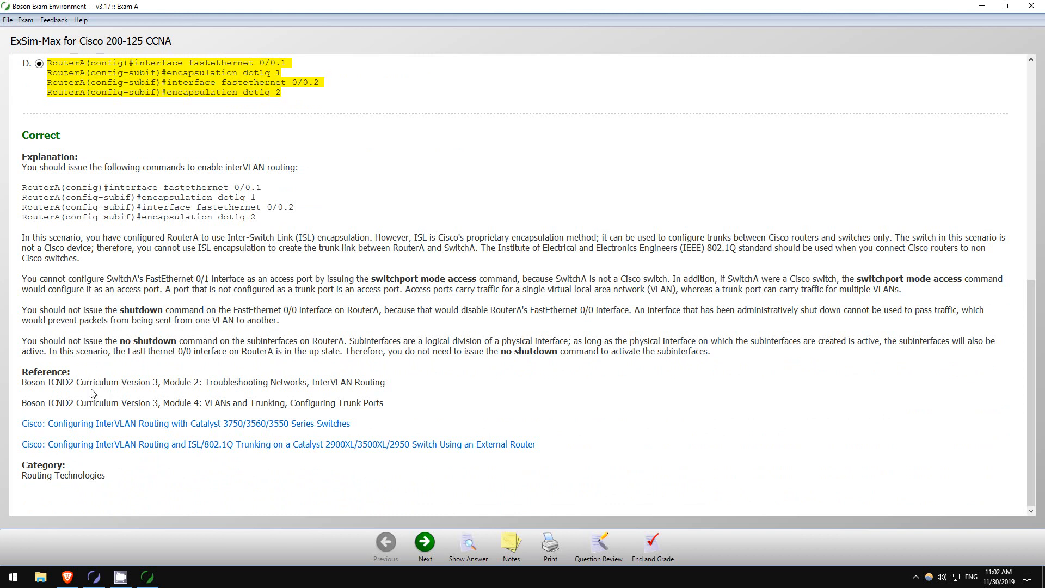
mouse_move(180, 389)
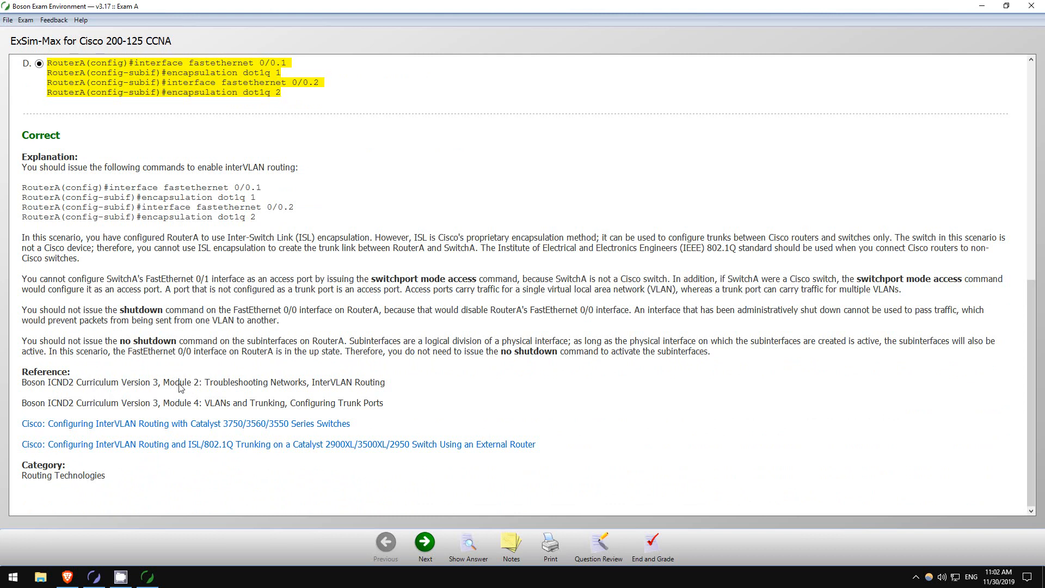
mouse_move(154, 431)
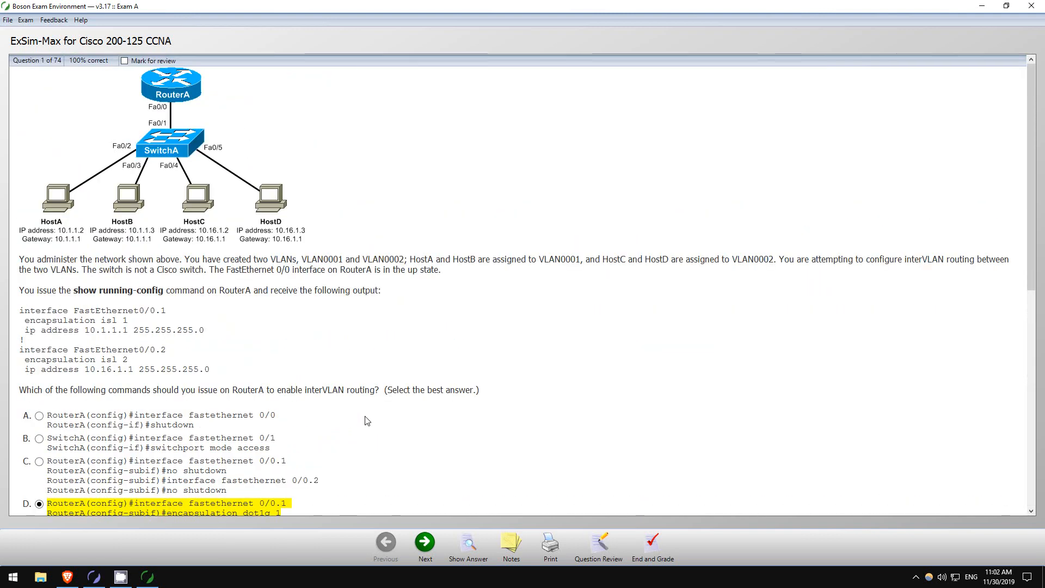
Go to question 2 and select option C, service timestamps debug datetime msec
click(425, 541)
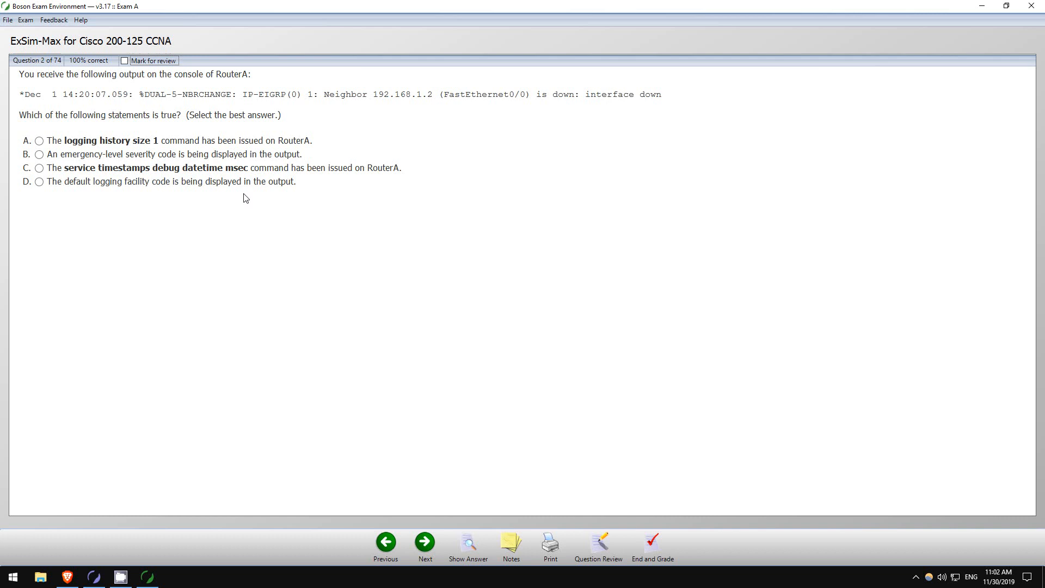
mouse_move(54, 82)
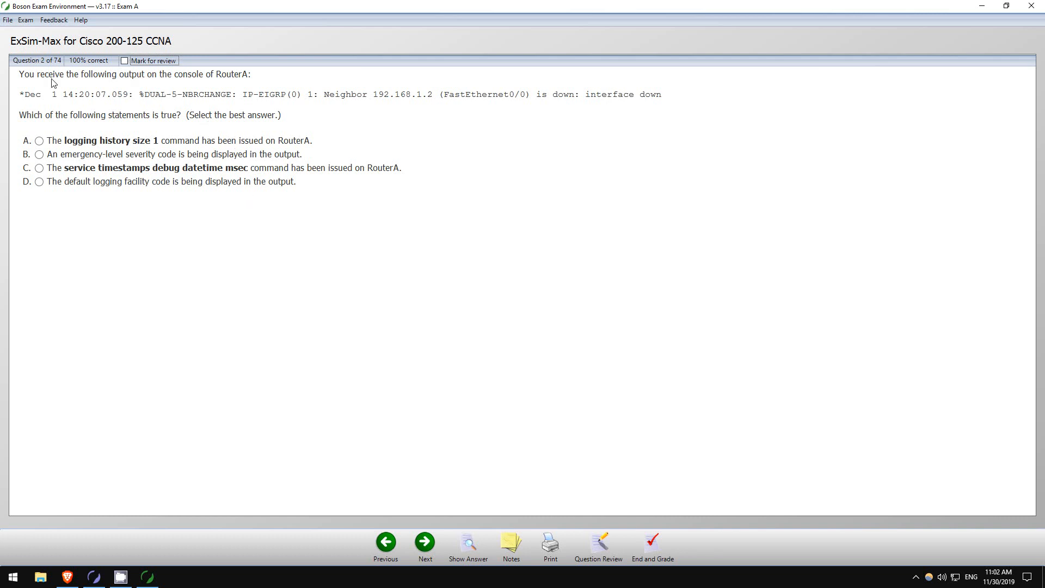
mouse_move(121, 83)
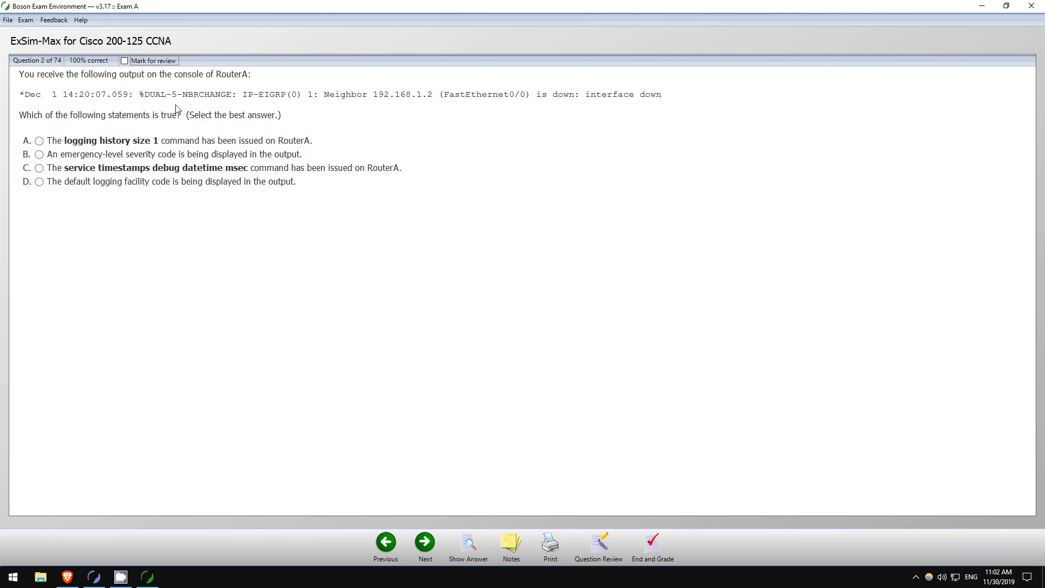
mouse_move(494, 104)
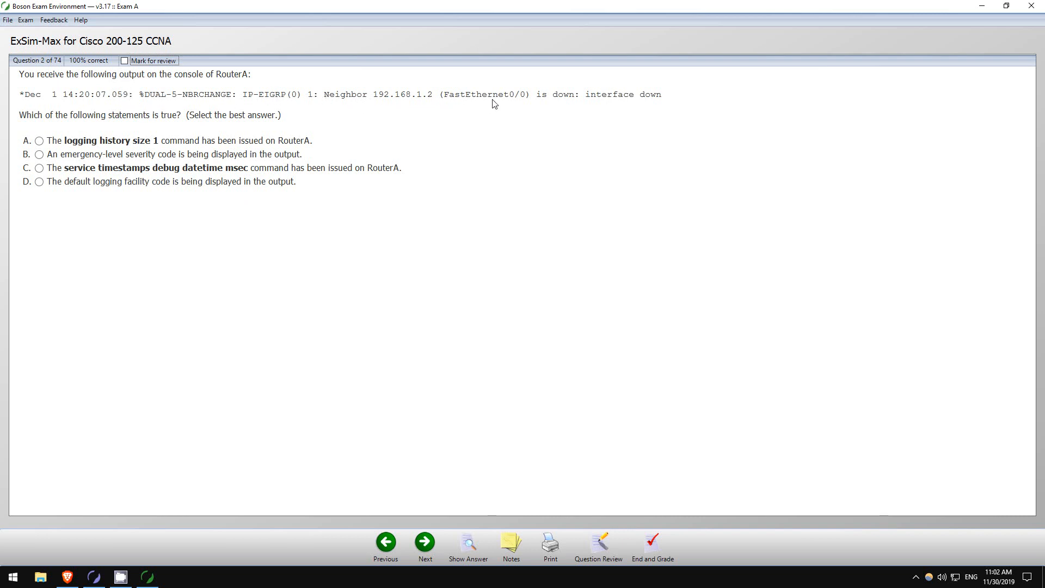
mouse_move(282, 100)
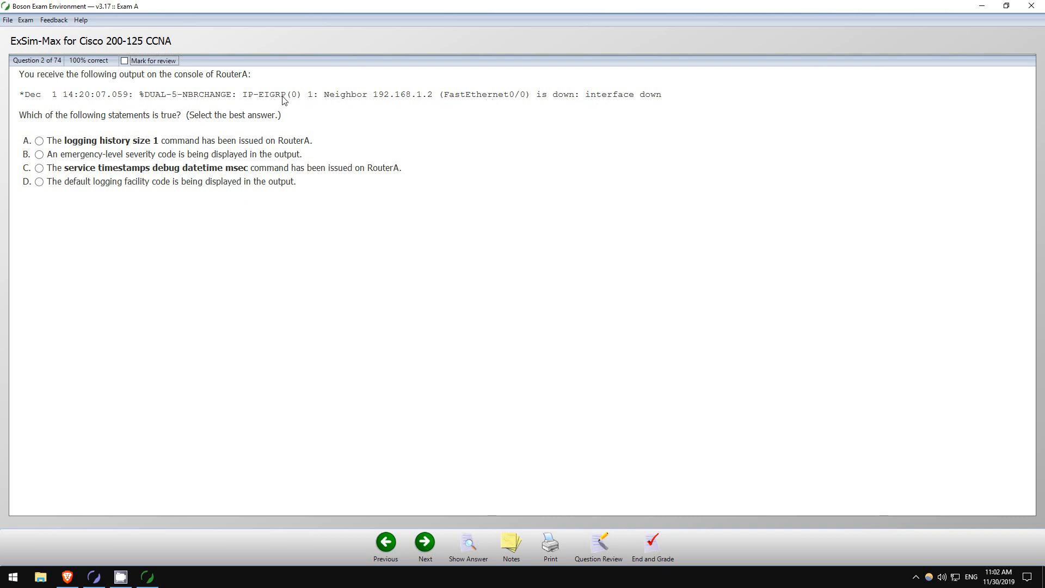
mouse_move(308, 111)
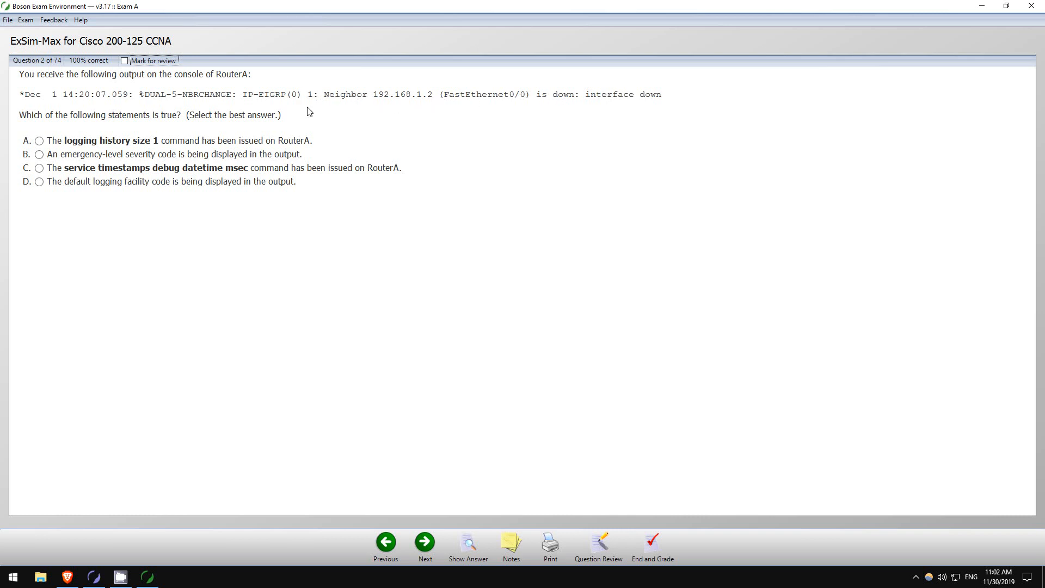
mouse_move(131, 122)
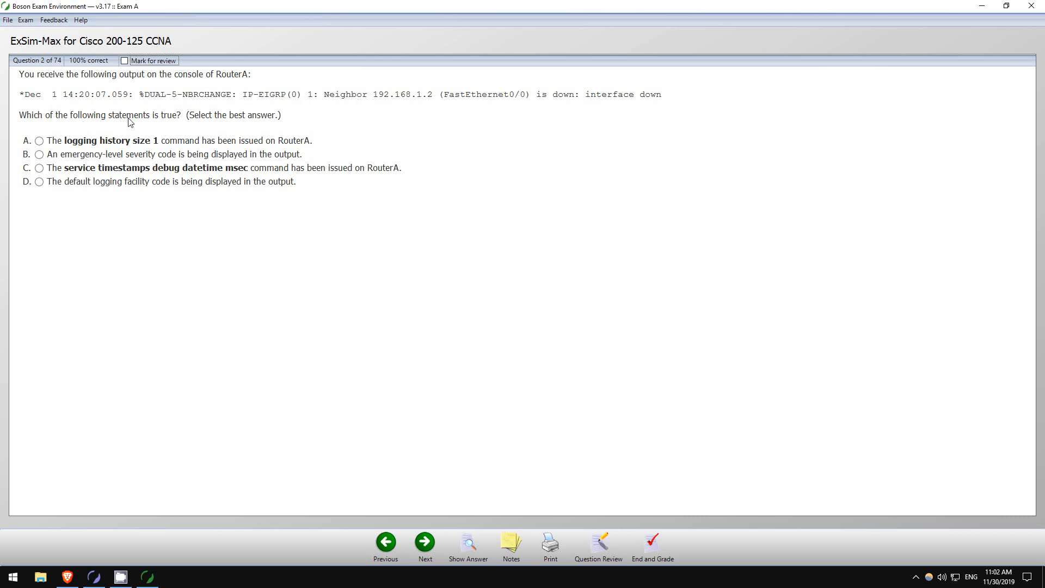
mouse_move(64, 154)
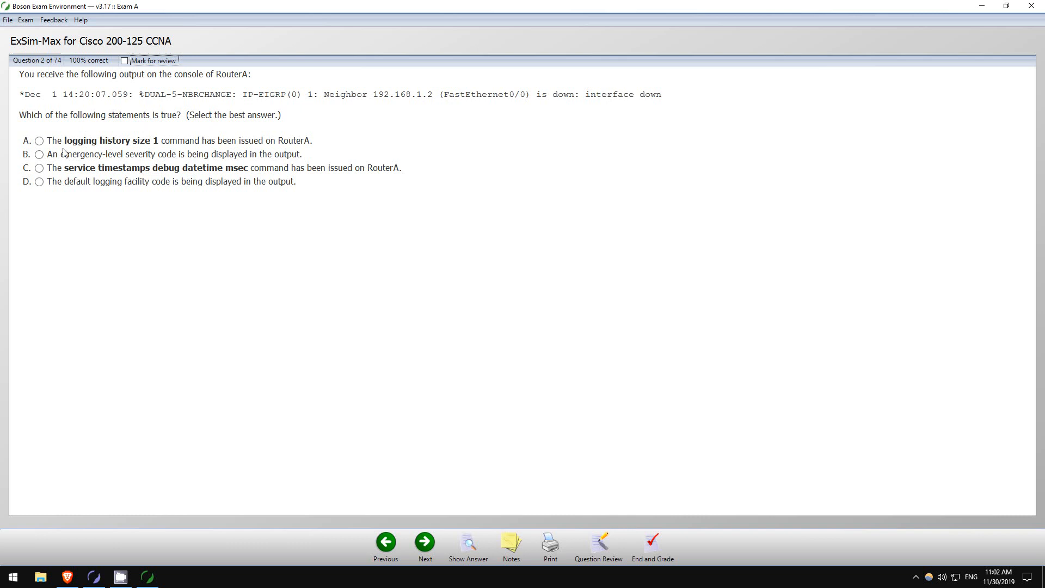
mouse_move(146, 151)
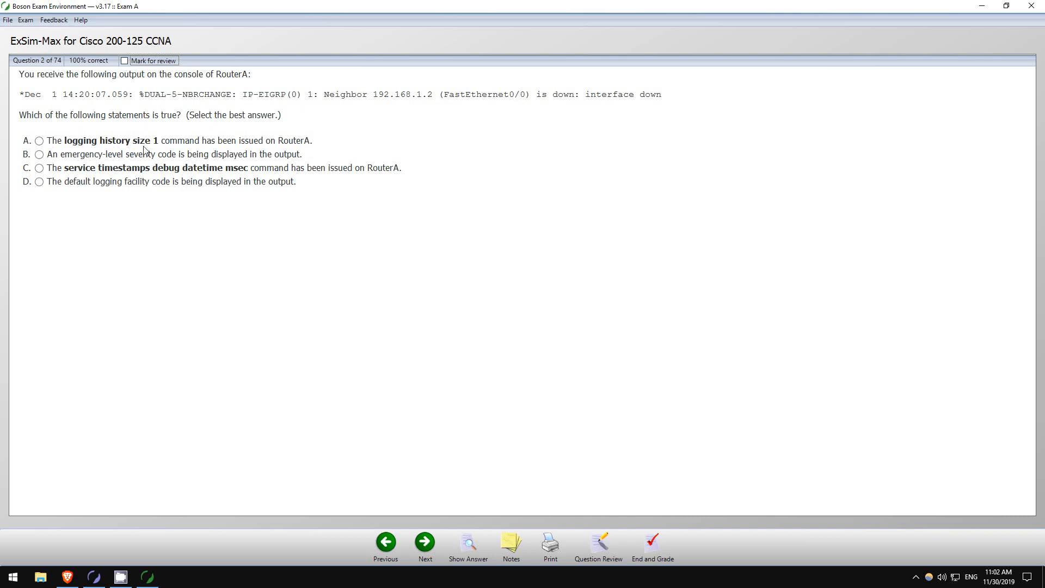
mouse_move(95, 97)
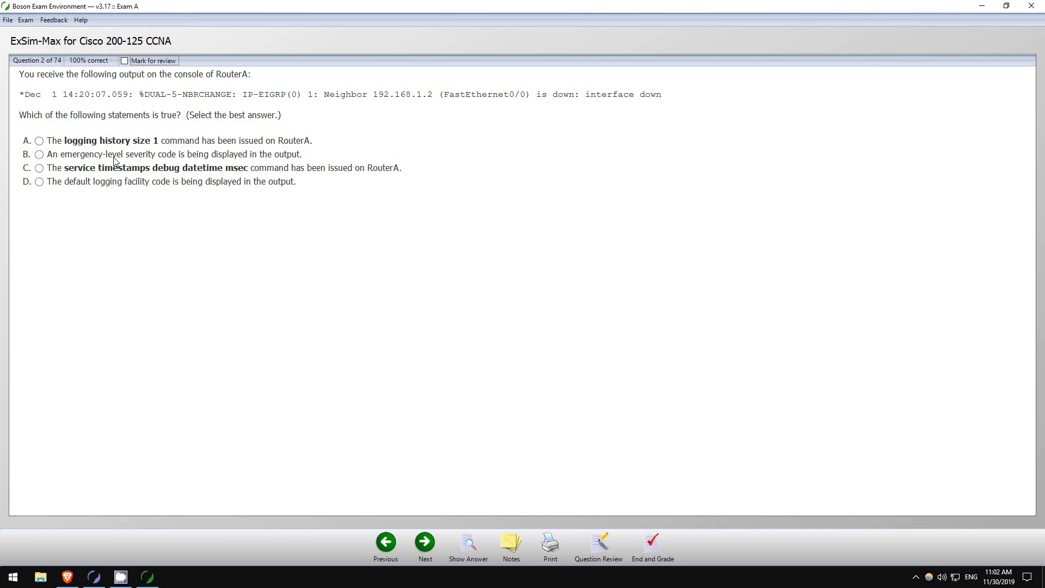
mouse_move(180, 98)
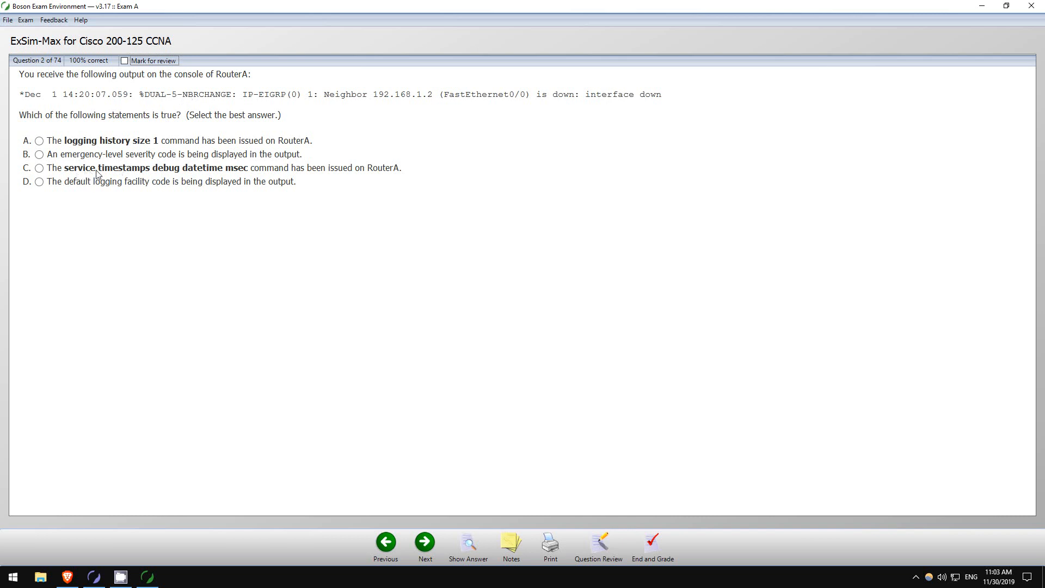
mouse_move(229, 172)
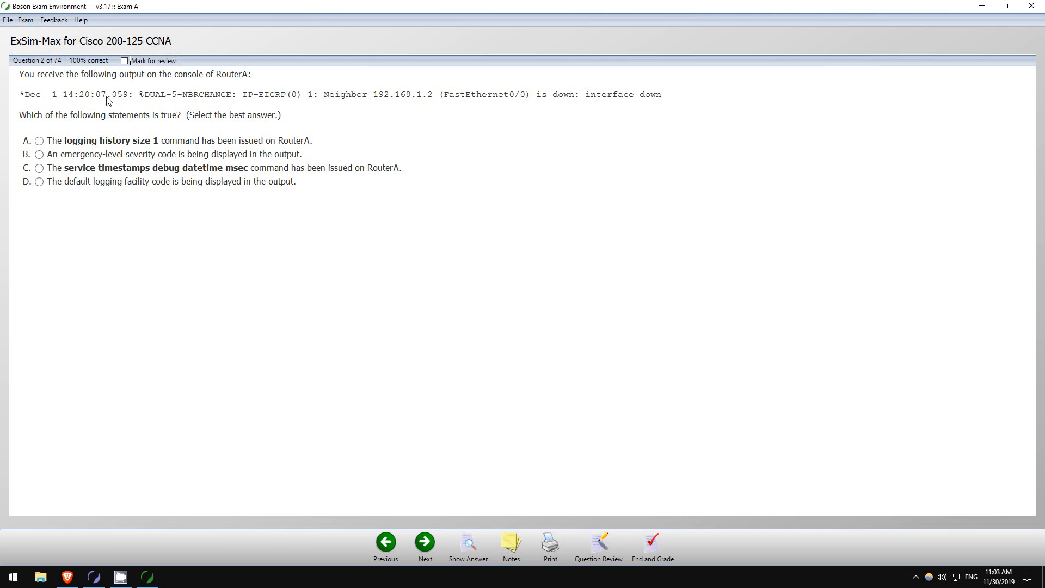
click(38, 168)
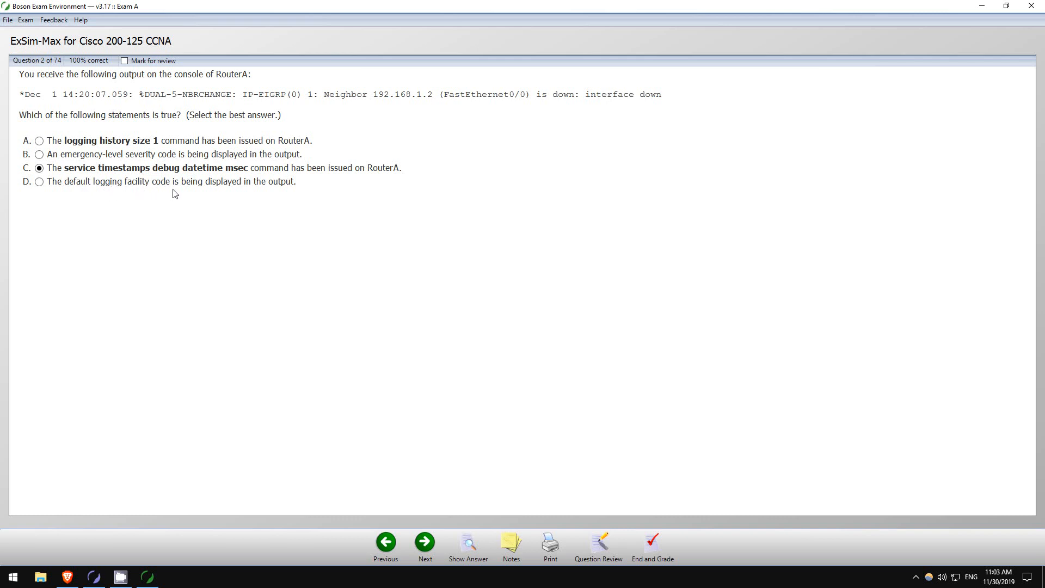
mouse_move(292, 189)
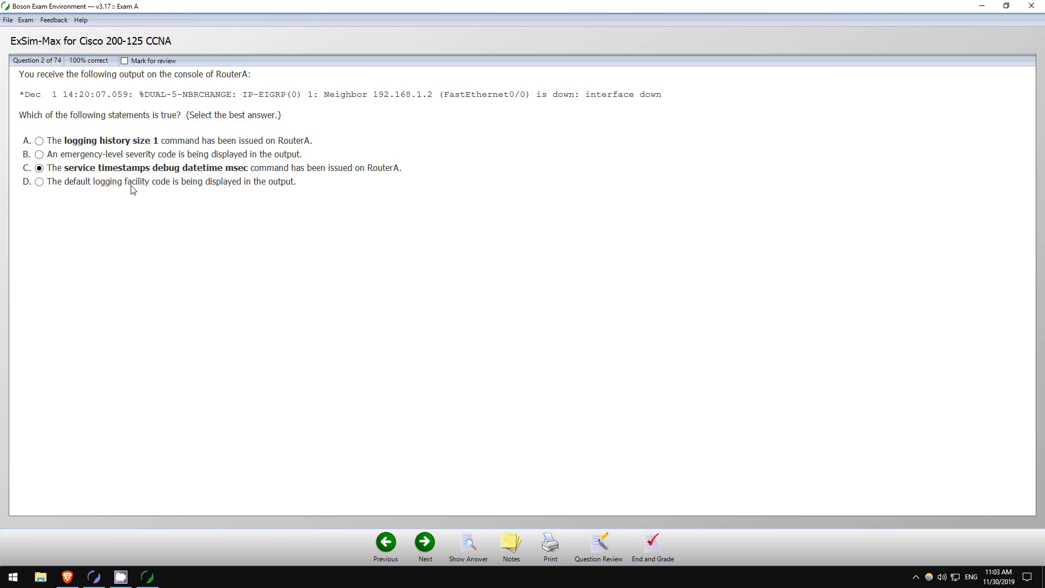
mouse_move(133, 177)
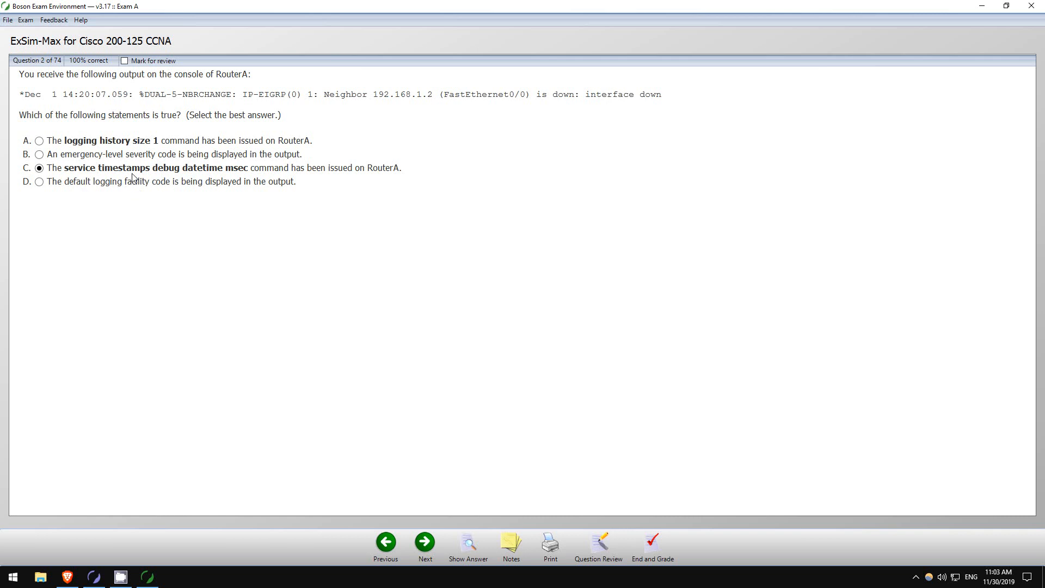
mouse_move(172, 110)
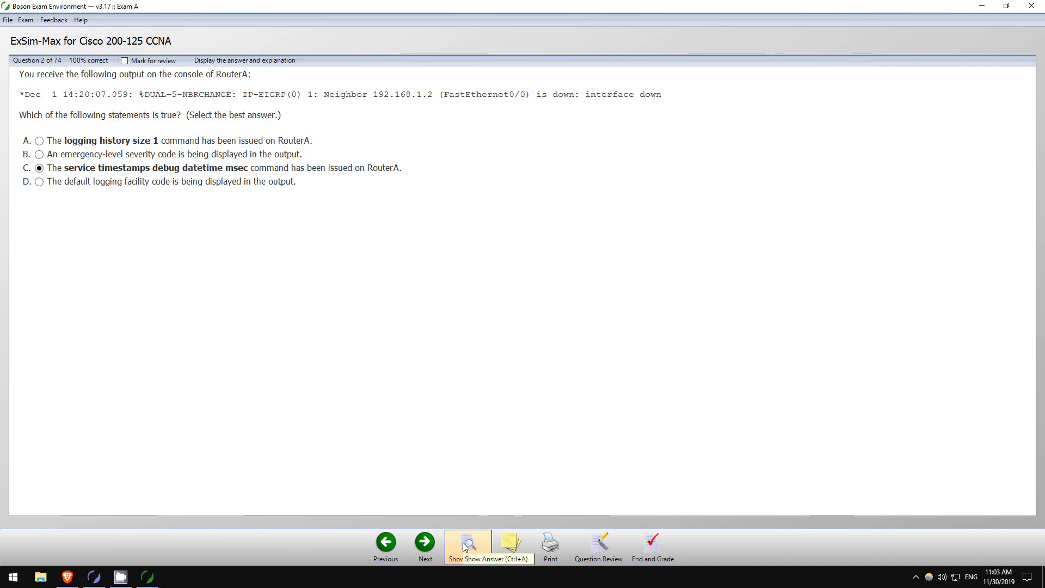
Show question 2's answer, confirming option C is Correct with the syslog explanation
click(468, 542)
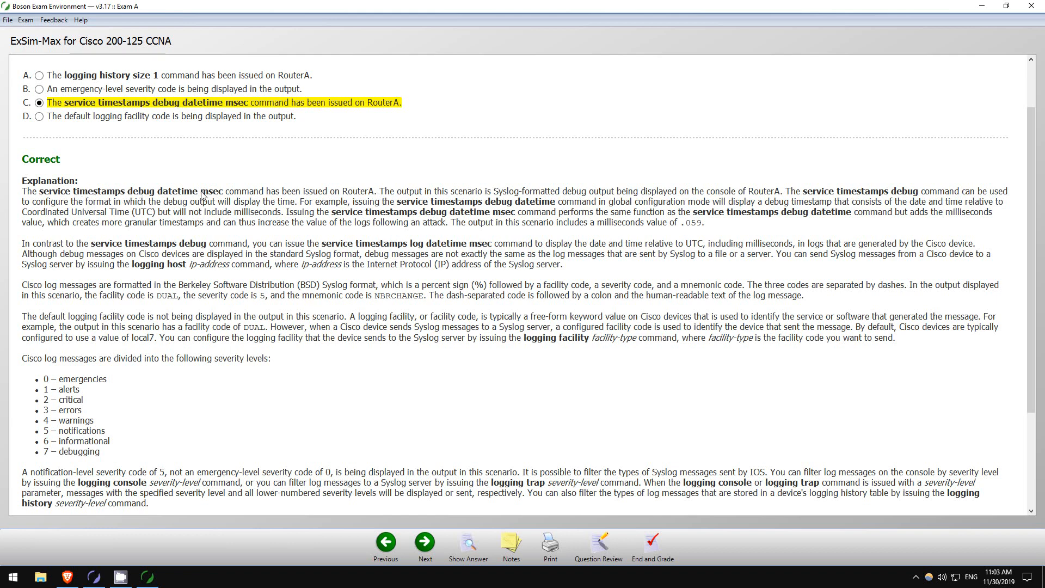
mouse_move(222, 247)
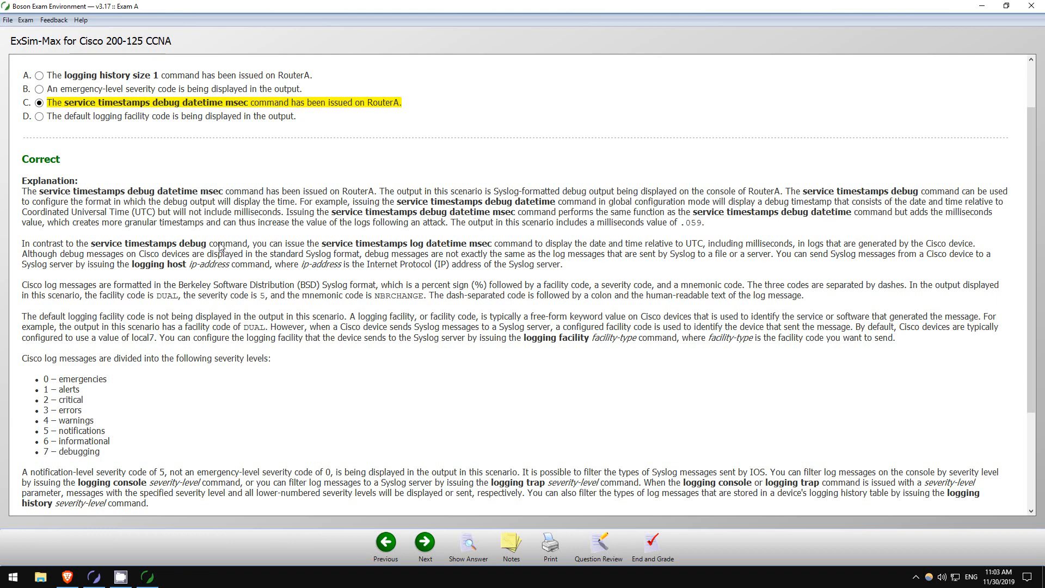
mouse_move(164, 378)
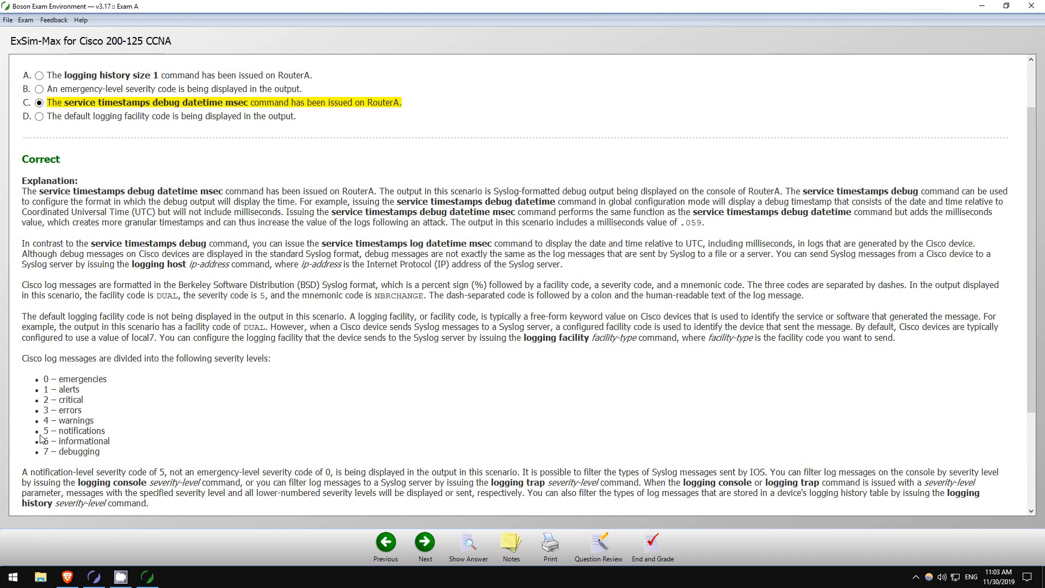
mouse_move(86, 434)
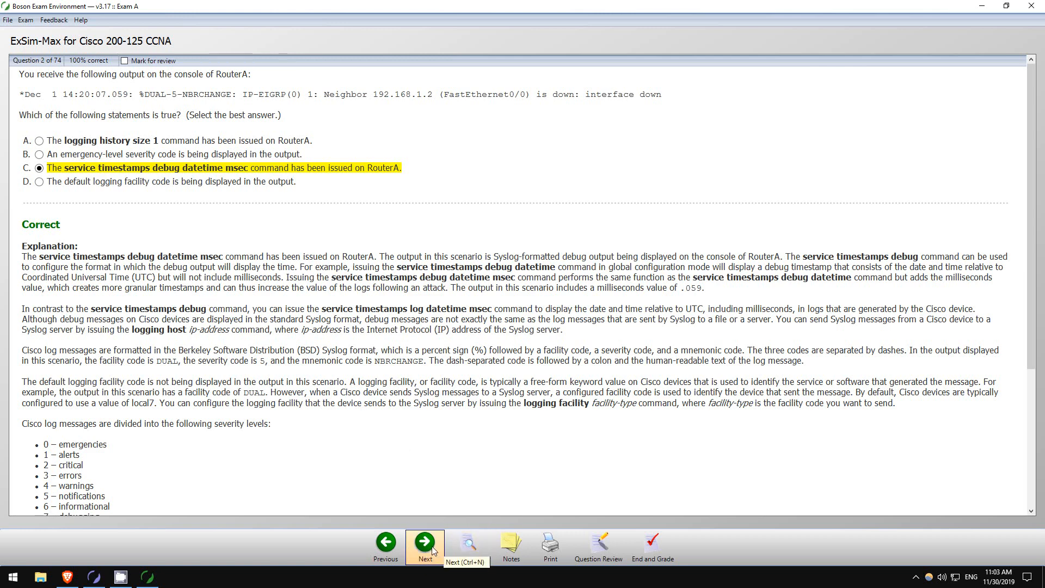
On MLP bundle question 3, choose option B and reveal its Correct explanation
click(425, 541)
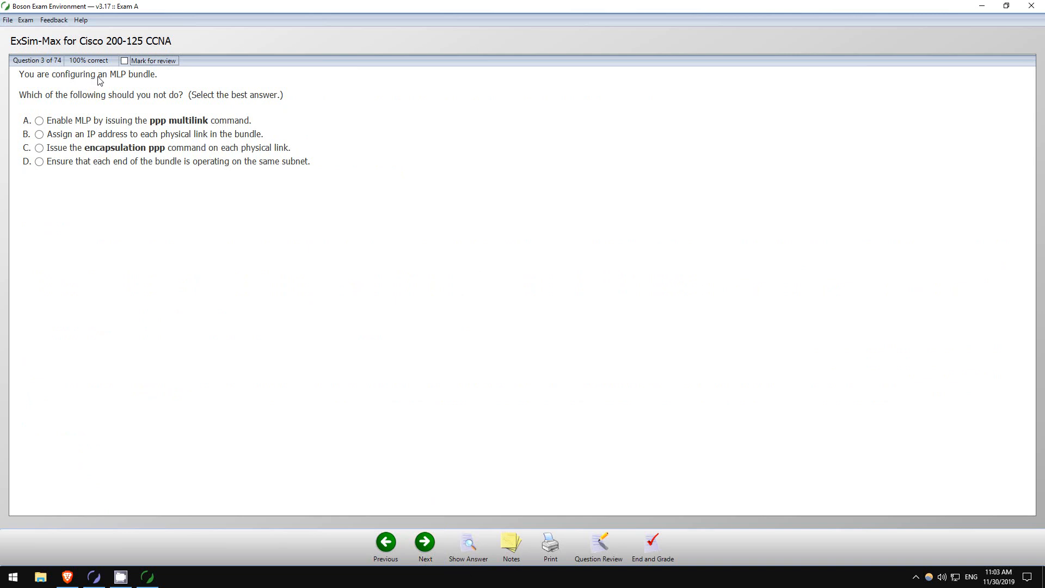
mouse_move(125, 80)
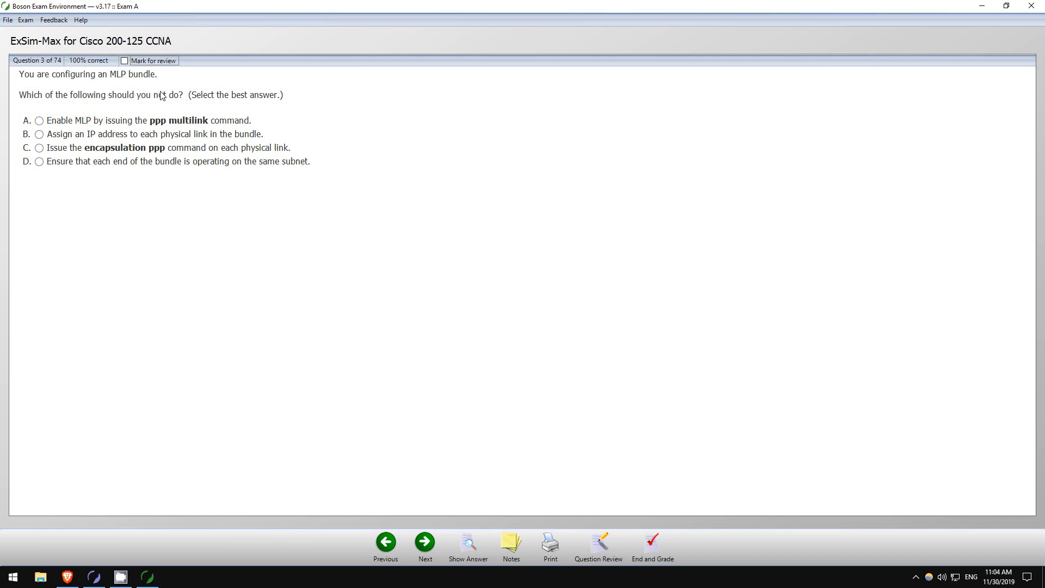
mouse_move(62, 126)
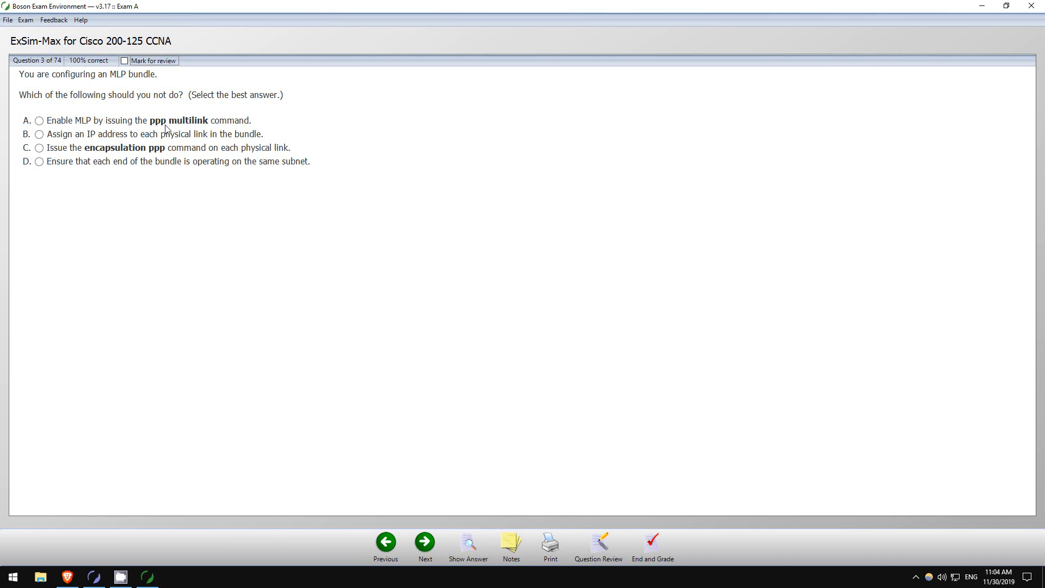
mouse_move(60, 142)
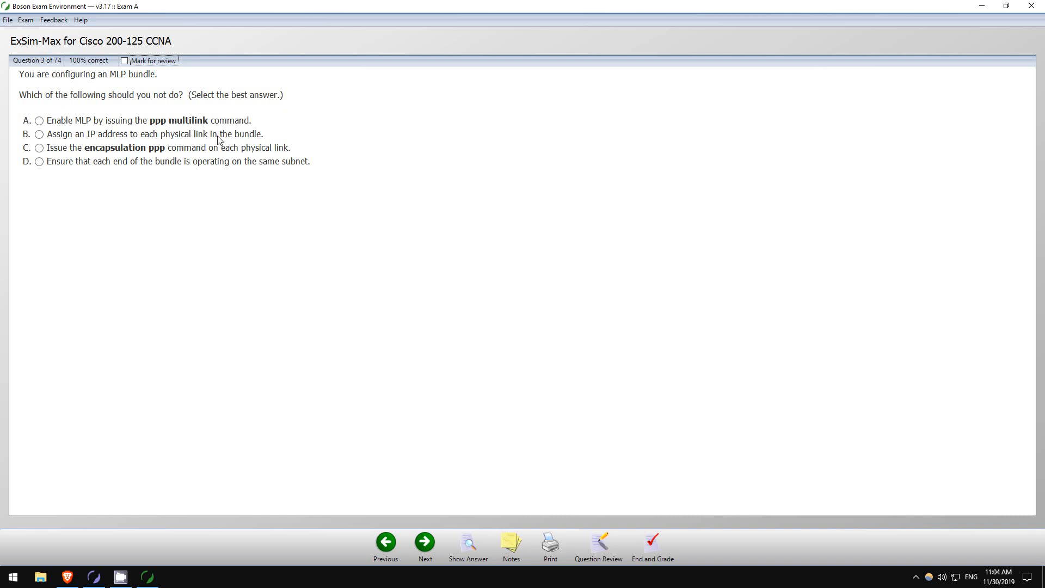
click(39, 134)
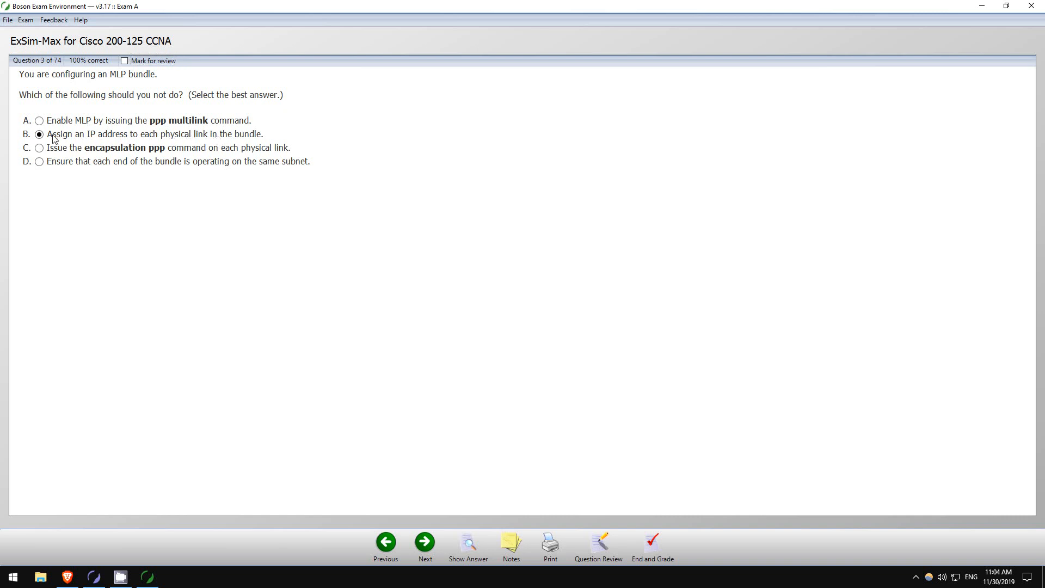
mouse_move(56, 155)
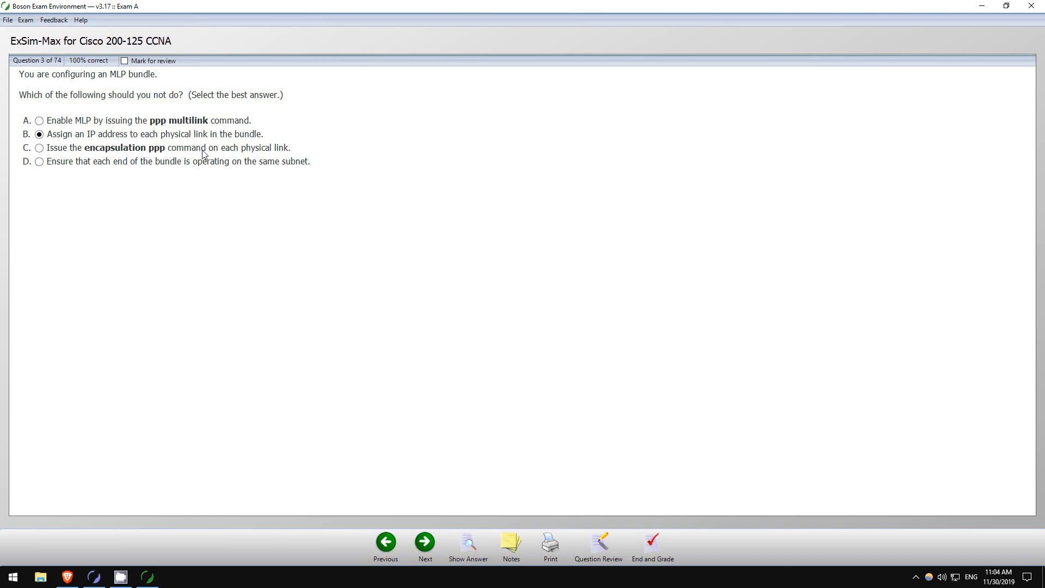
mouse_move(50, 163)
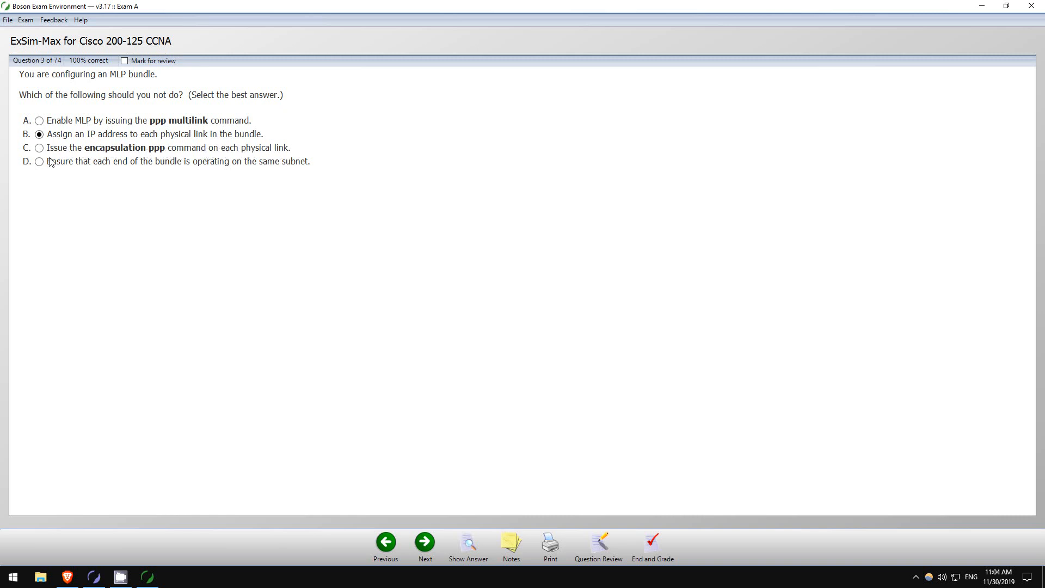
mouse_move(150, 167)
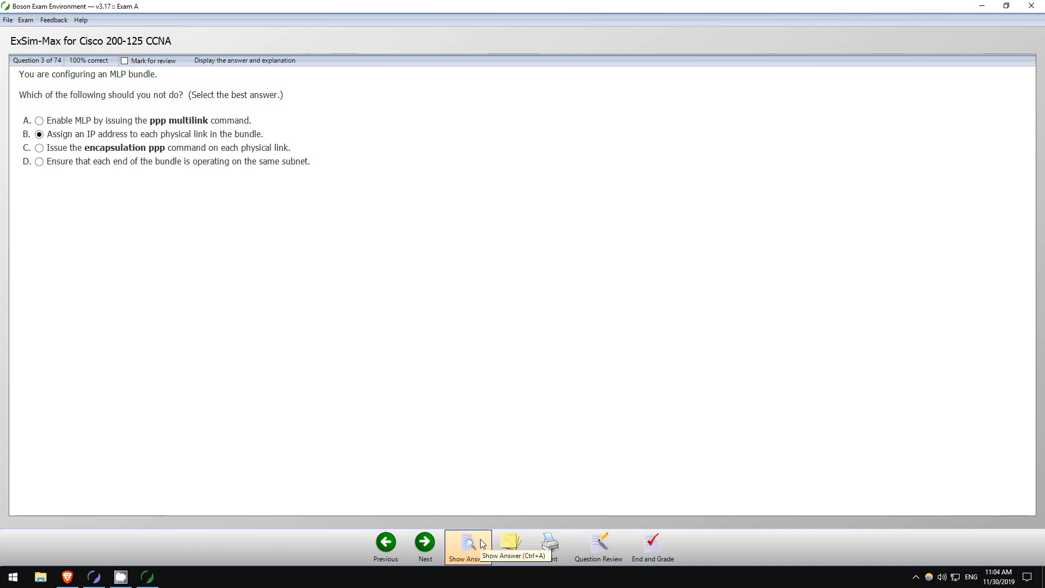
click(468, 543)
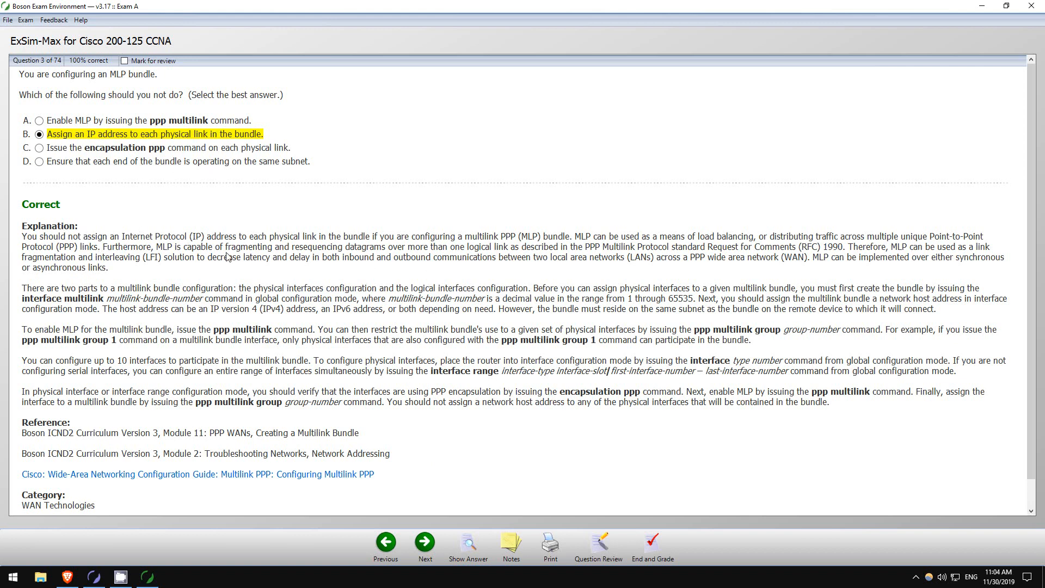
mouse_move(152, 328)
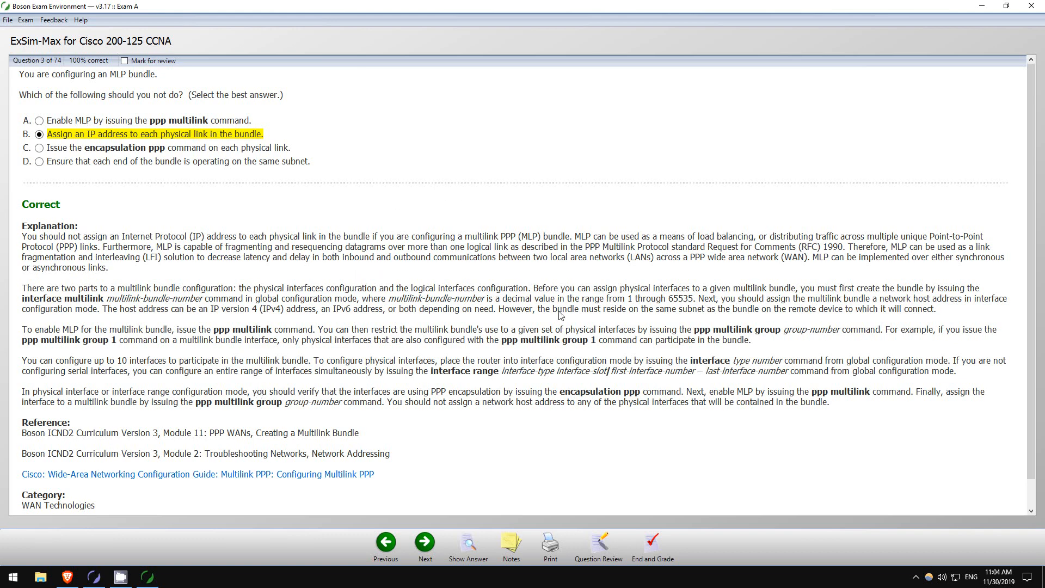
mouse_move(652, 541)
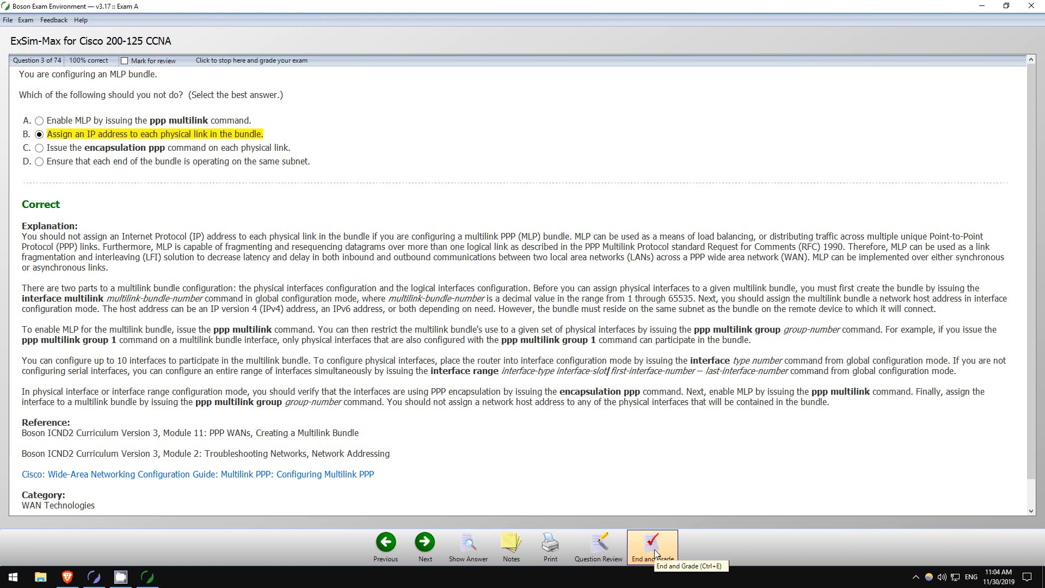
End and grade the exam, reviewing the failing 328 score and Category Breakdown results
click(651, 543)
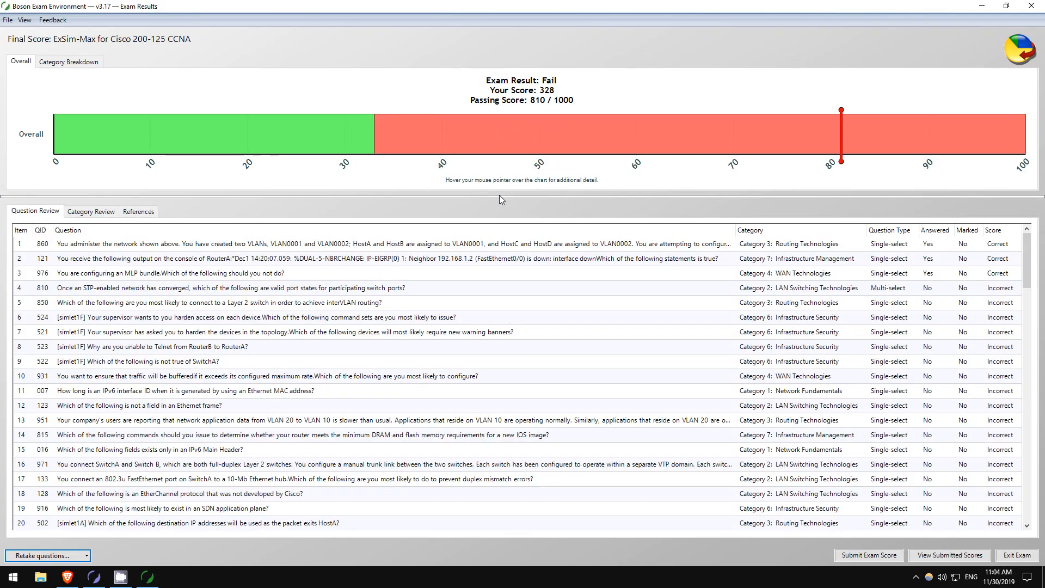
scroll(down, 3)
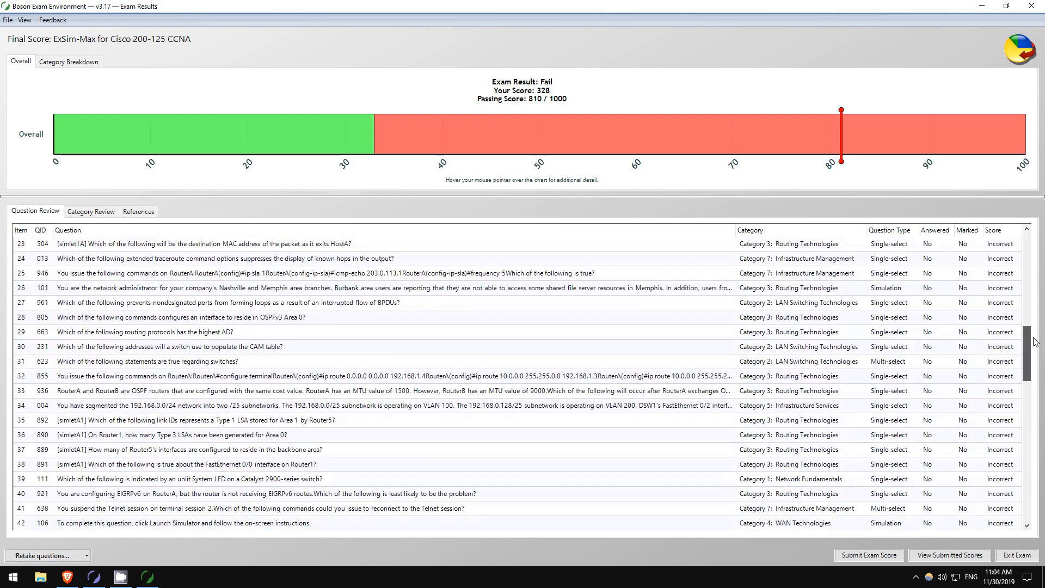
click(68, 61)
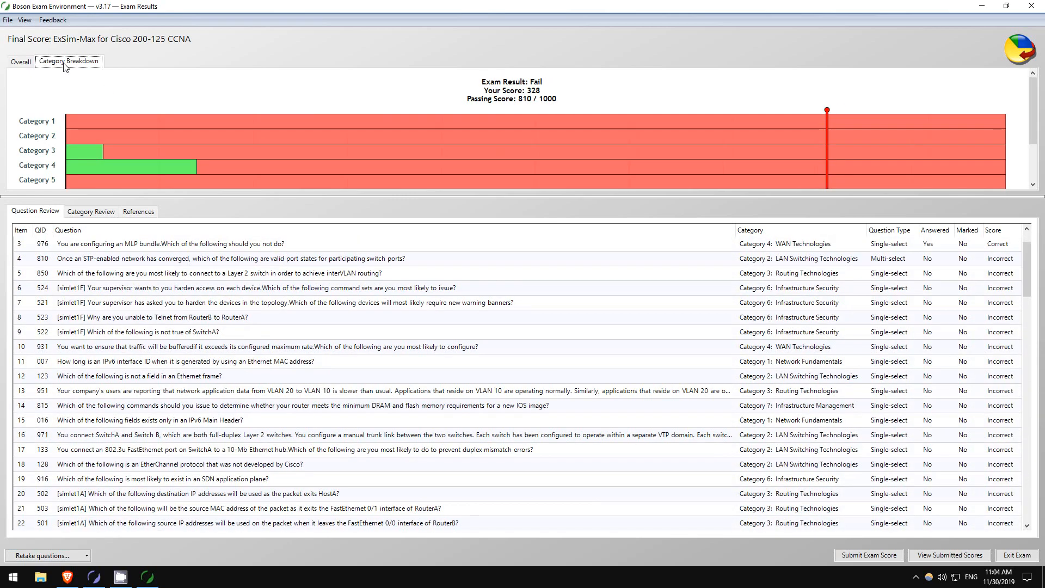
mouse_move(616, 128)
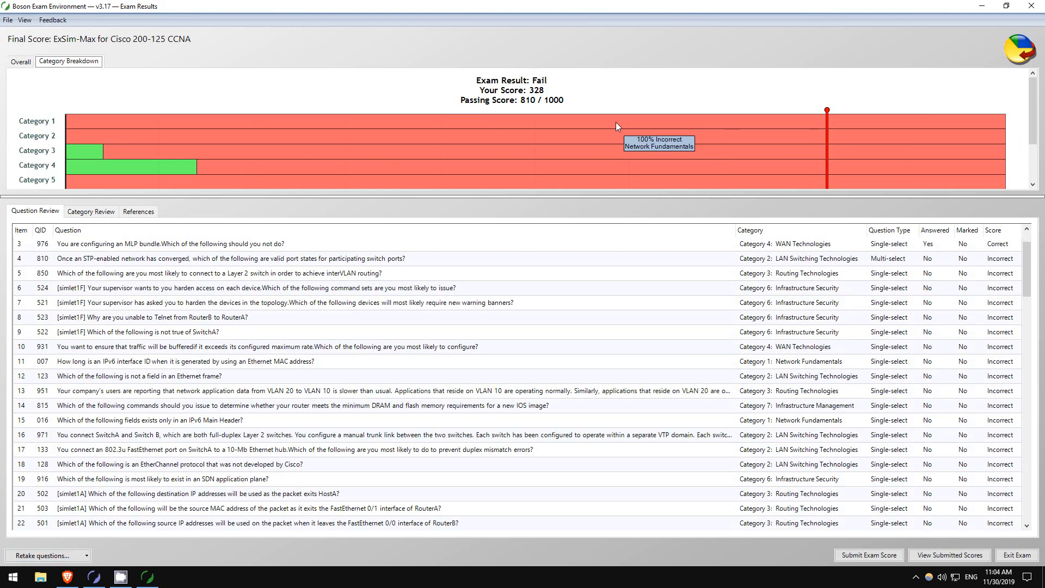
mouse_move(617, 136)
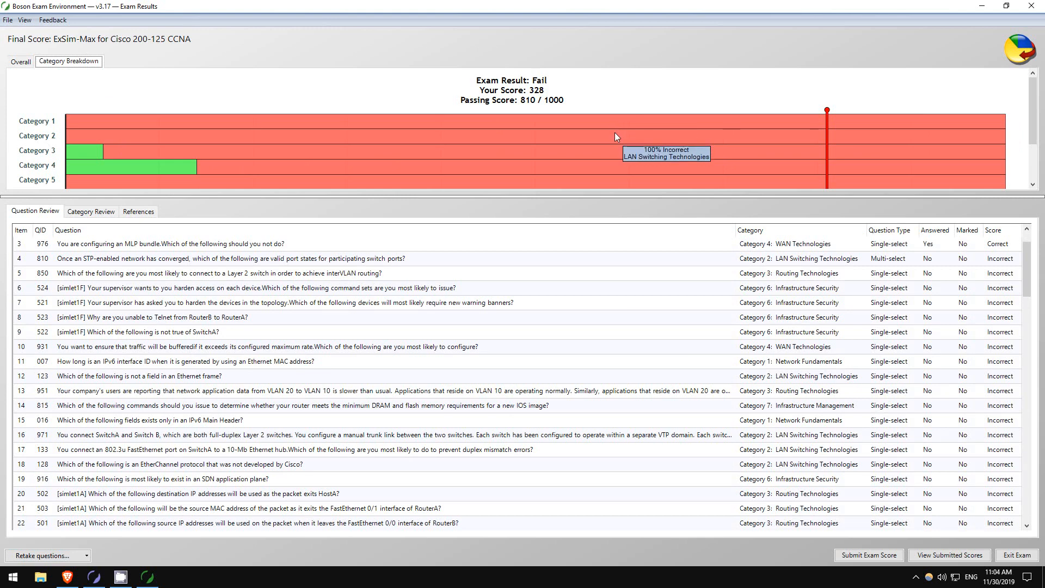
mouse_move(609, 166)
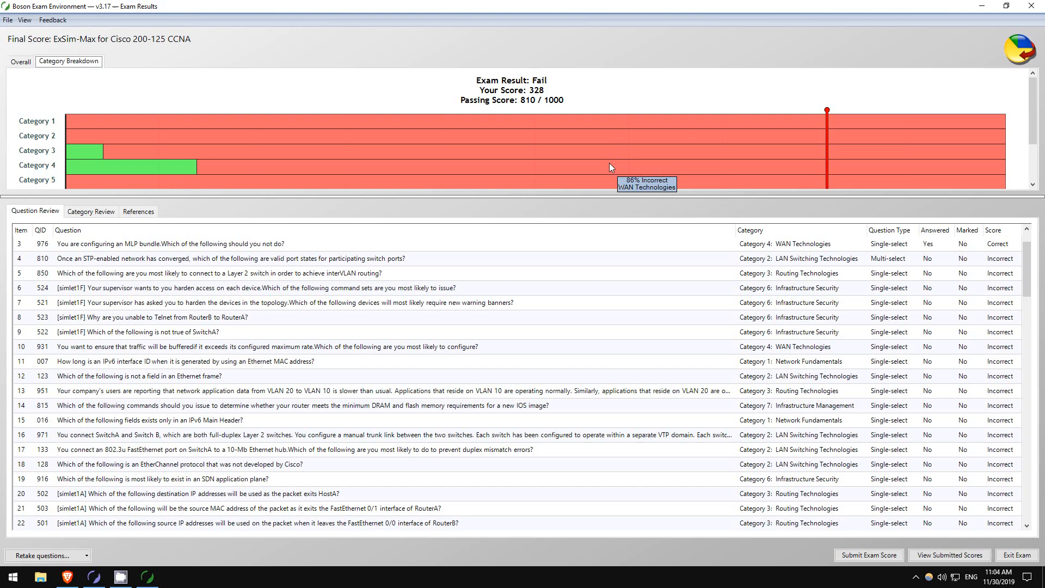
scroll(down, 3)
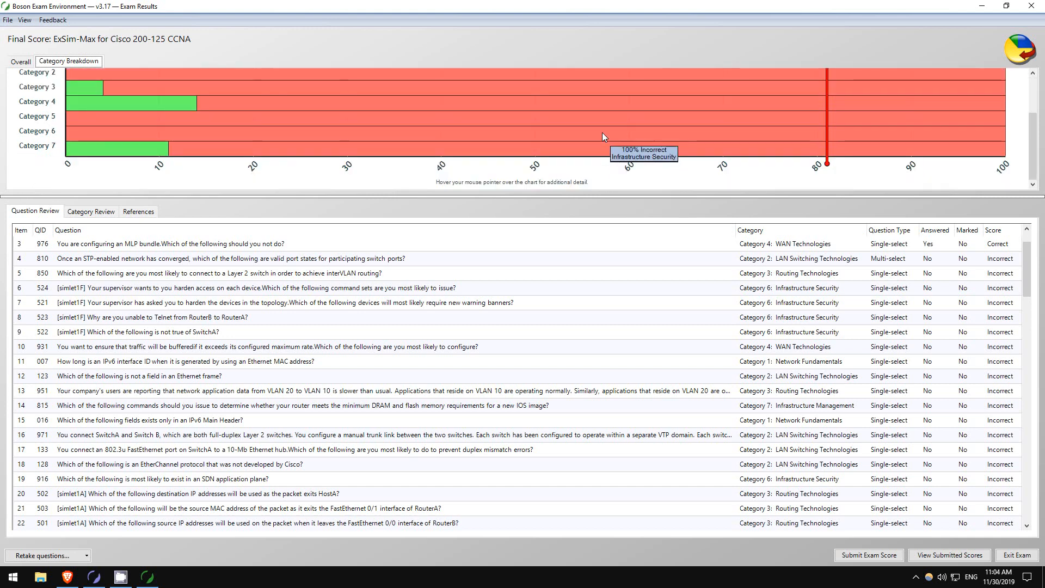
mouse_move(600, 134)
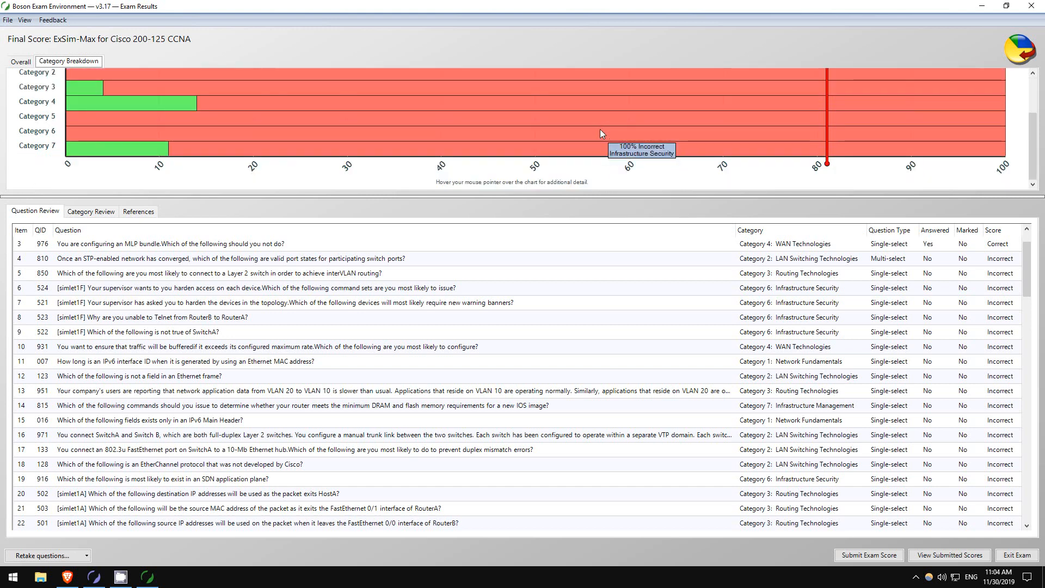
mouse_move(600, 149)
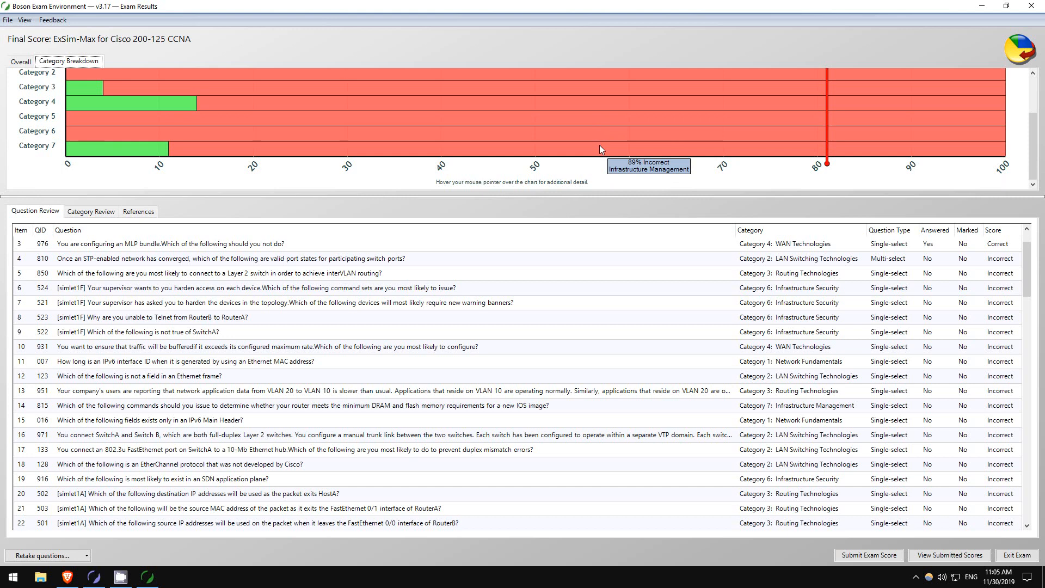
mouse_move(1030, 139)
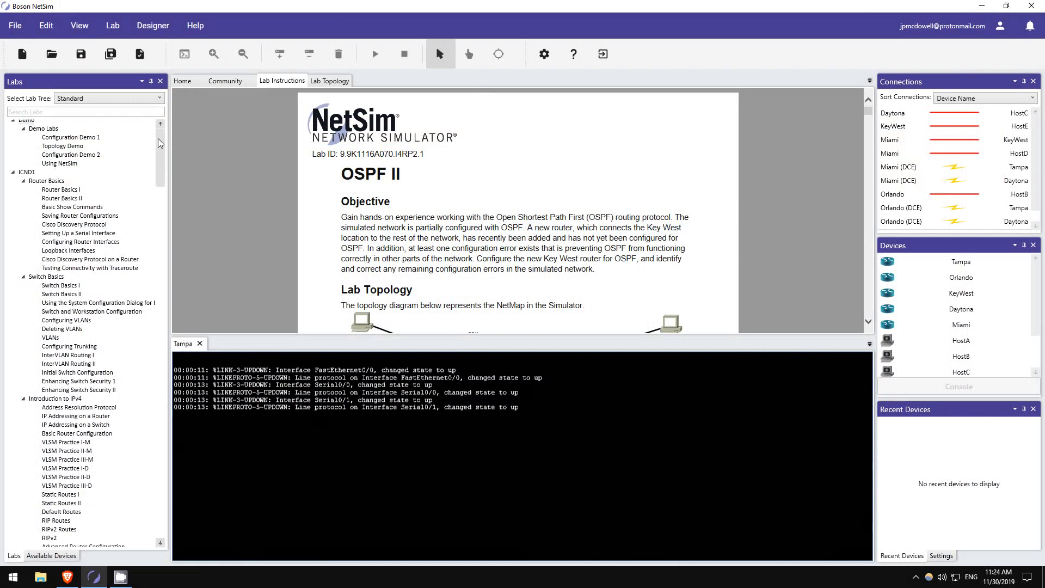
Scroll the Labs tree through ICND1, ICND2, ROUTE and SWITCH labs to reach OSPF II
scroll(down, 3)
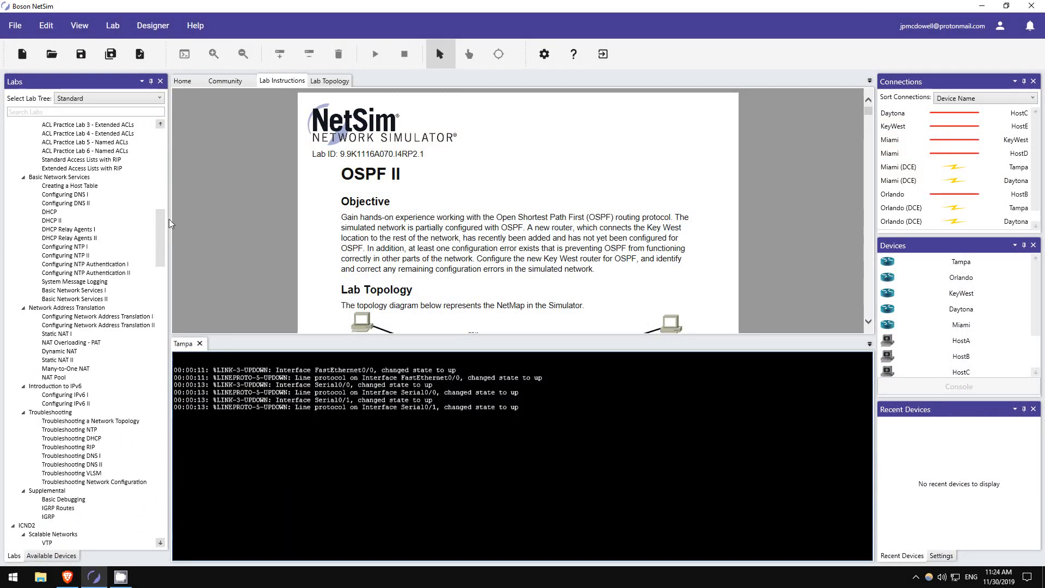
scroll(down, 3)
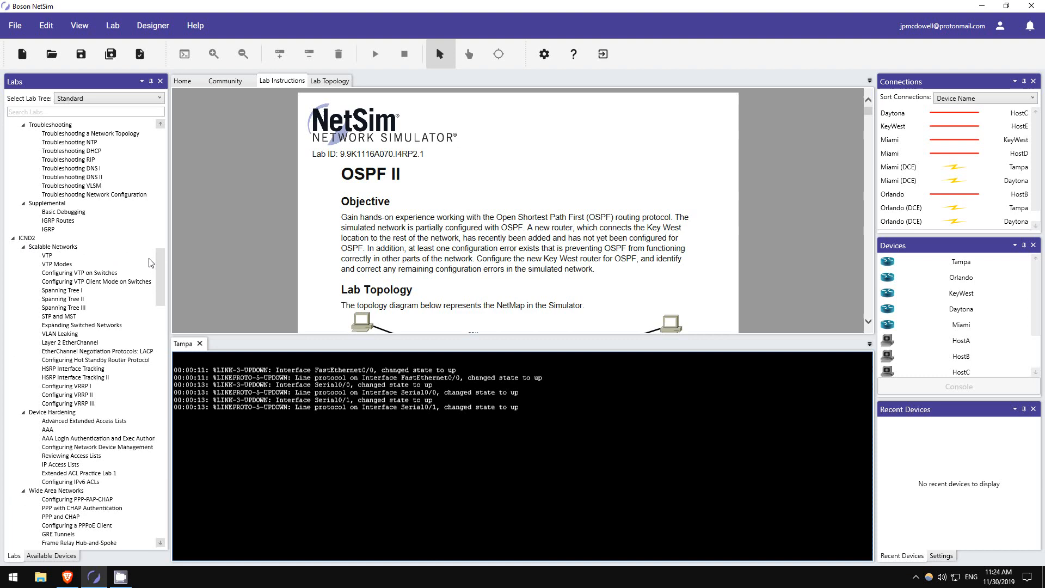
scroll(down, 3)
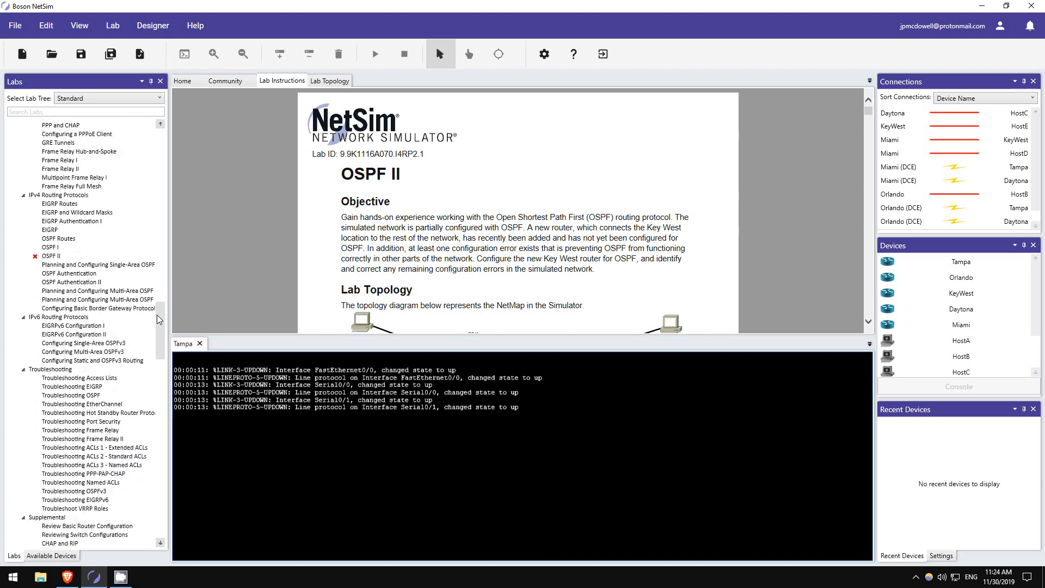
scroll(down, 3)
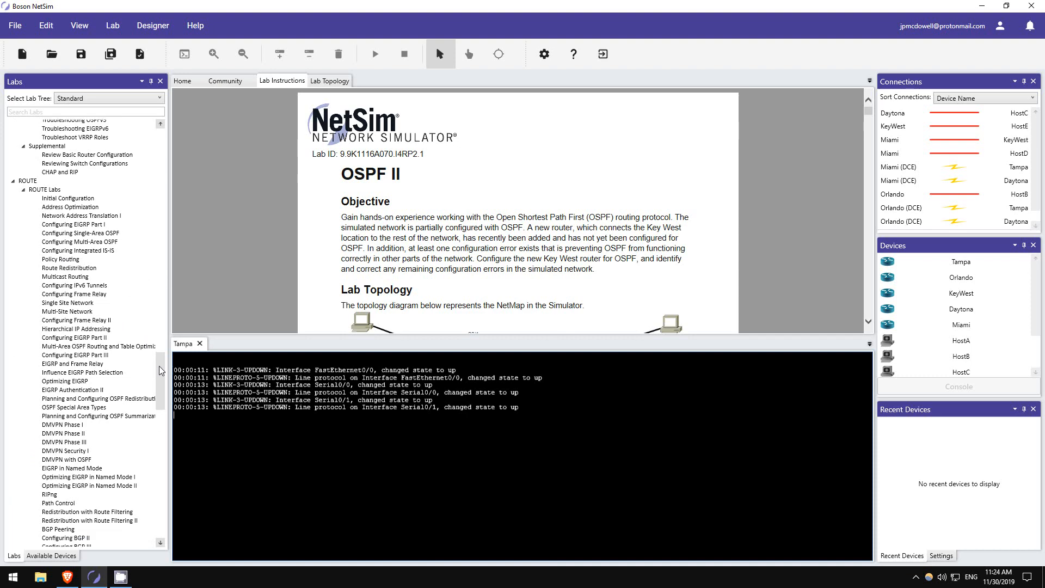
scroll(down, 3)
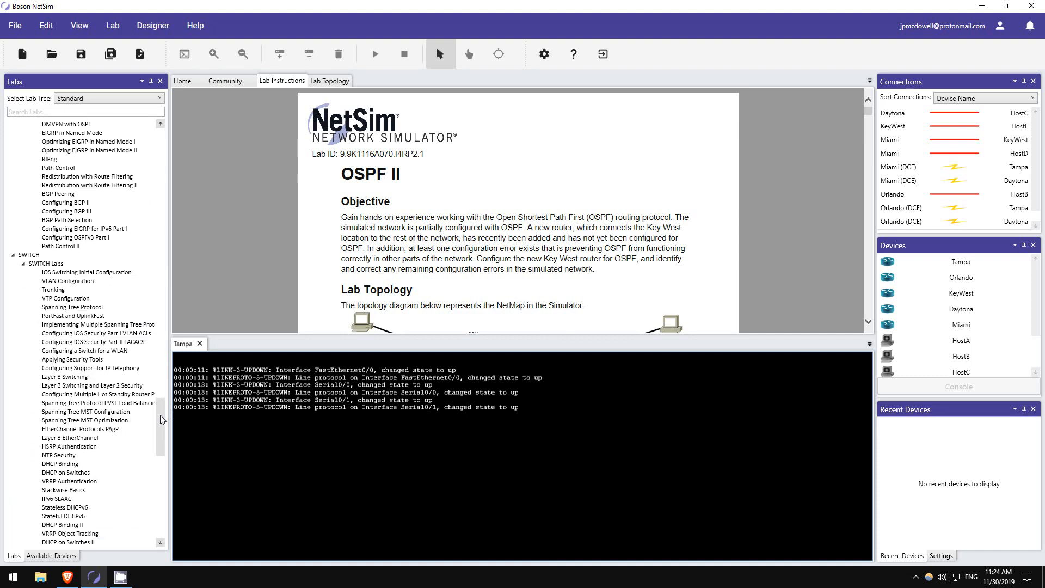
scroll(down, 3)
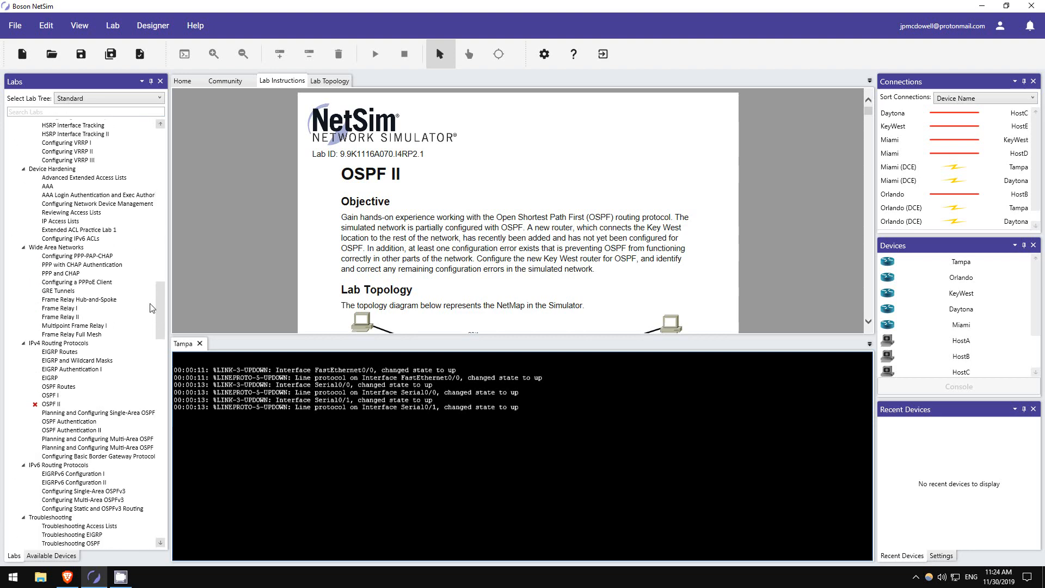
mouse_move(34, 409)
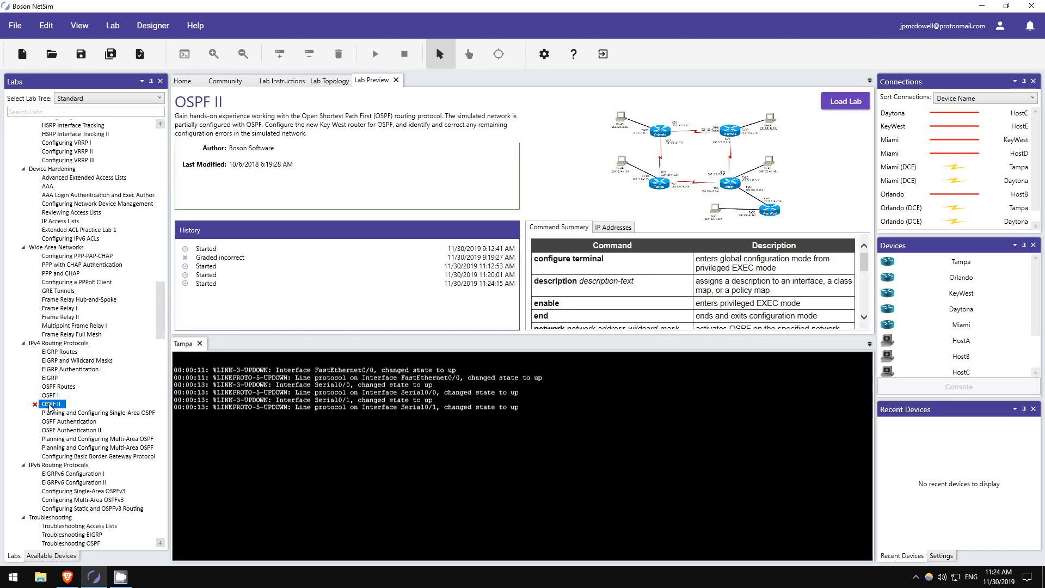
mouse_move(424, 246)
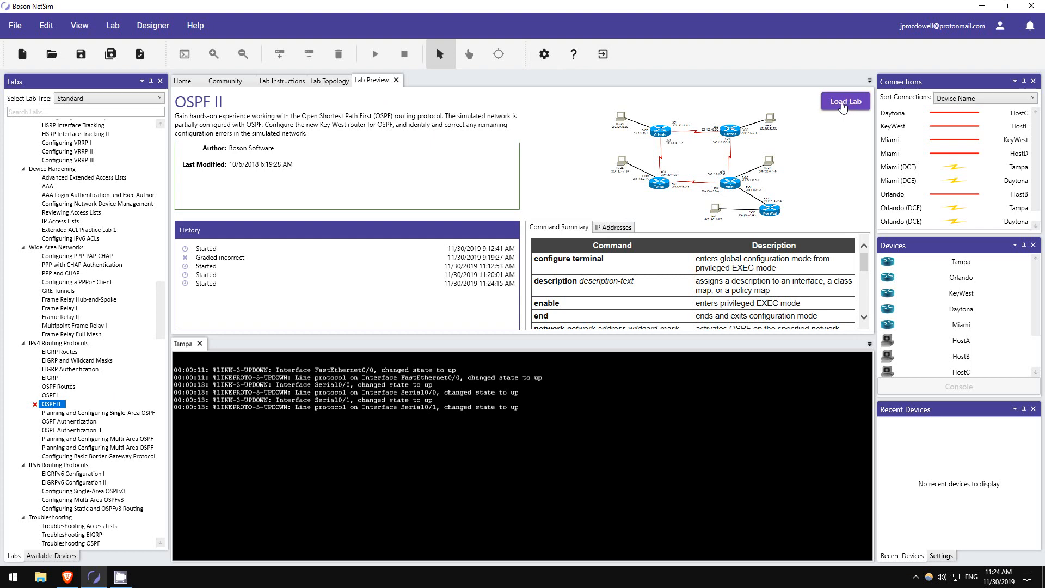
Load the OSPF II lab, drag Orlando higher on the topology map, and return to instructions
click(281, 80)
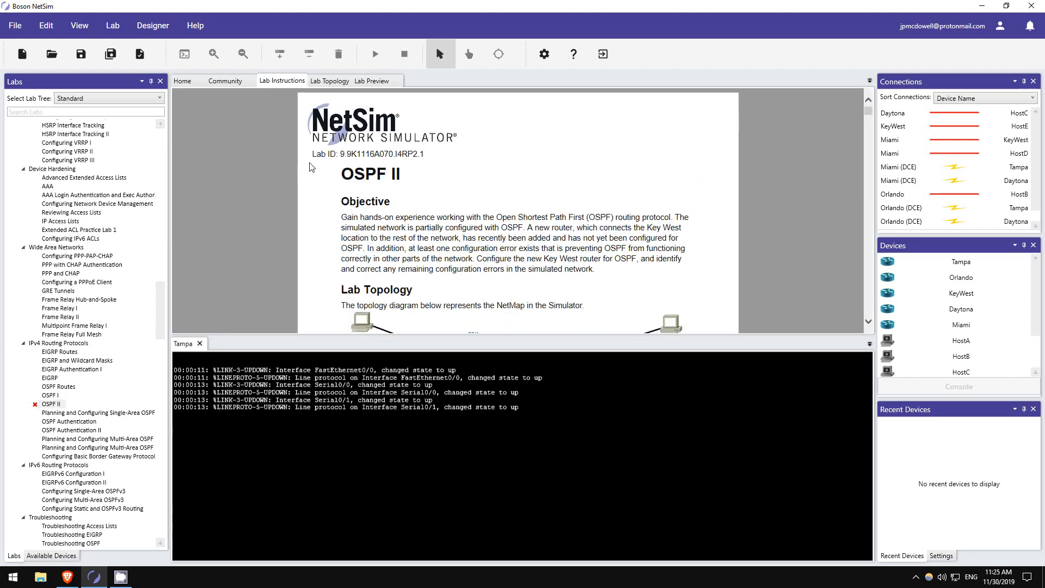
click(330, 81)
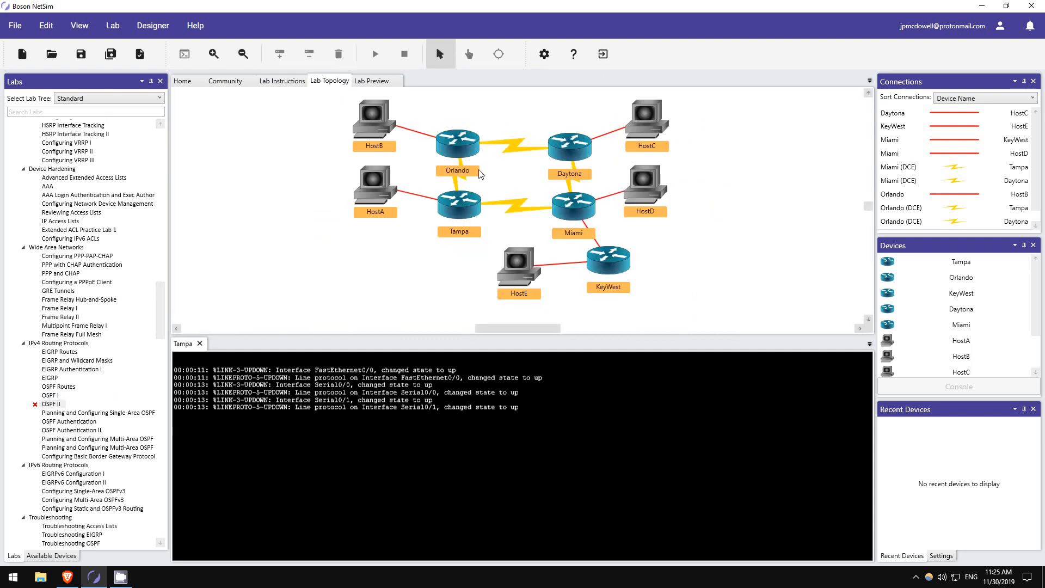
drag(457, 143, 474, 124)
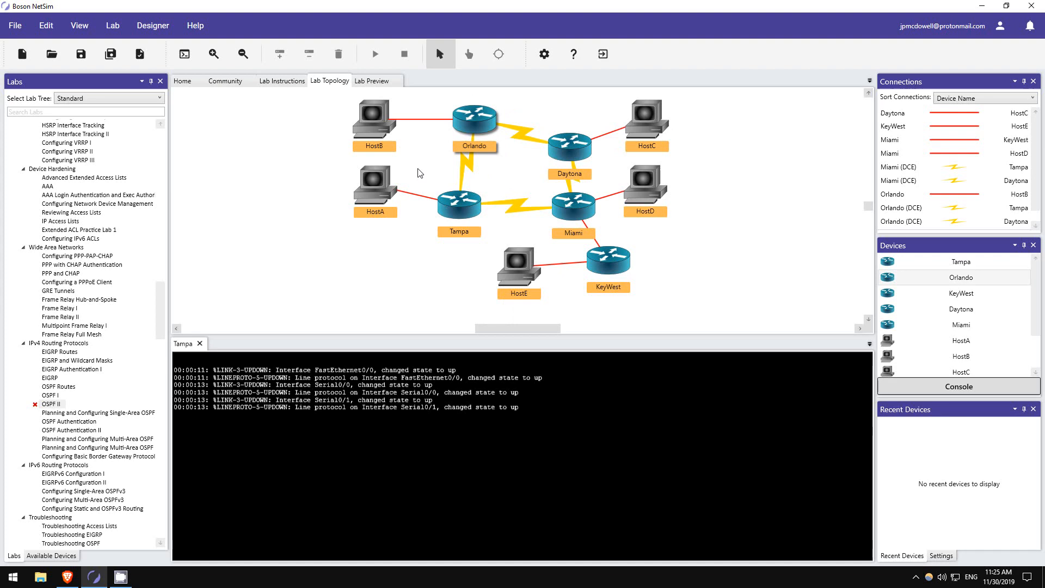
mouse_move(447, 127)
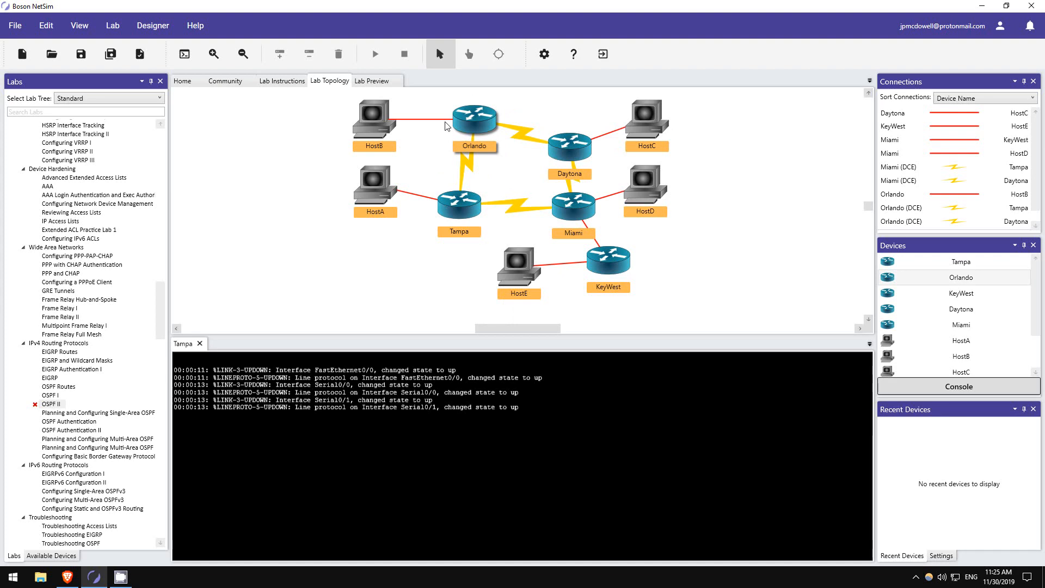
click(282, 80)
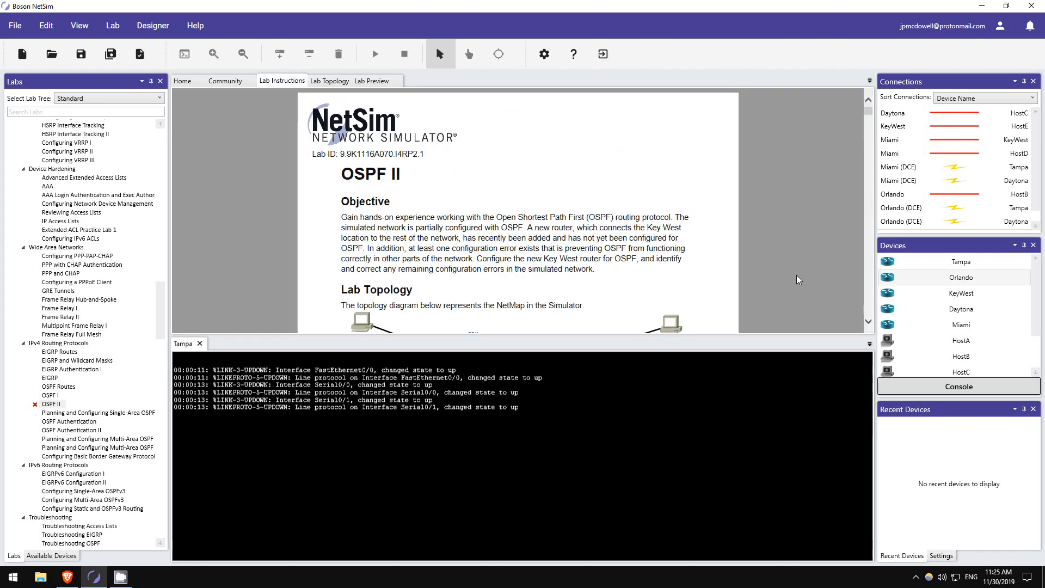
Scroll the Lab Instructions past the command summary and IP address tables to Task 1
scroll(down, 3)
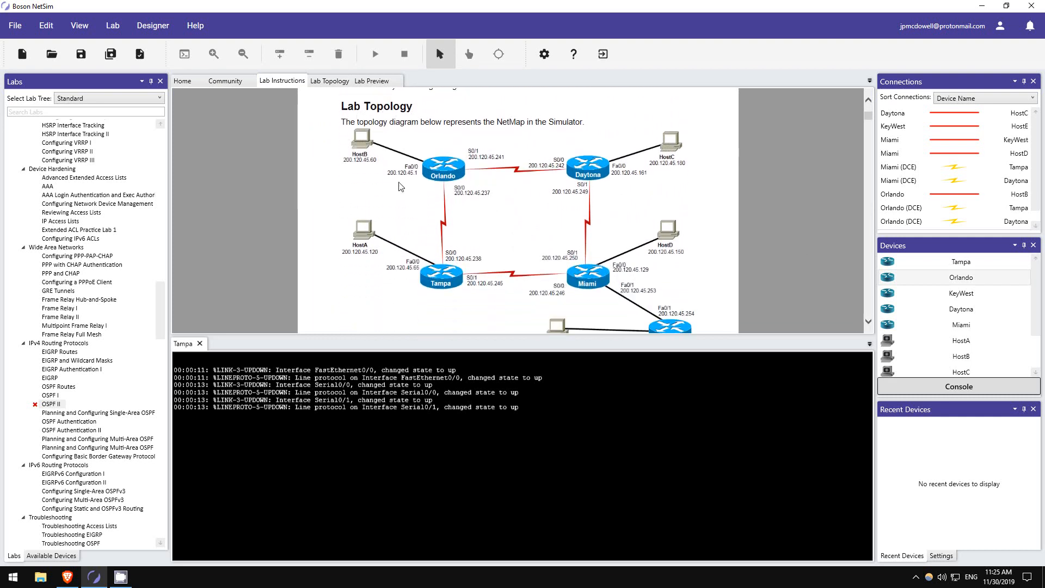
mouse_move(874, 327)
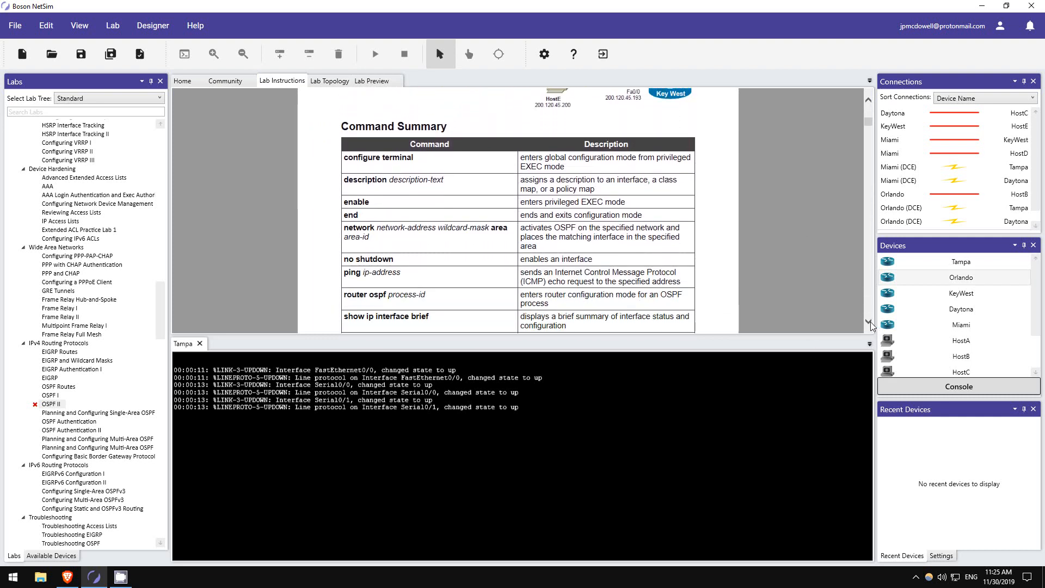
scroll(down, 3)
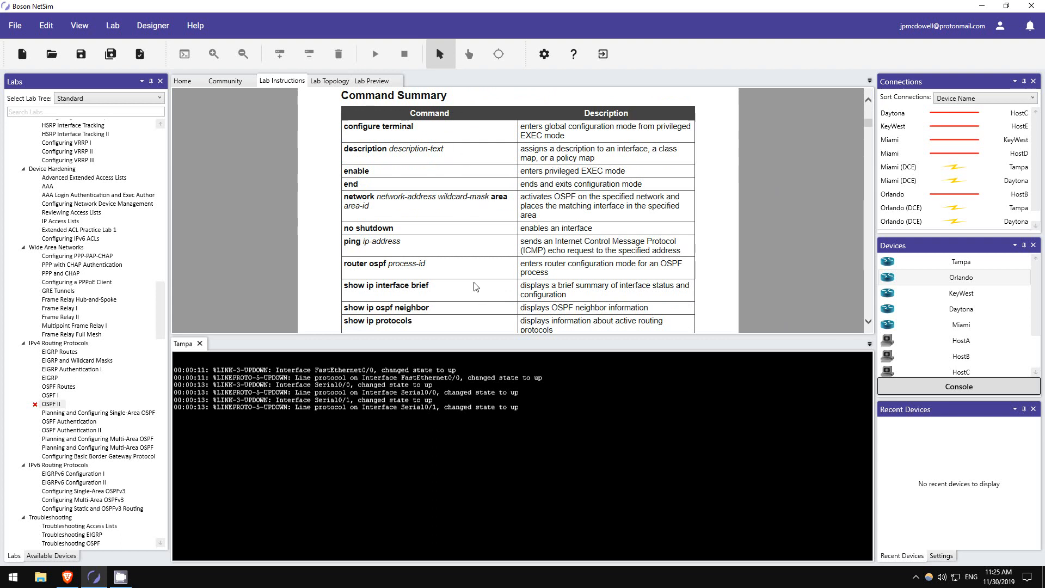
scroll(down, 3)
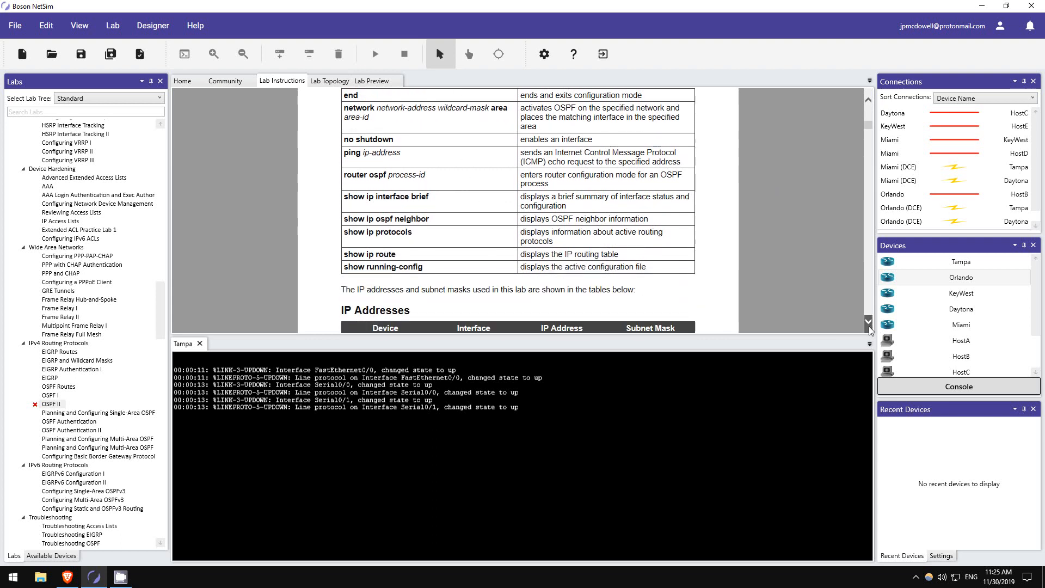
scroll(down, 3)
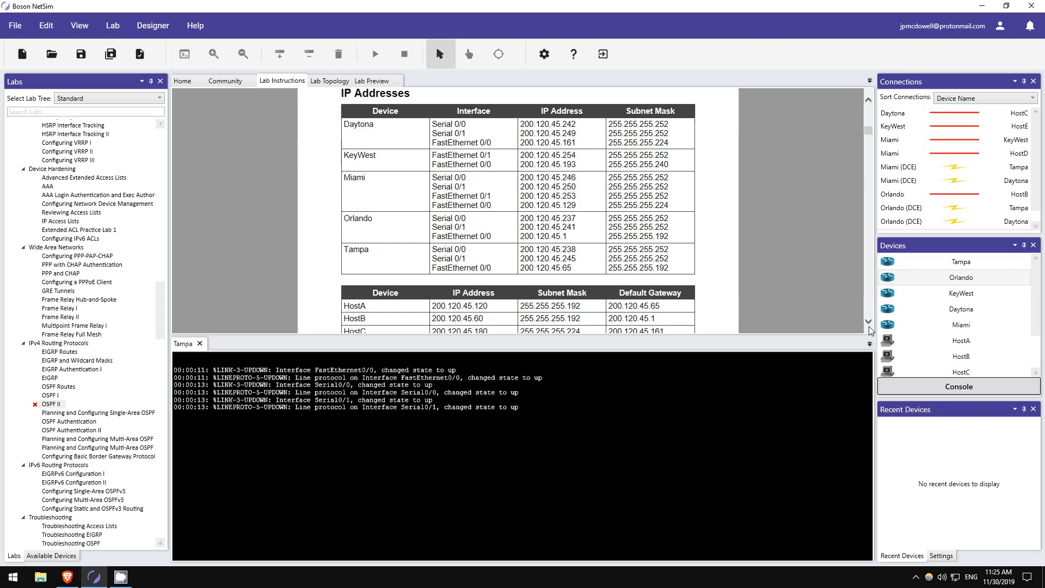
scroll(down, 3)
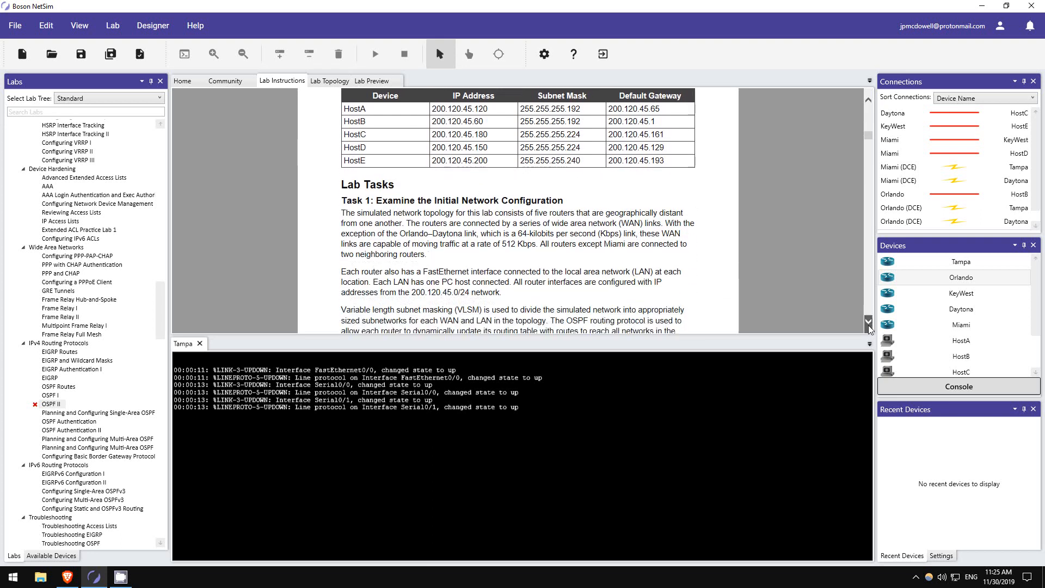
scroll(down, 3)
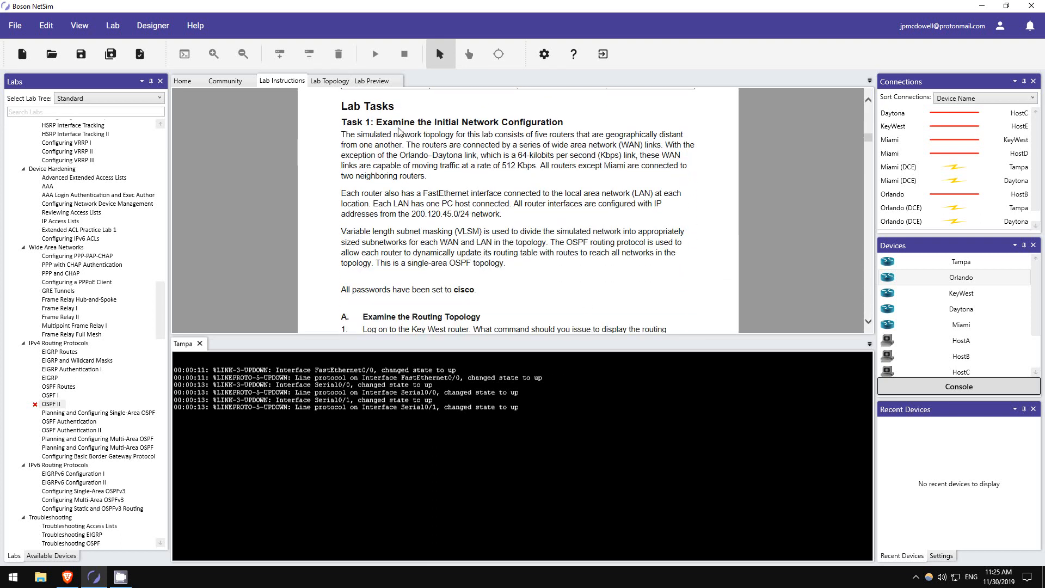
click(961, 325)
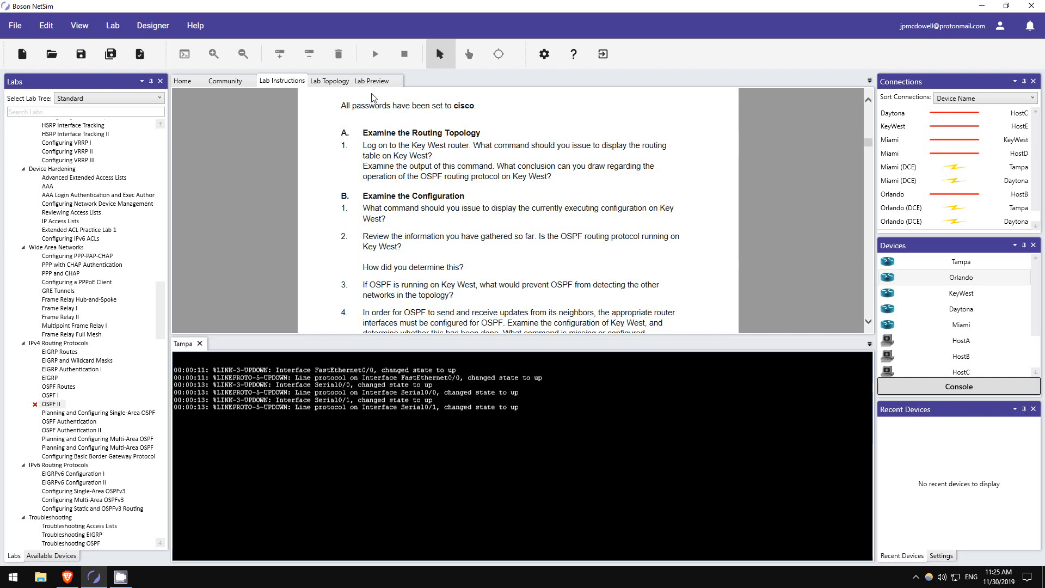
mouse_move(411, 145)
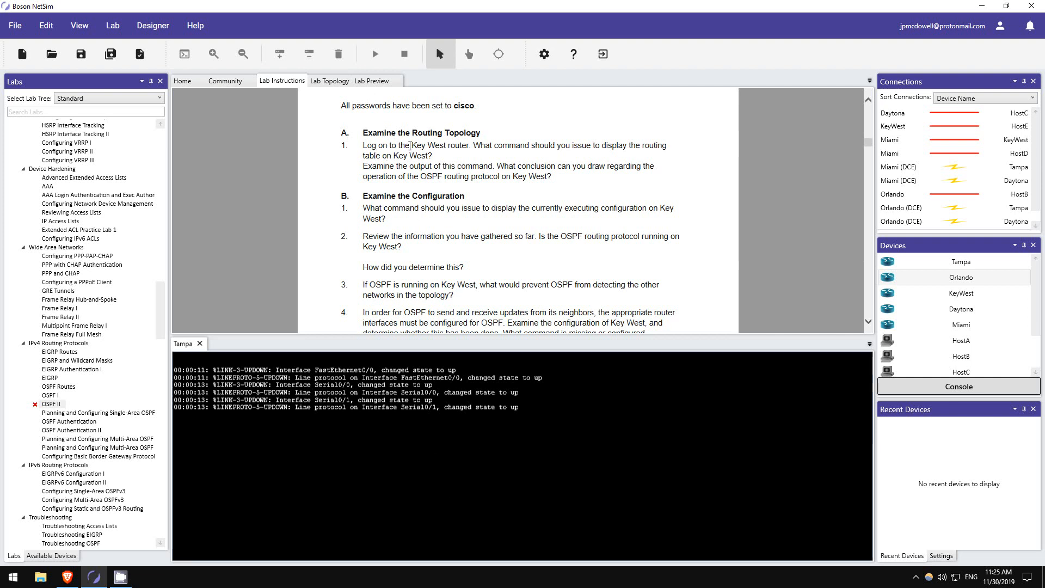
Open KeyWest's console, enter privileged mode, and view show ip route and show running-config
click(960, 294)
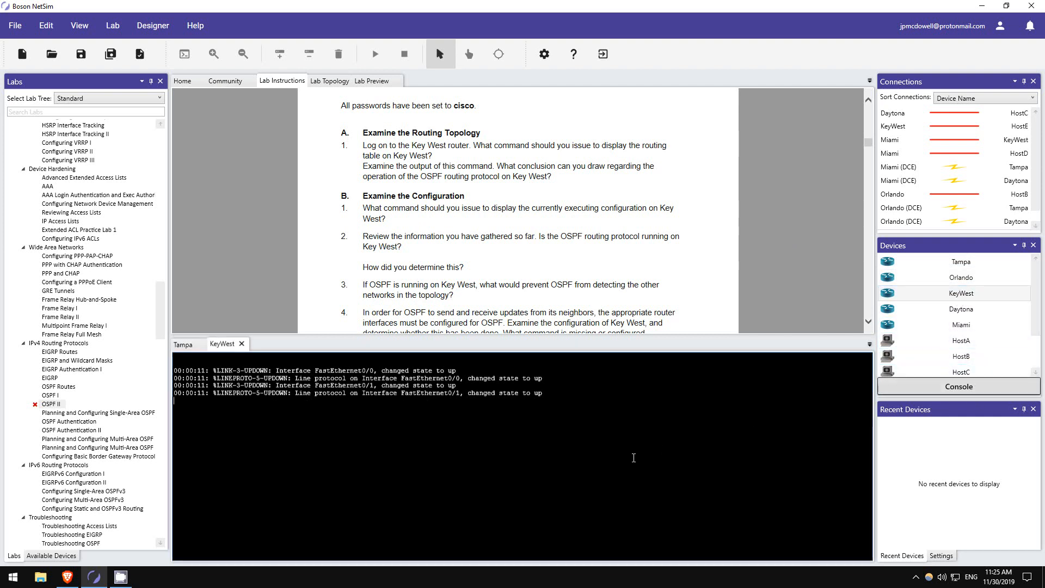
key(enter)
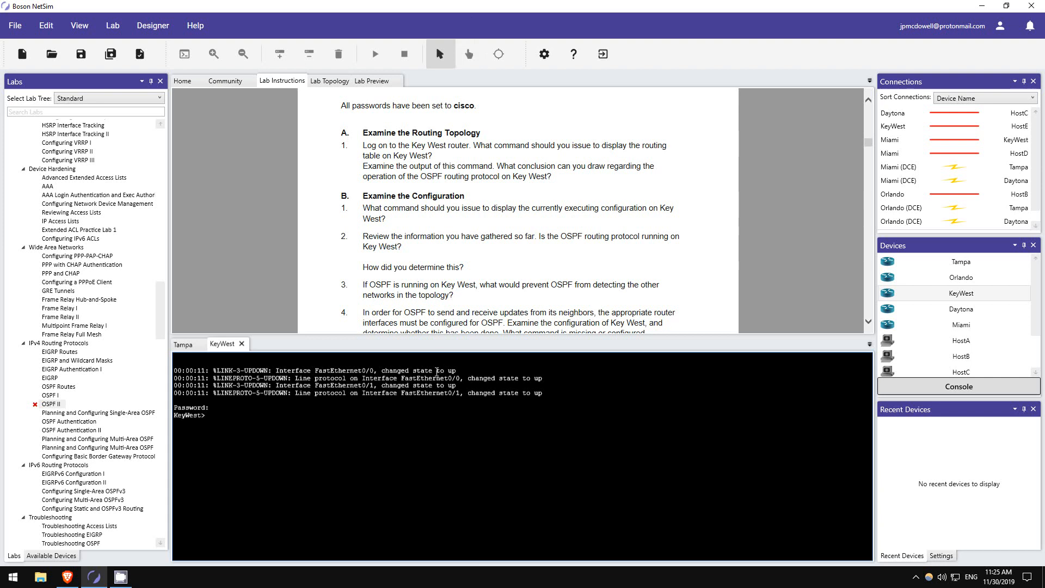
text(en)
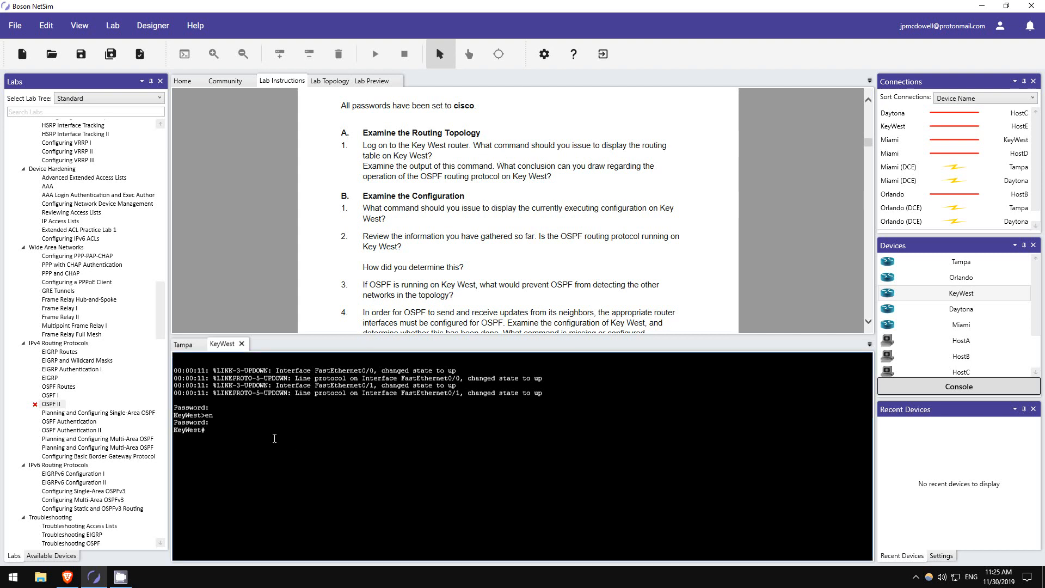
text(show ip route)
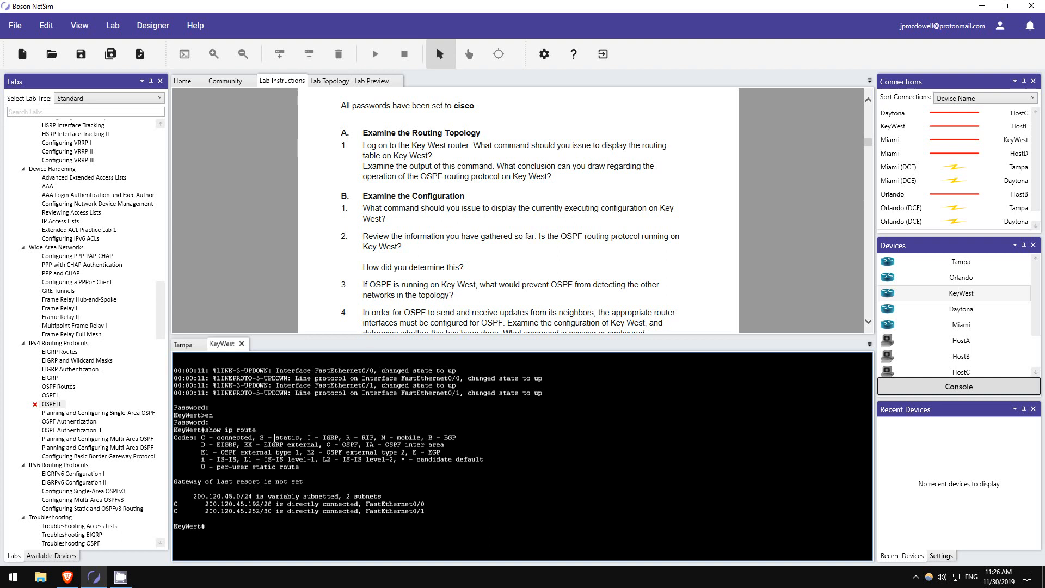
mouse_move(526, 164)
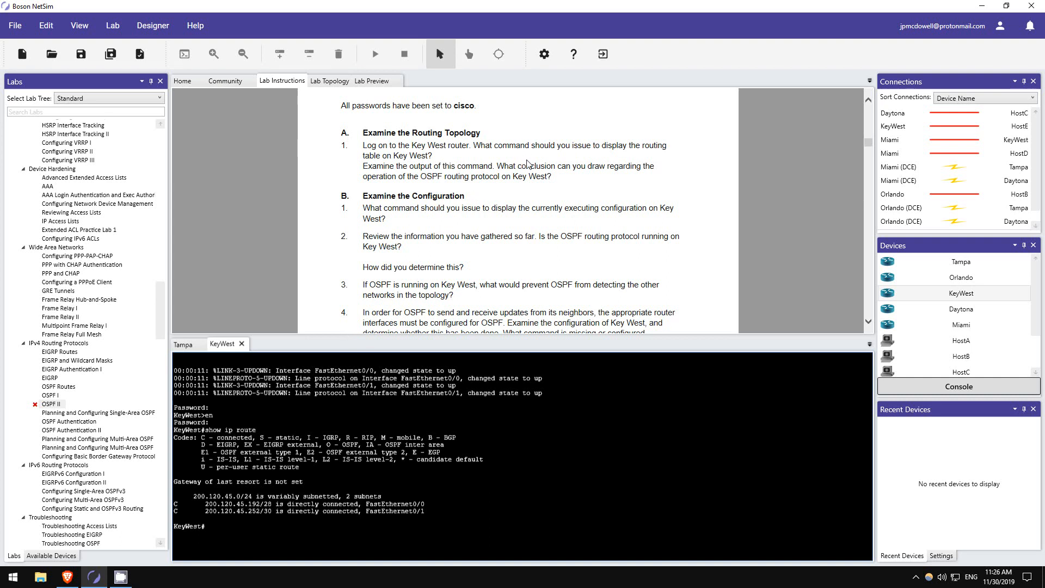
mouse_move(390, 177)
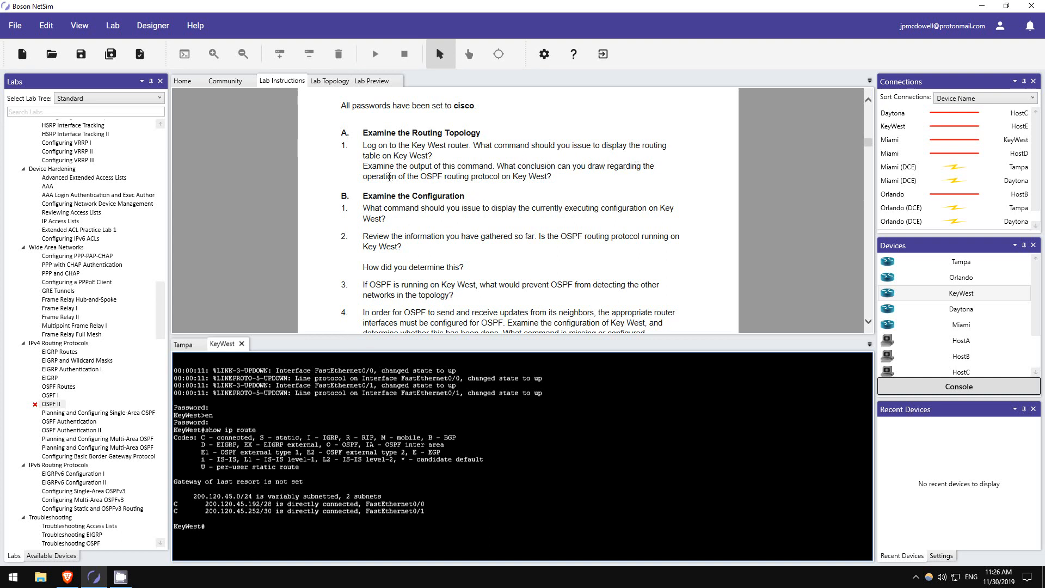
mouse_move(519, 176)
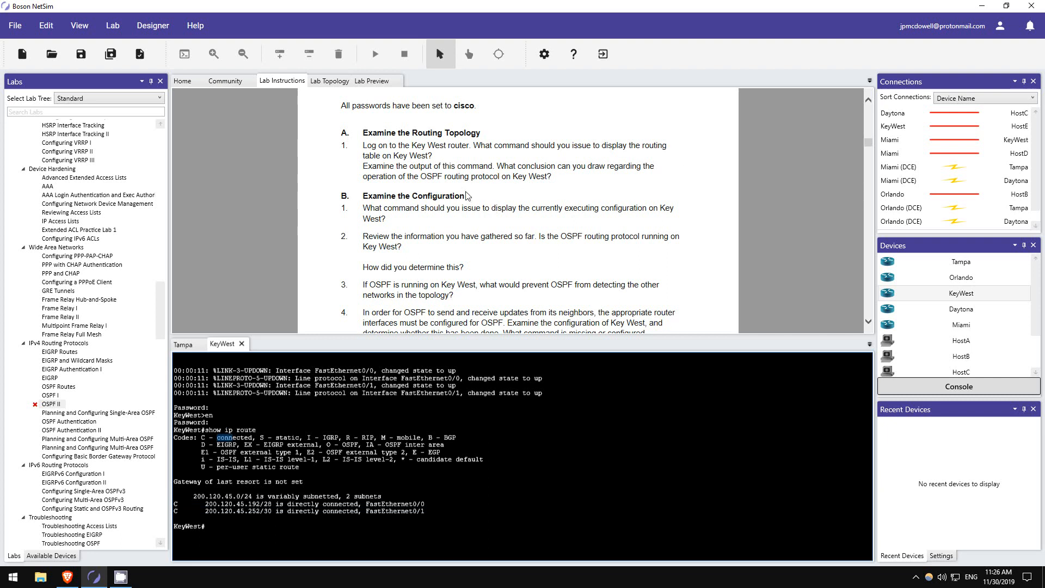
mouse_move(832, 326)
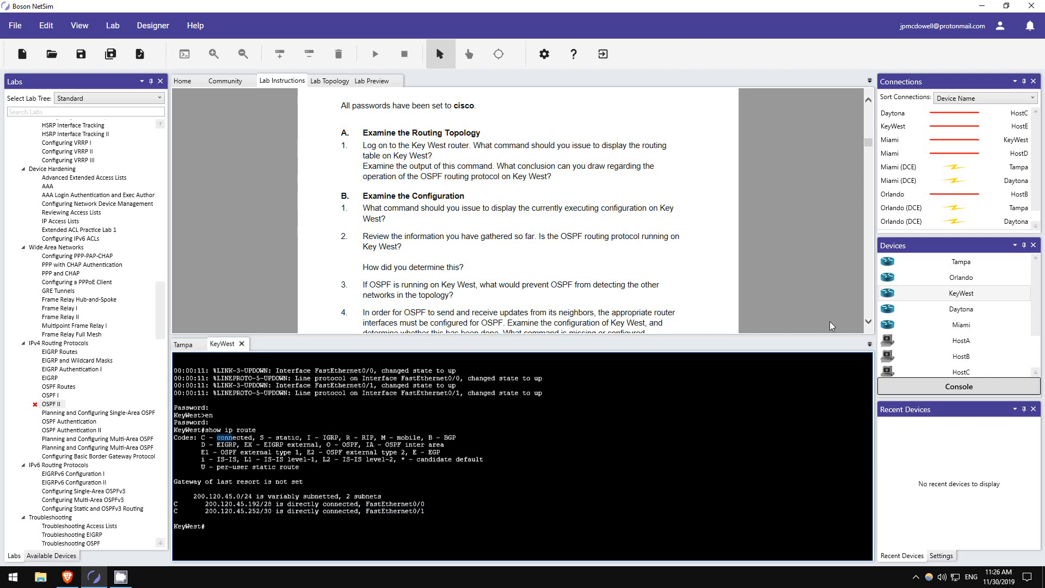
scroll(down, 3)
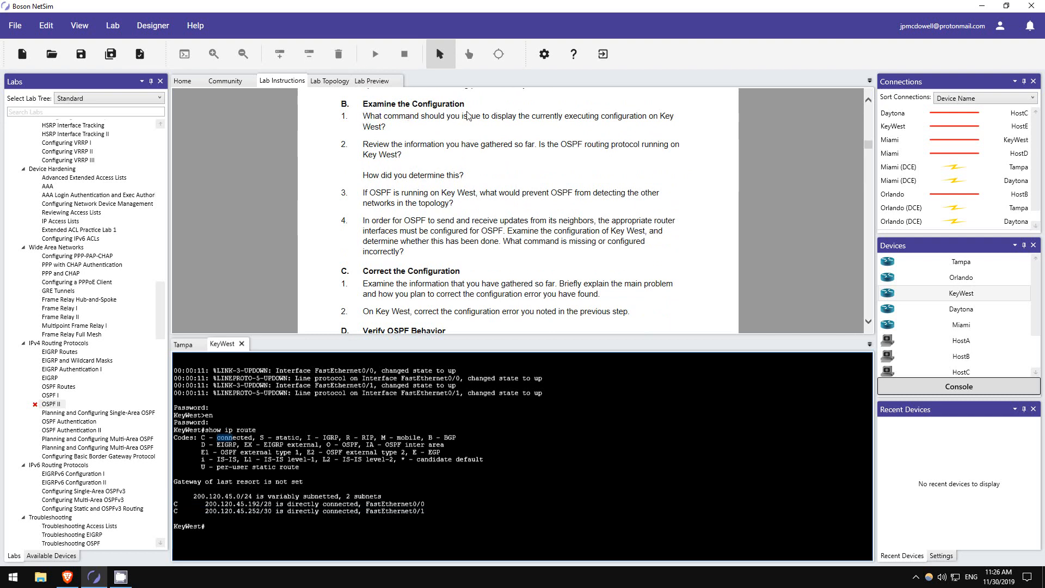
mouse_move(599, 117)
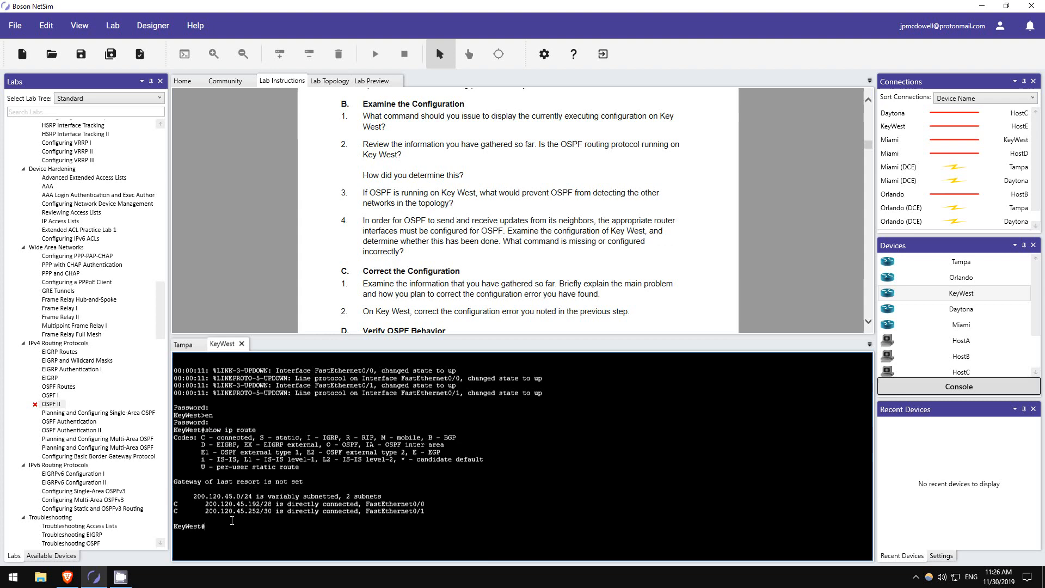
text(show running-config)
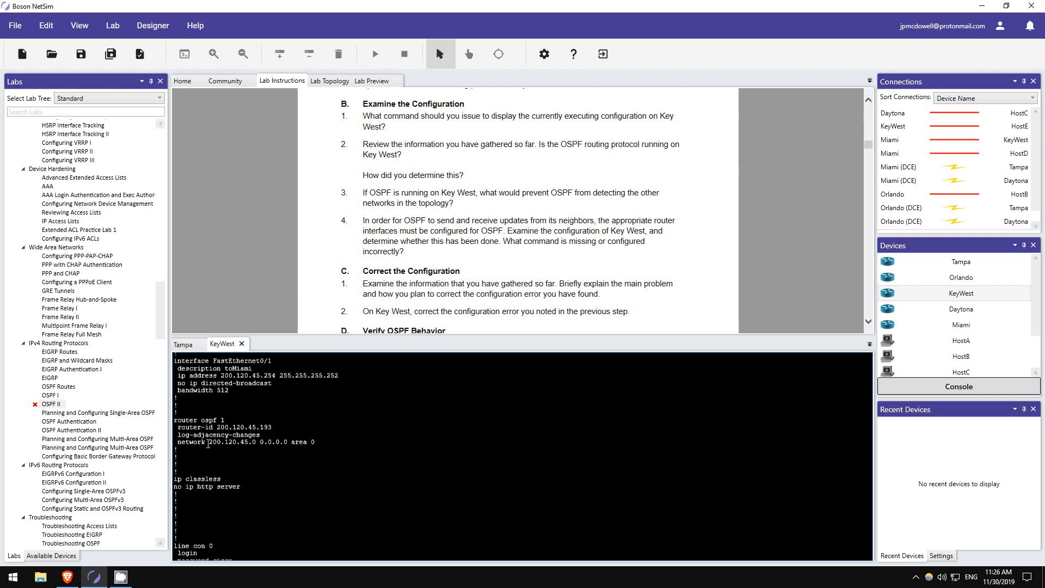
double_click(197, 419)
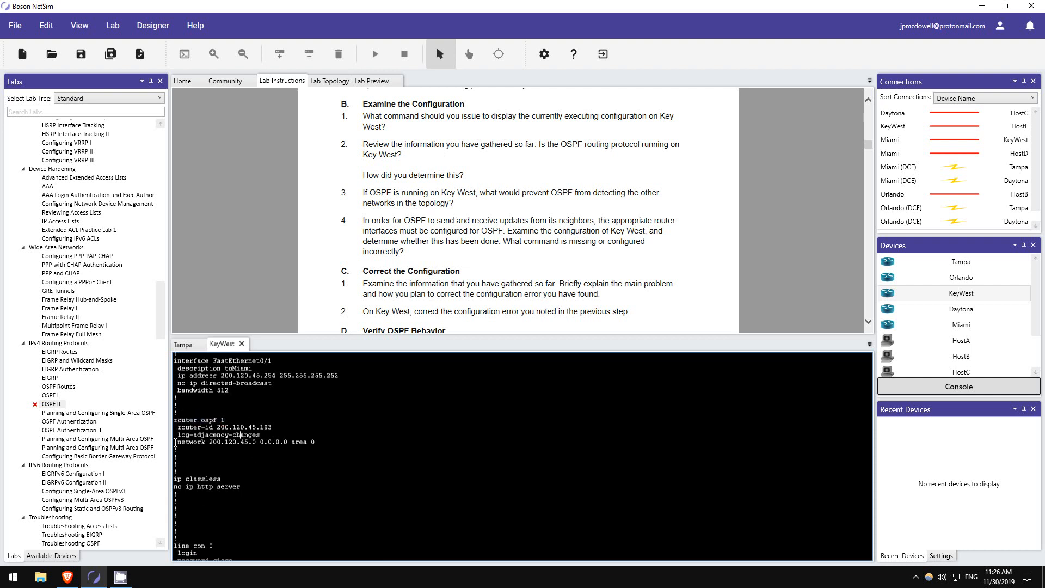
drag(176, 442, 317, 442)
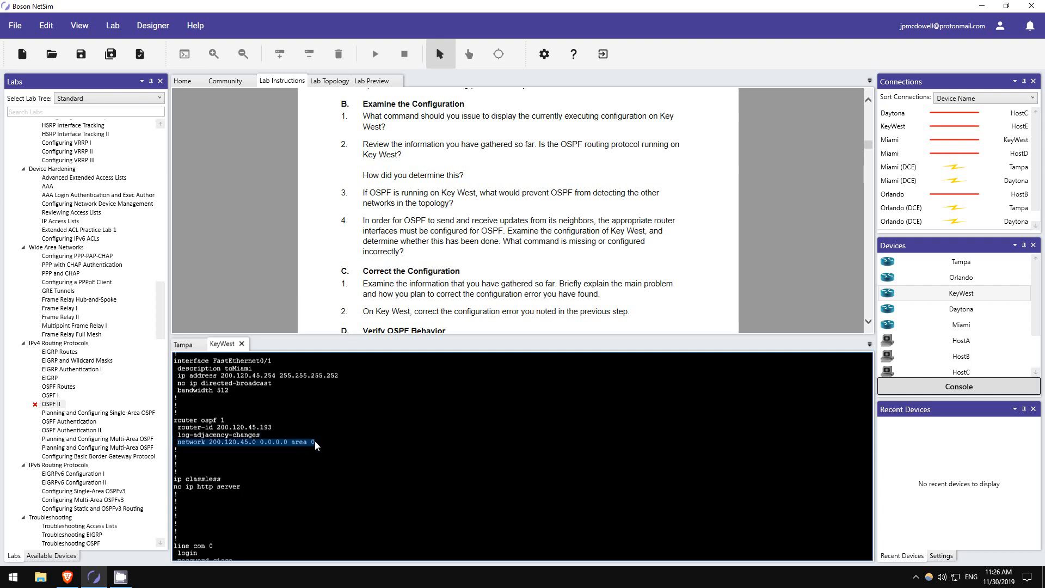
double_click(267, 442)
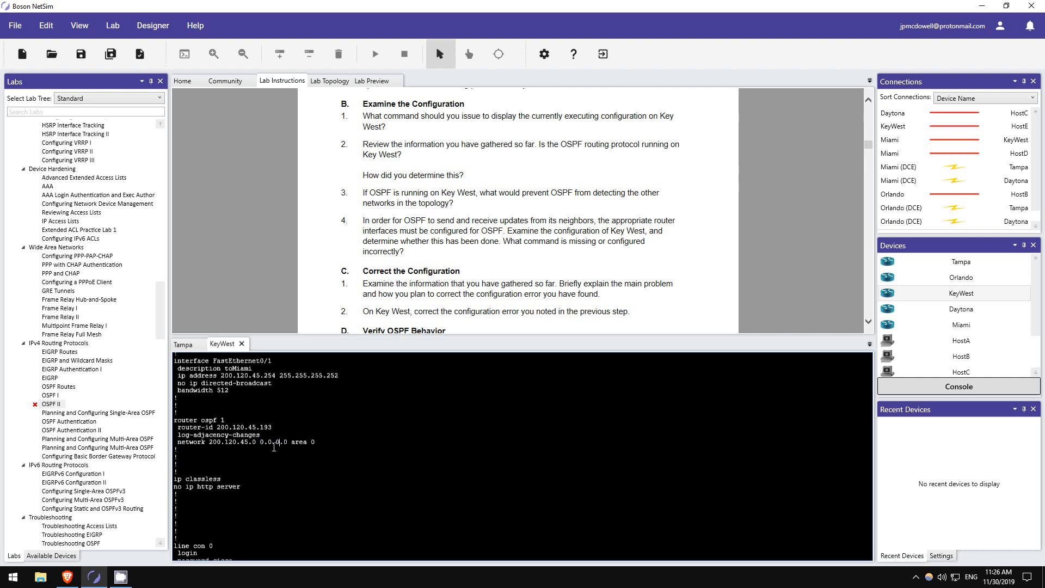
double_click(260, 442)
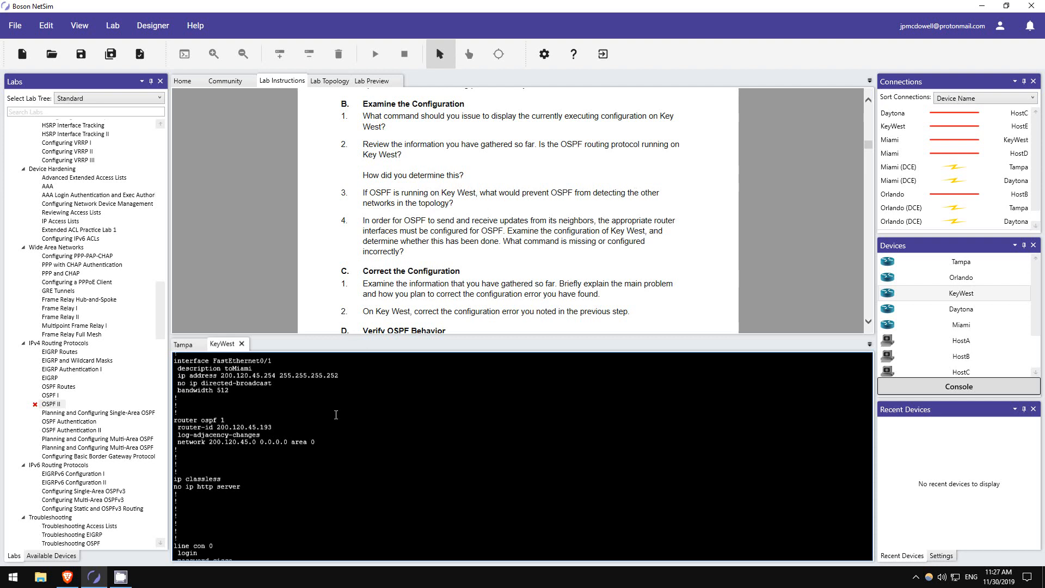
scroll(down, 3)
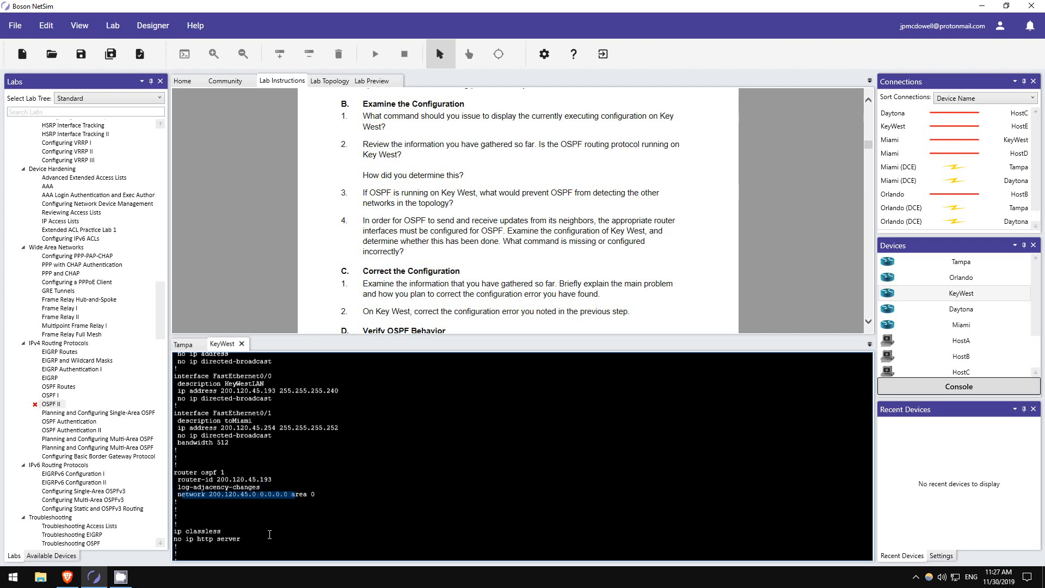
scroll(down, 3)
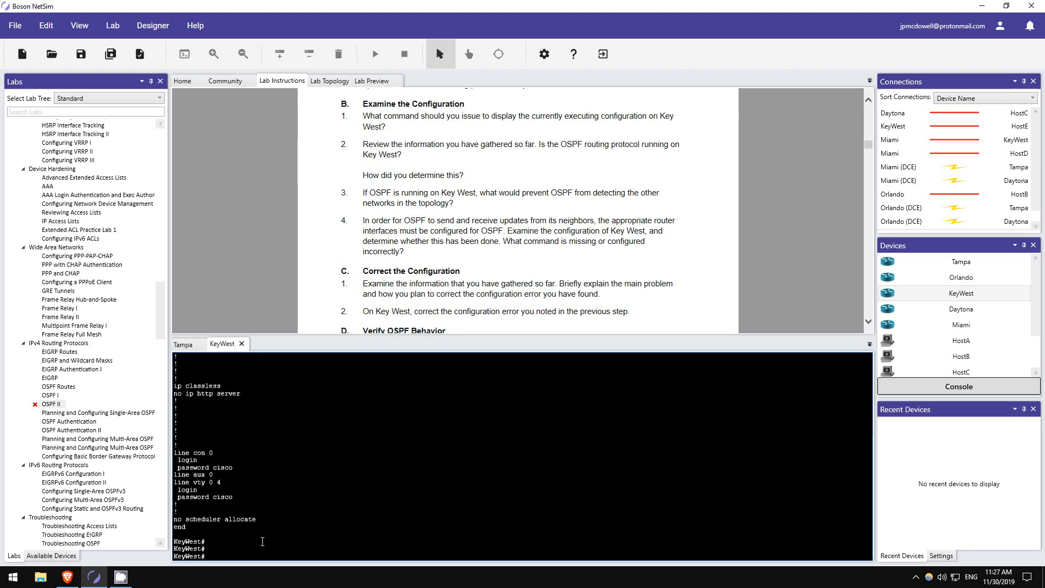
Enter router ospf 1 configuration on KeyWest and view the running config
text(conf t)
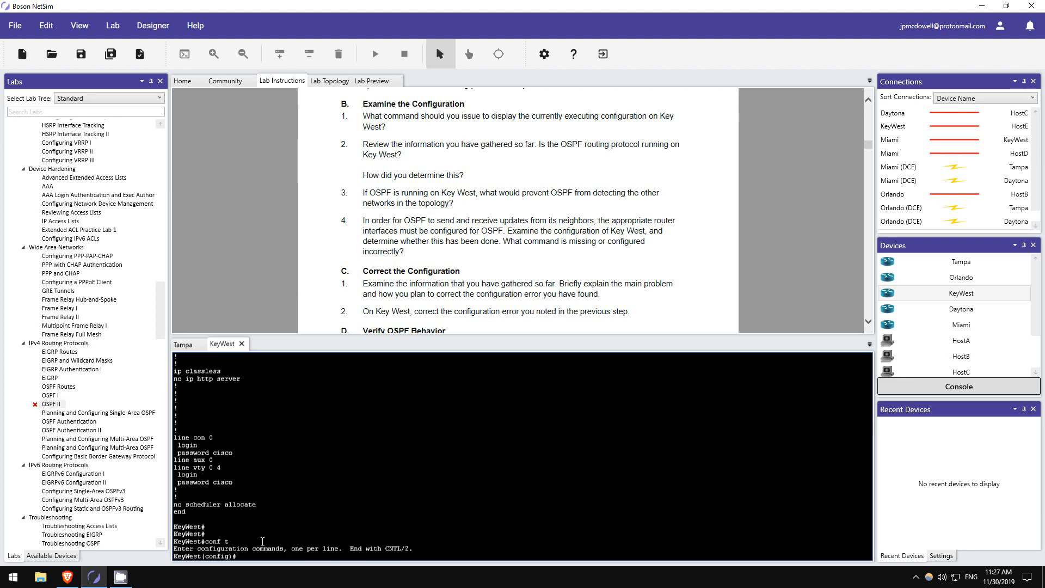
scroll(down, 3)
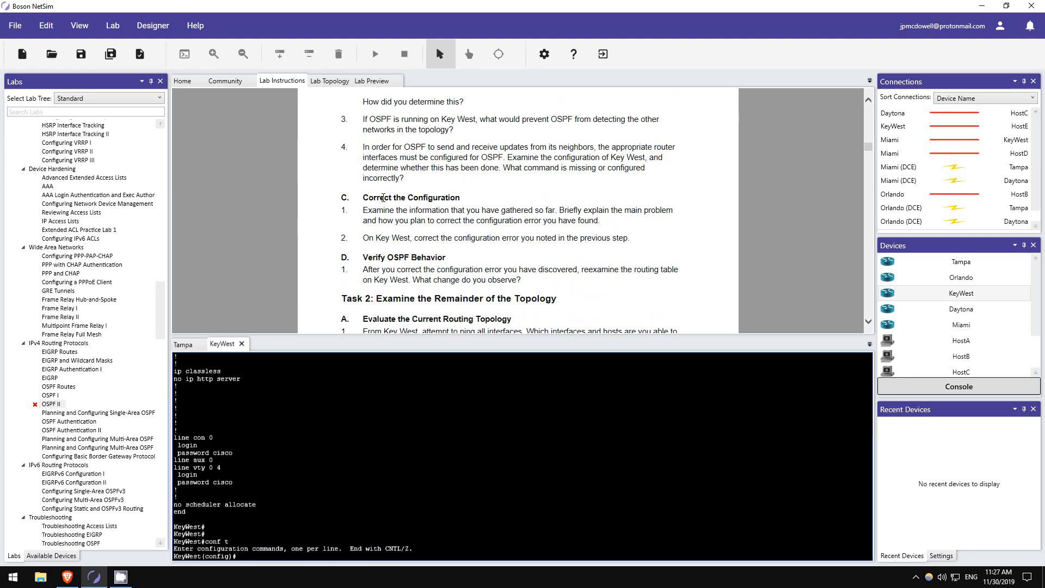
text(rou)
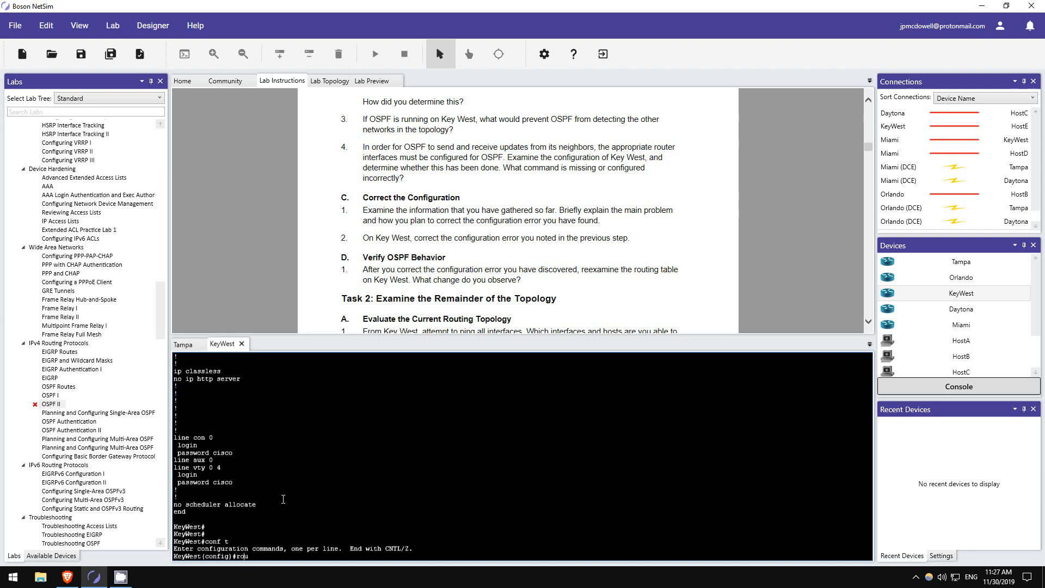
text(router ospf 1)
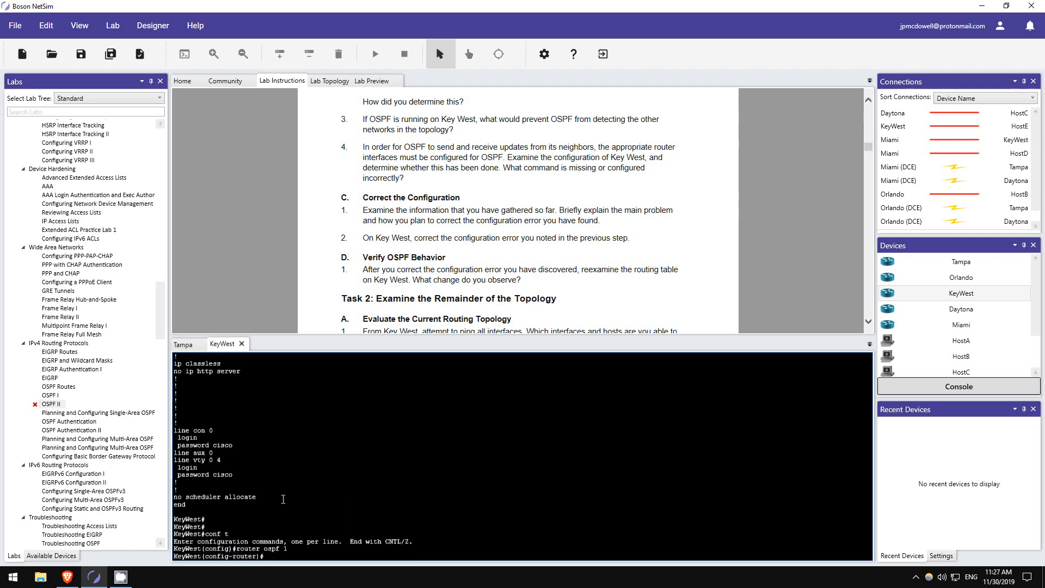
text(do show run | sec ospf)
text(no net 2)
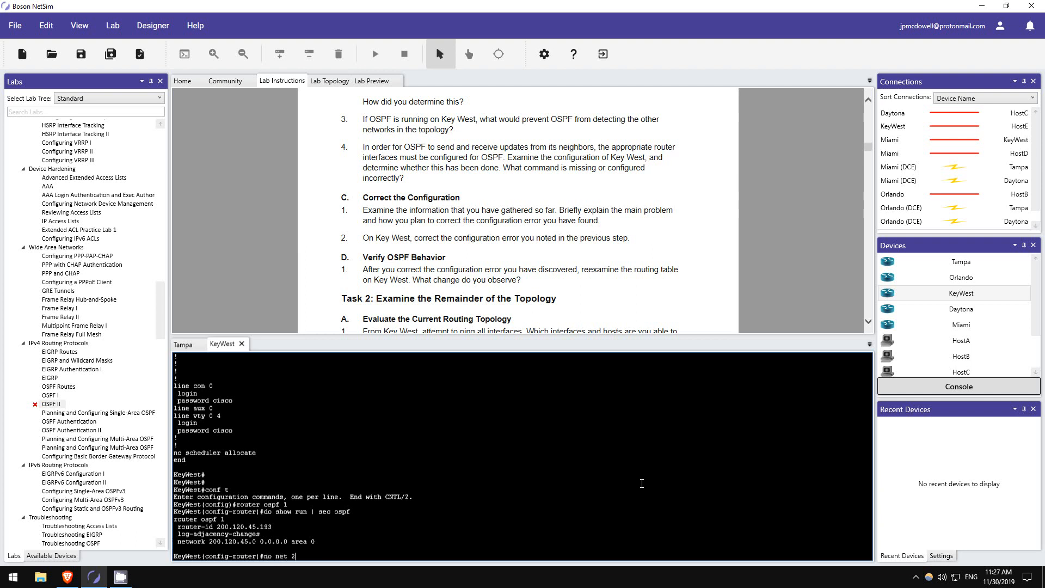
Replace the 0.0.0.0 network statement with network 200.120.45.0 0.0.0.255 area 0
text(00.120.45.0 0.0.0.0 area 0)
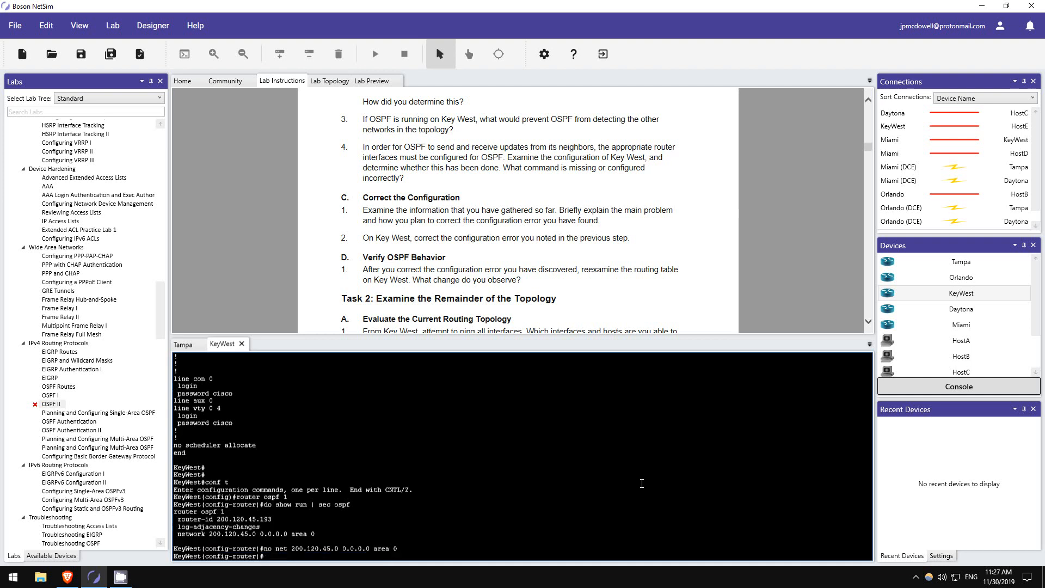
text(do show run | sec ospf)
text(net)
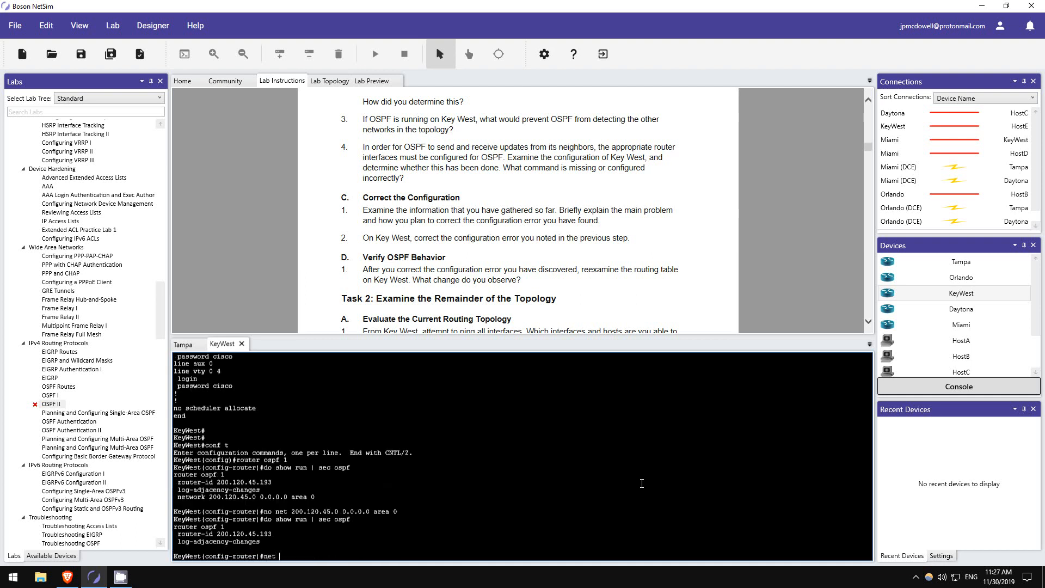
text(200.120.45.)
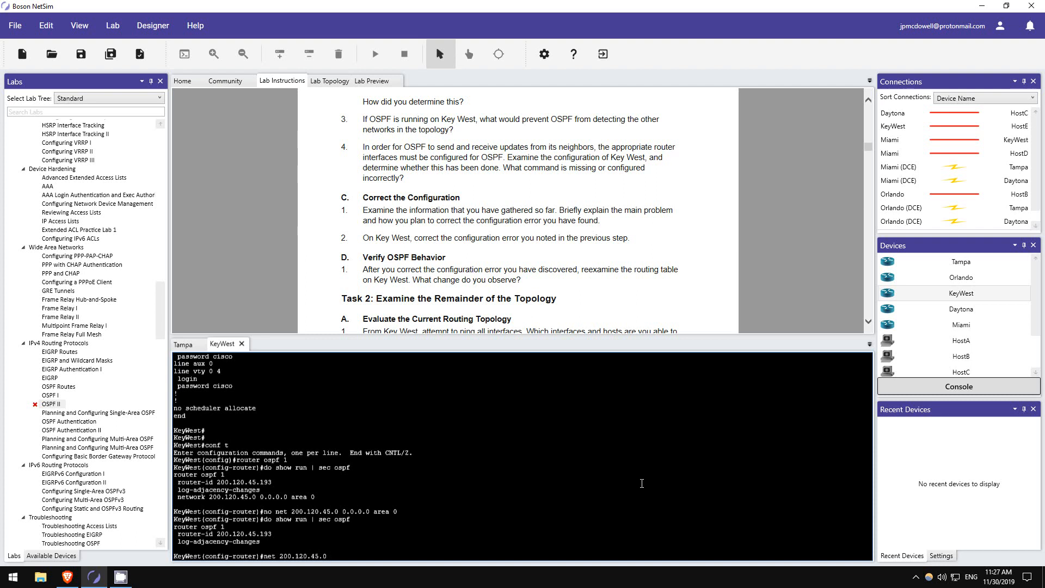
text(0.0.0.255 area 0)
text(show ip ospf neighbor)
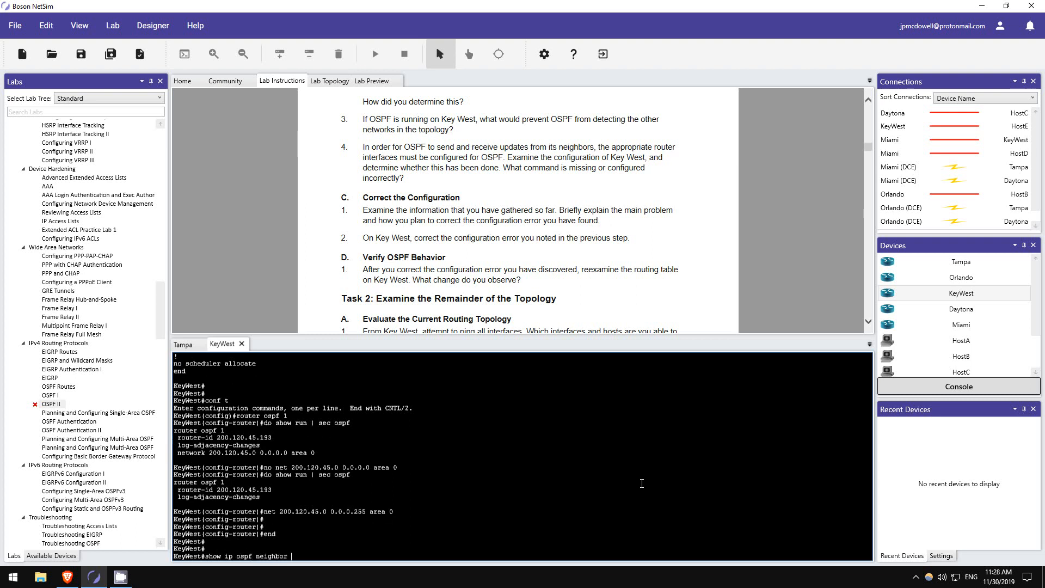
Check KeyWest's OSPF neighbor is FULL and show ip route lists OSPF-learned subnets
key(enter)
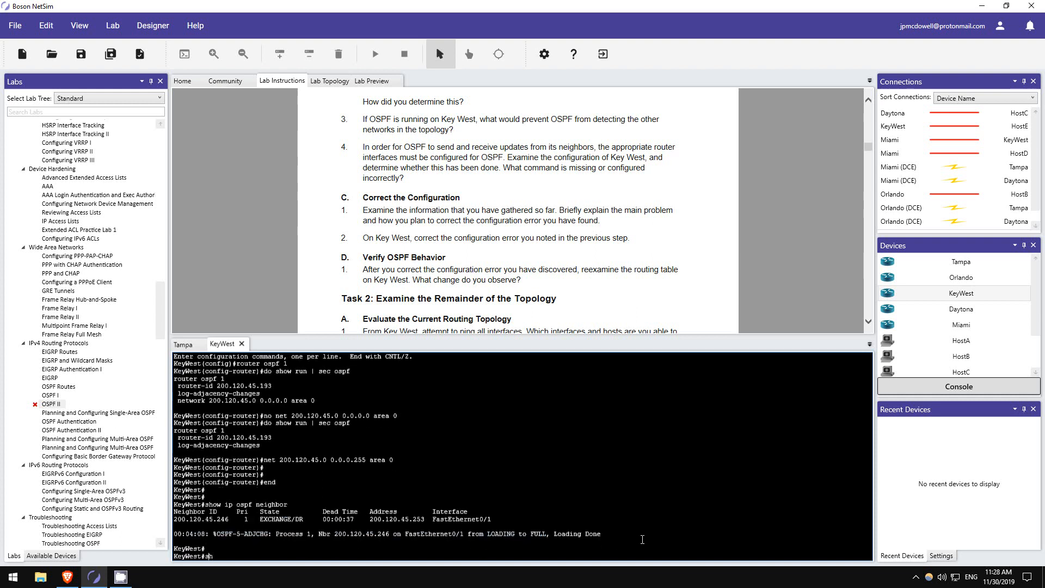
text(show ip route)
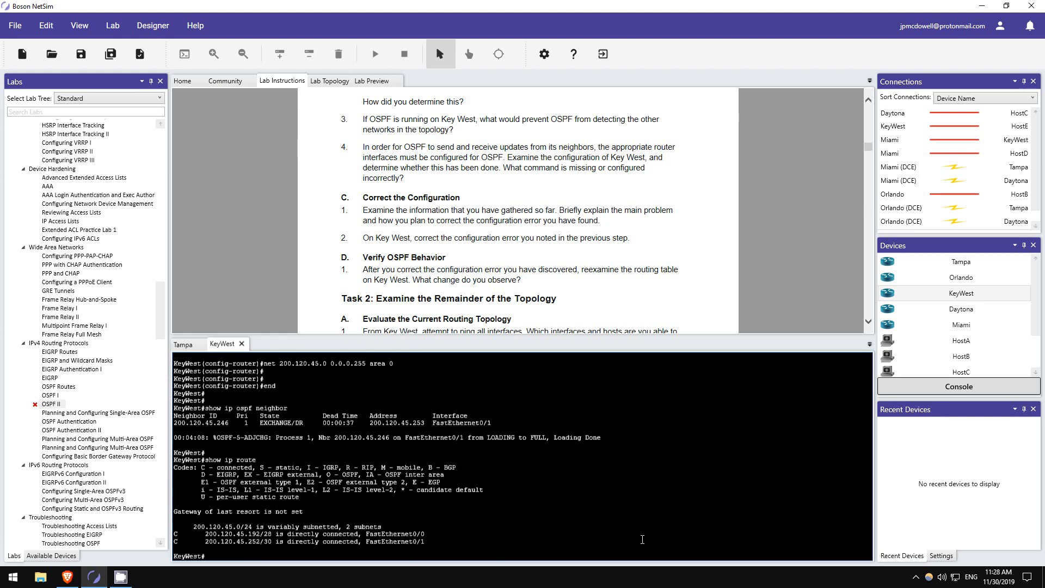
text(show ip route)
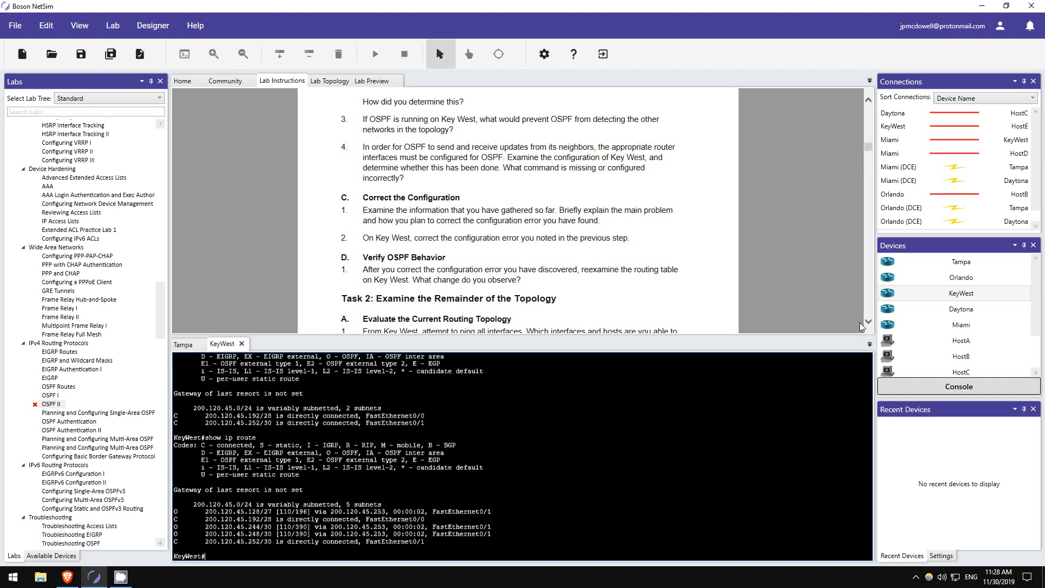
scroll(down, 3)
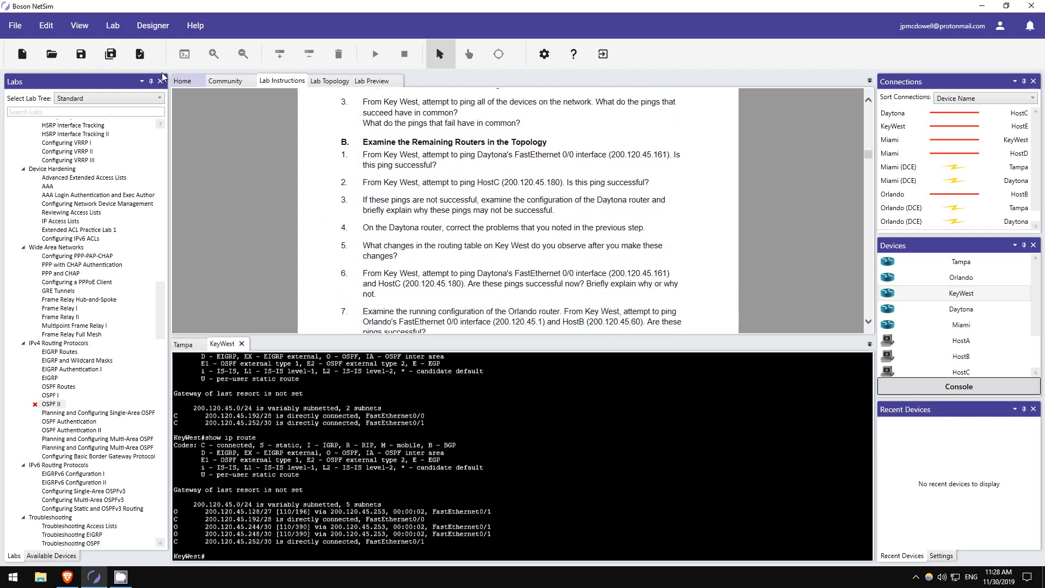
mouse_move(140, 54)
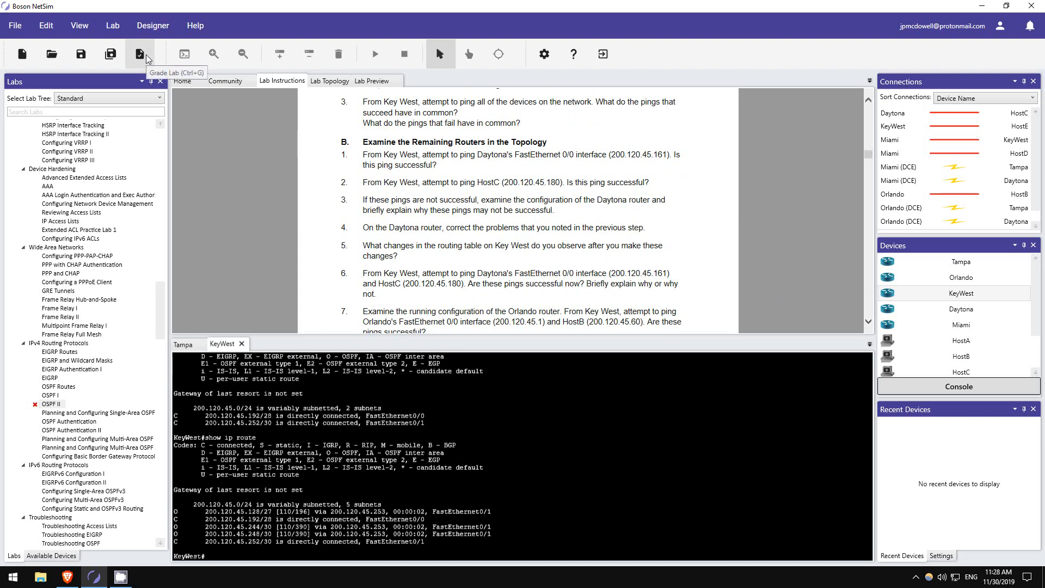
Grade the lab and review the HostB, KeyWest, Tampa and Daytona result tabs
click(140, 54)
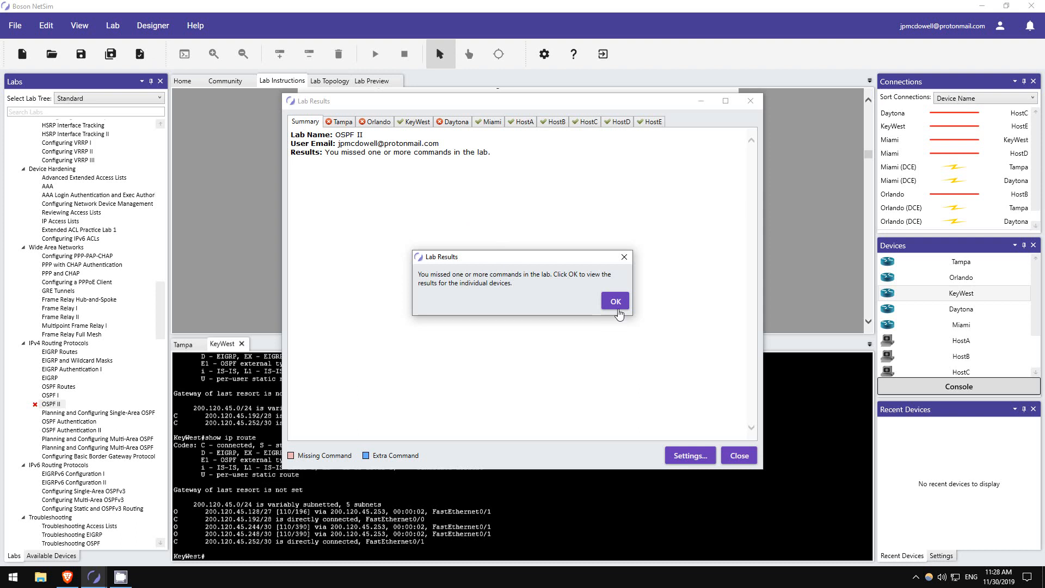
click(614, 301)
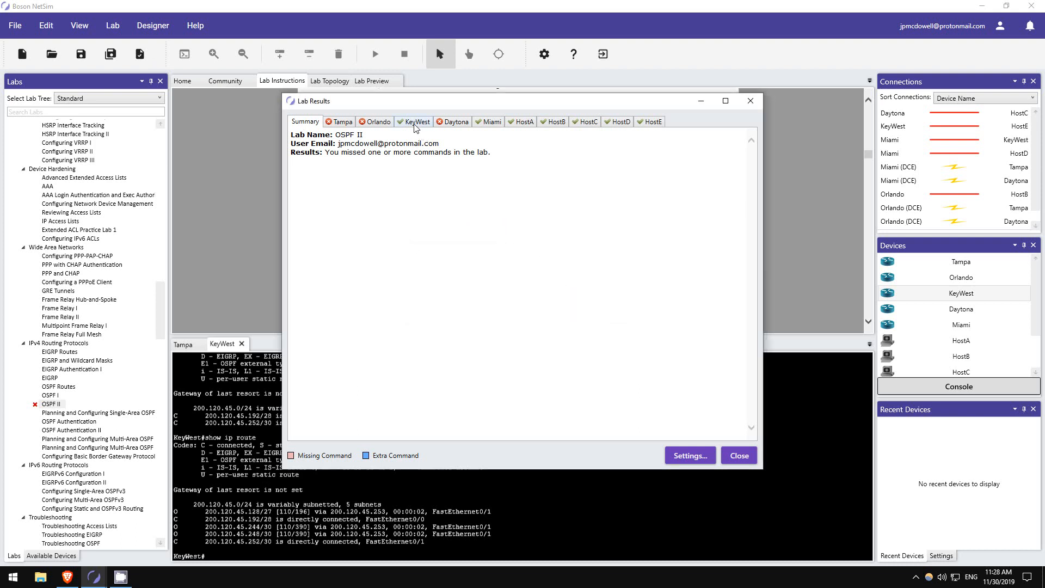
click(554, 121)
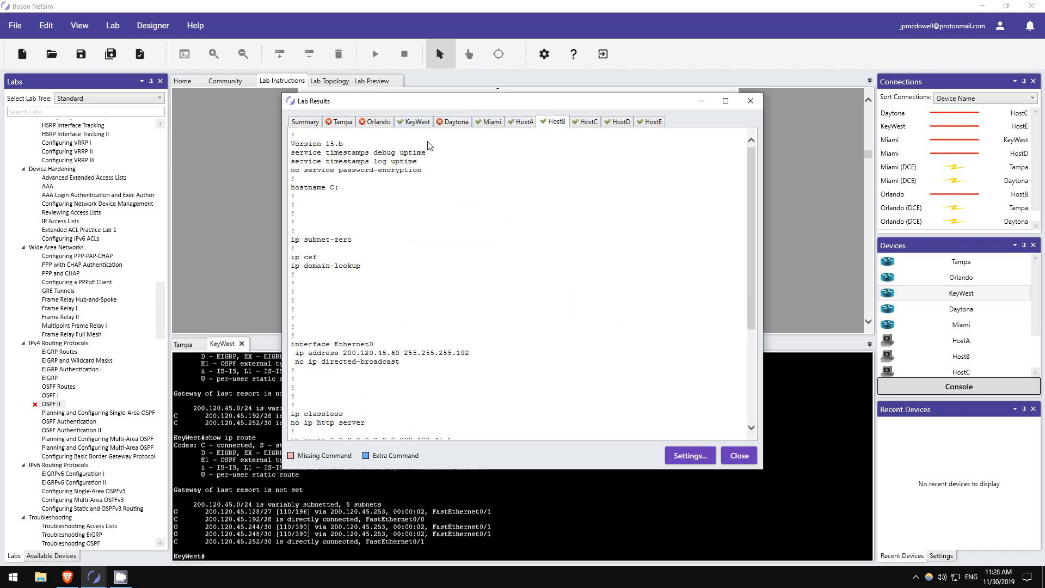
click(418, 121)
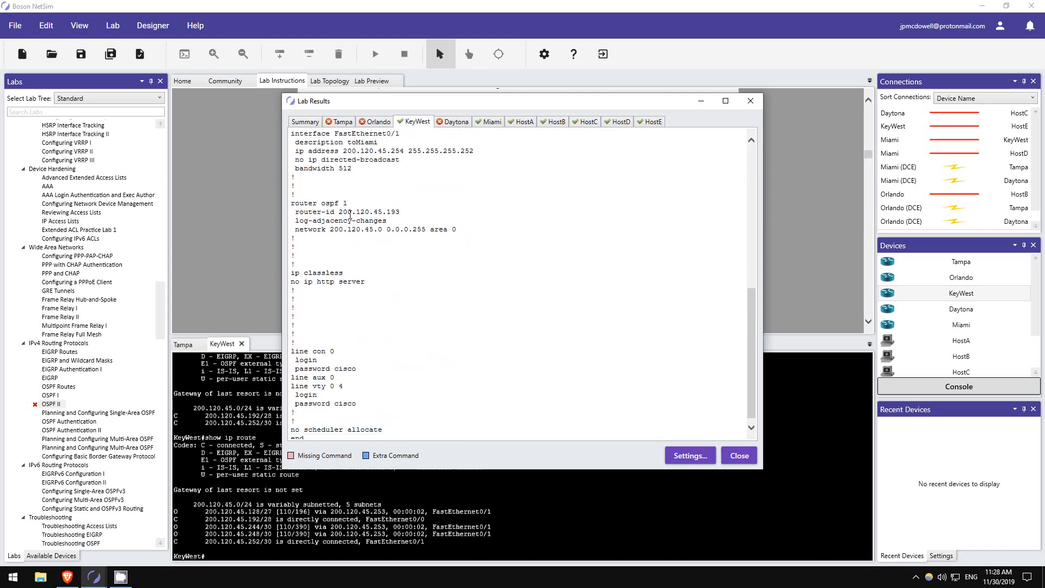
click(339, 121)
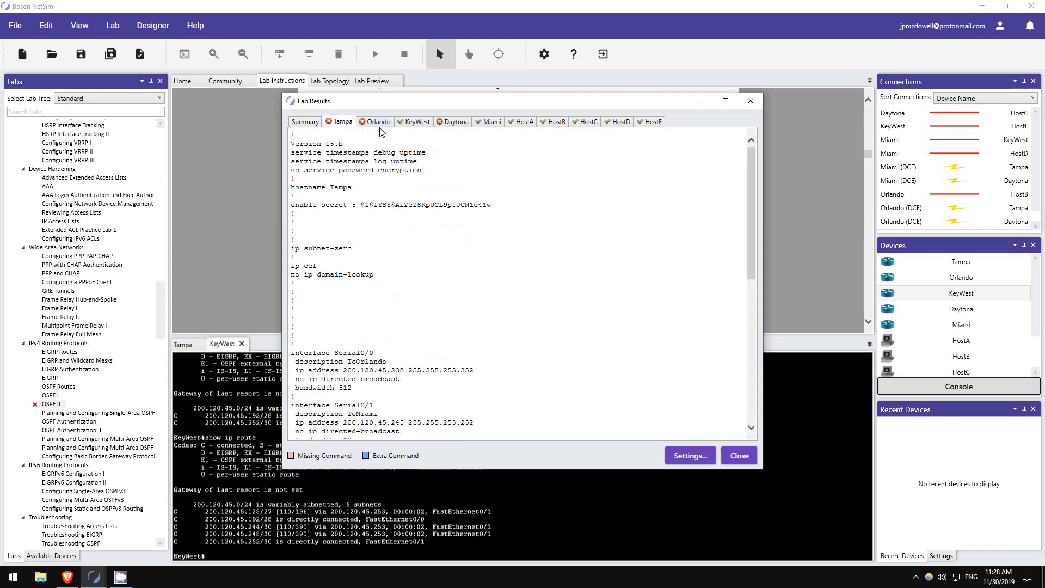
click(455, 121)
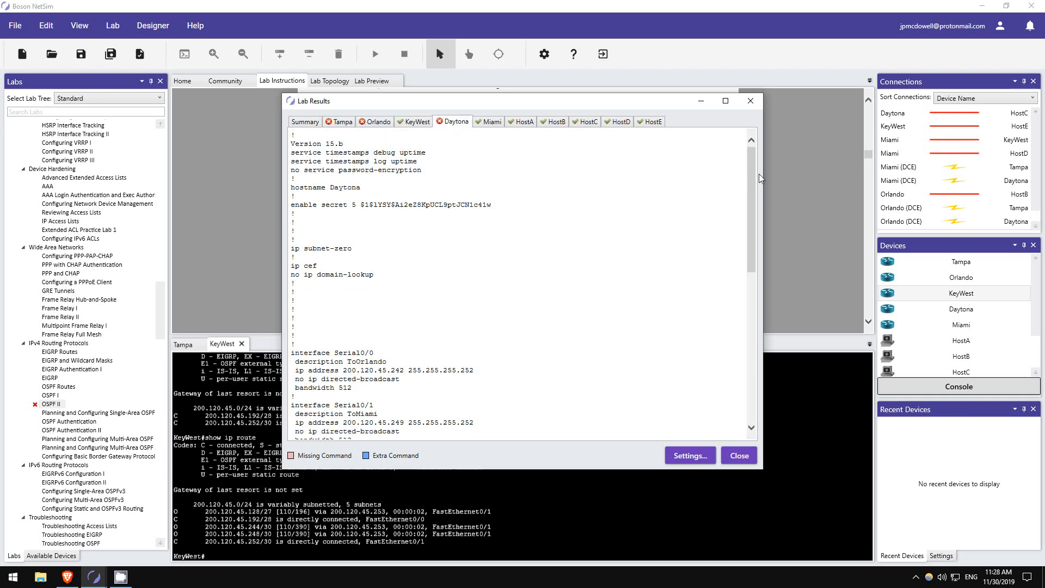
scroll(down, 3)
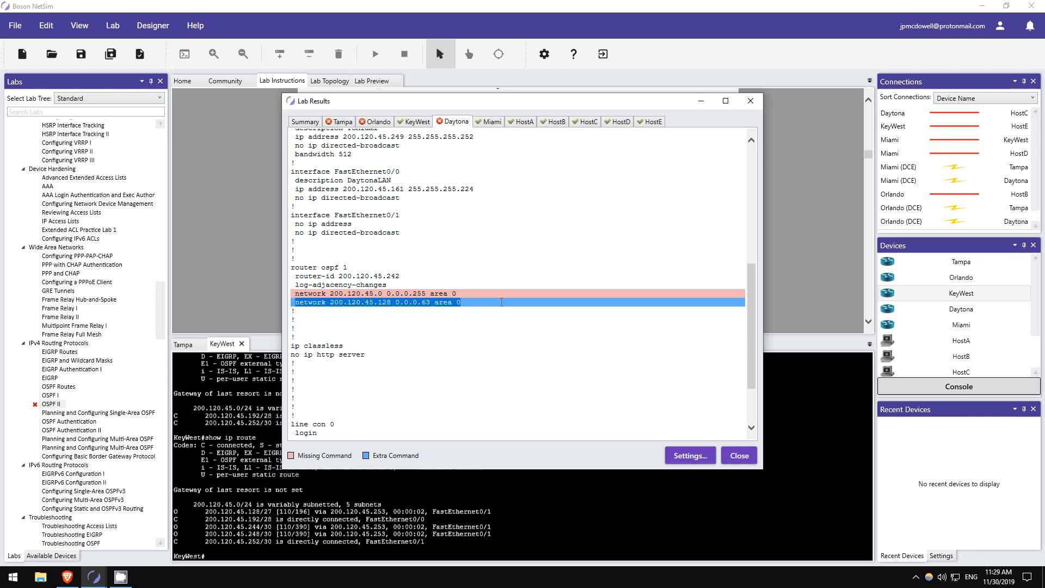
mouse_move(412, 309)
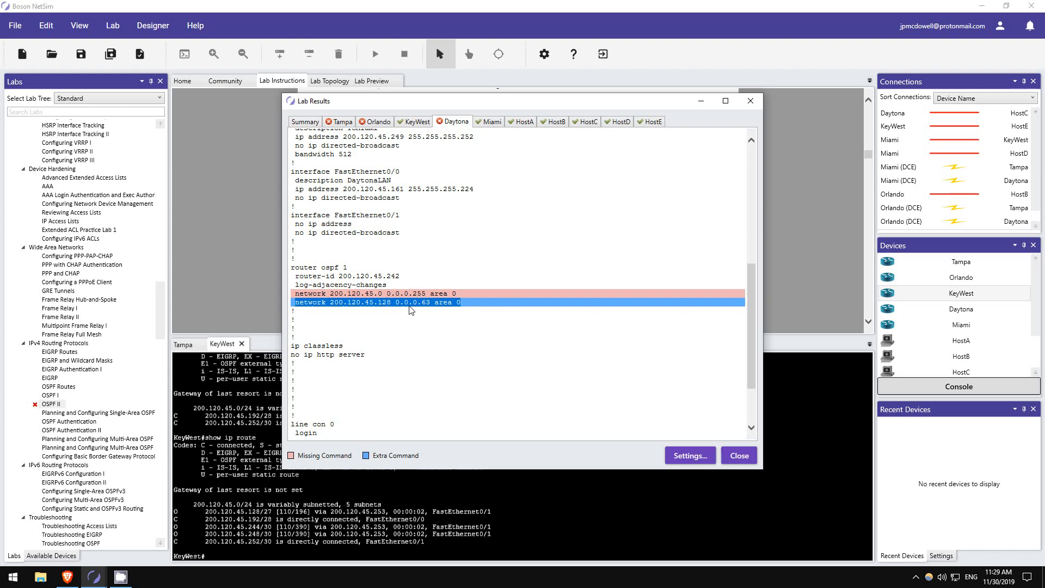